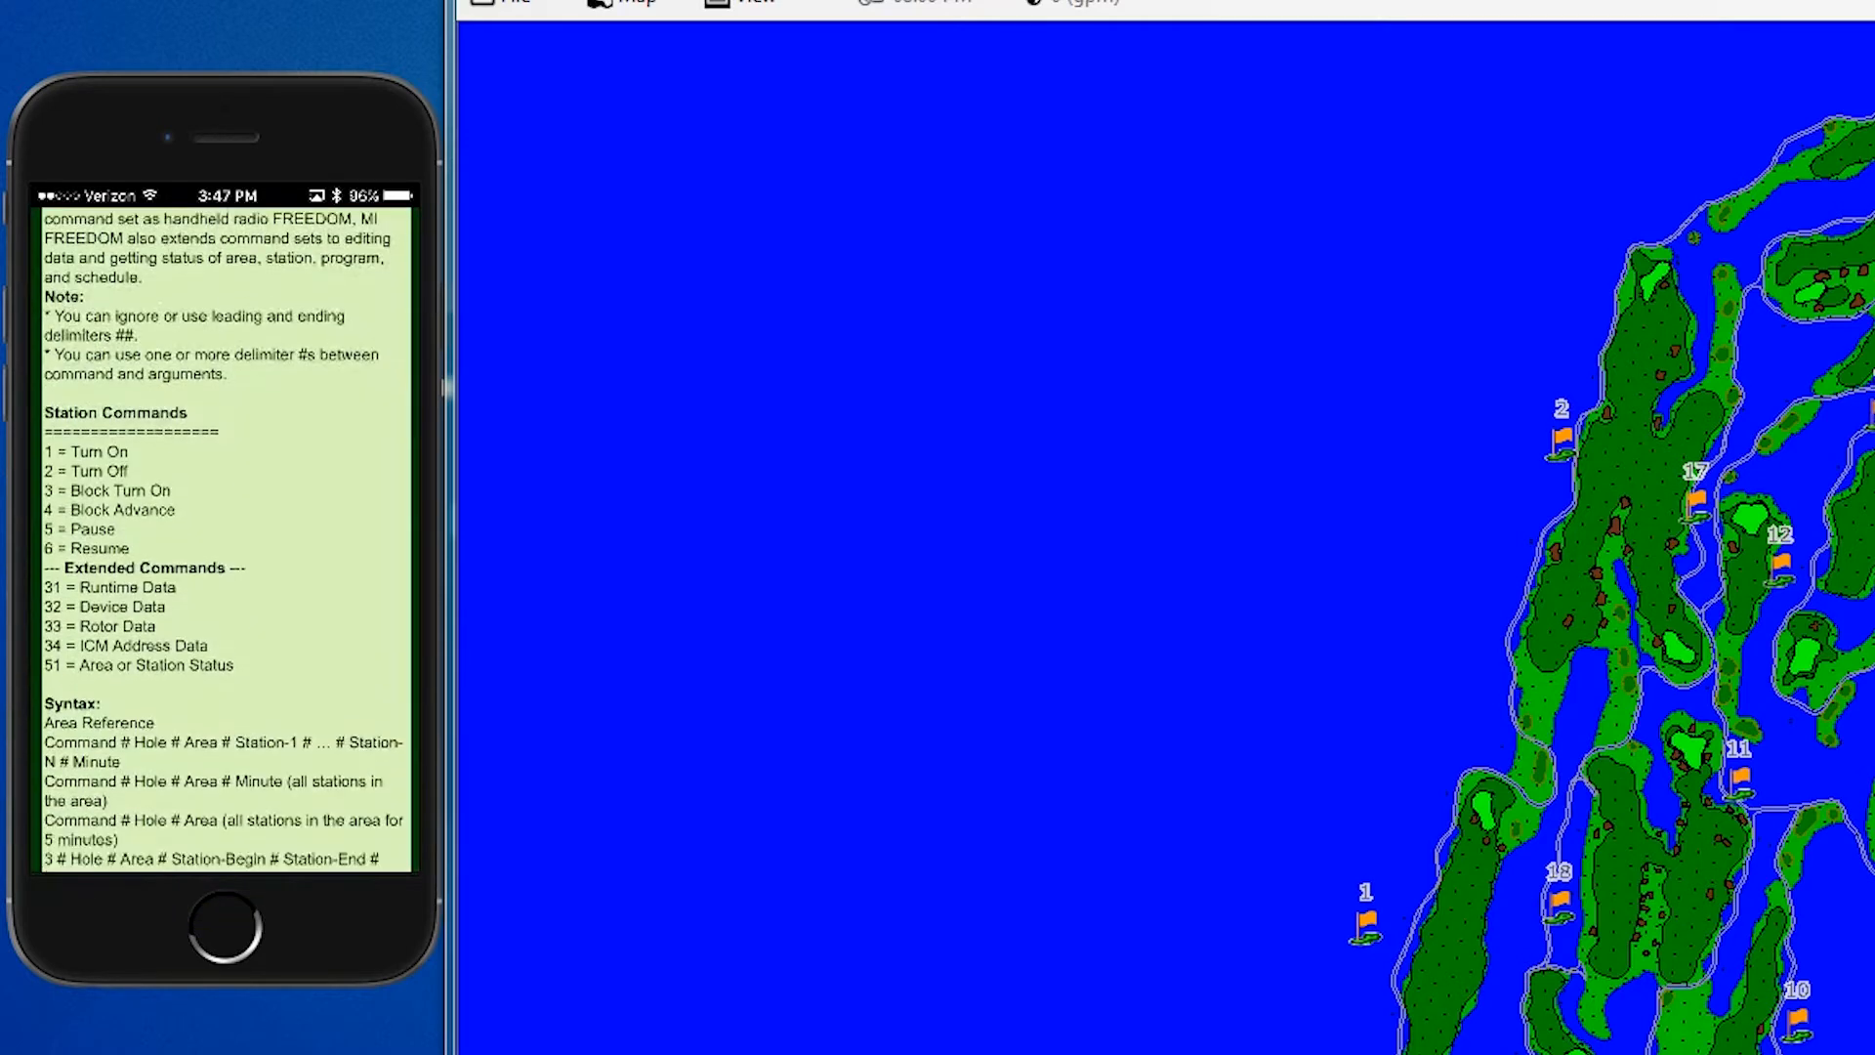
# Scroll the help text down to the Station Commands list (1 Turn On–6 Resume) and syntax examples.
pyautogui.scroll(-3)
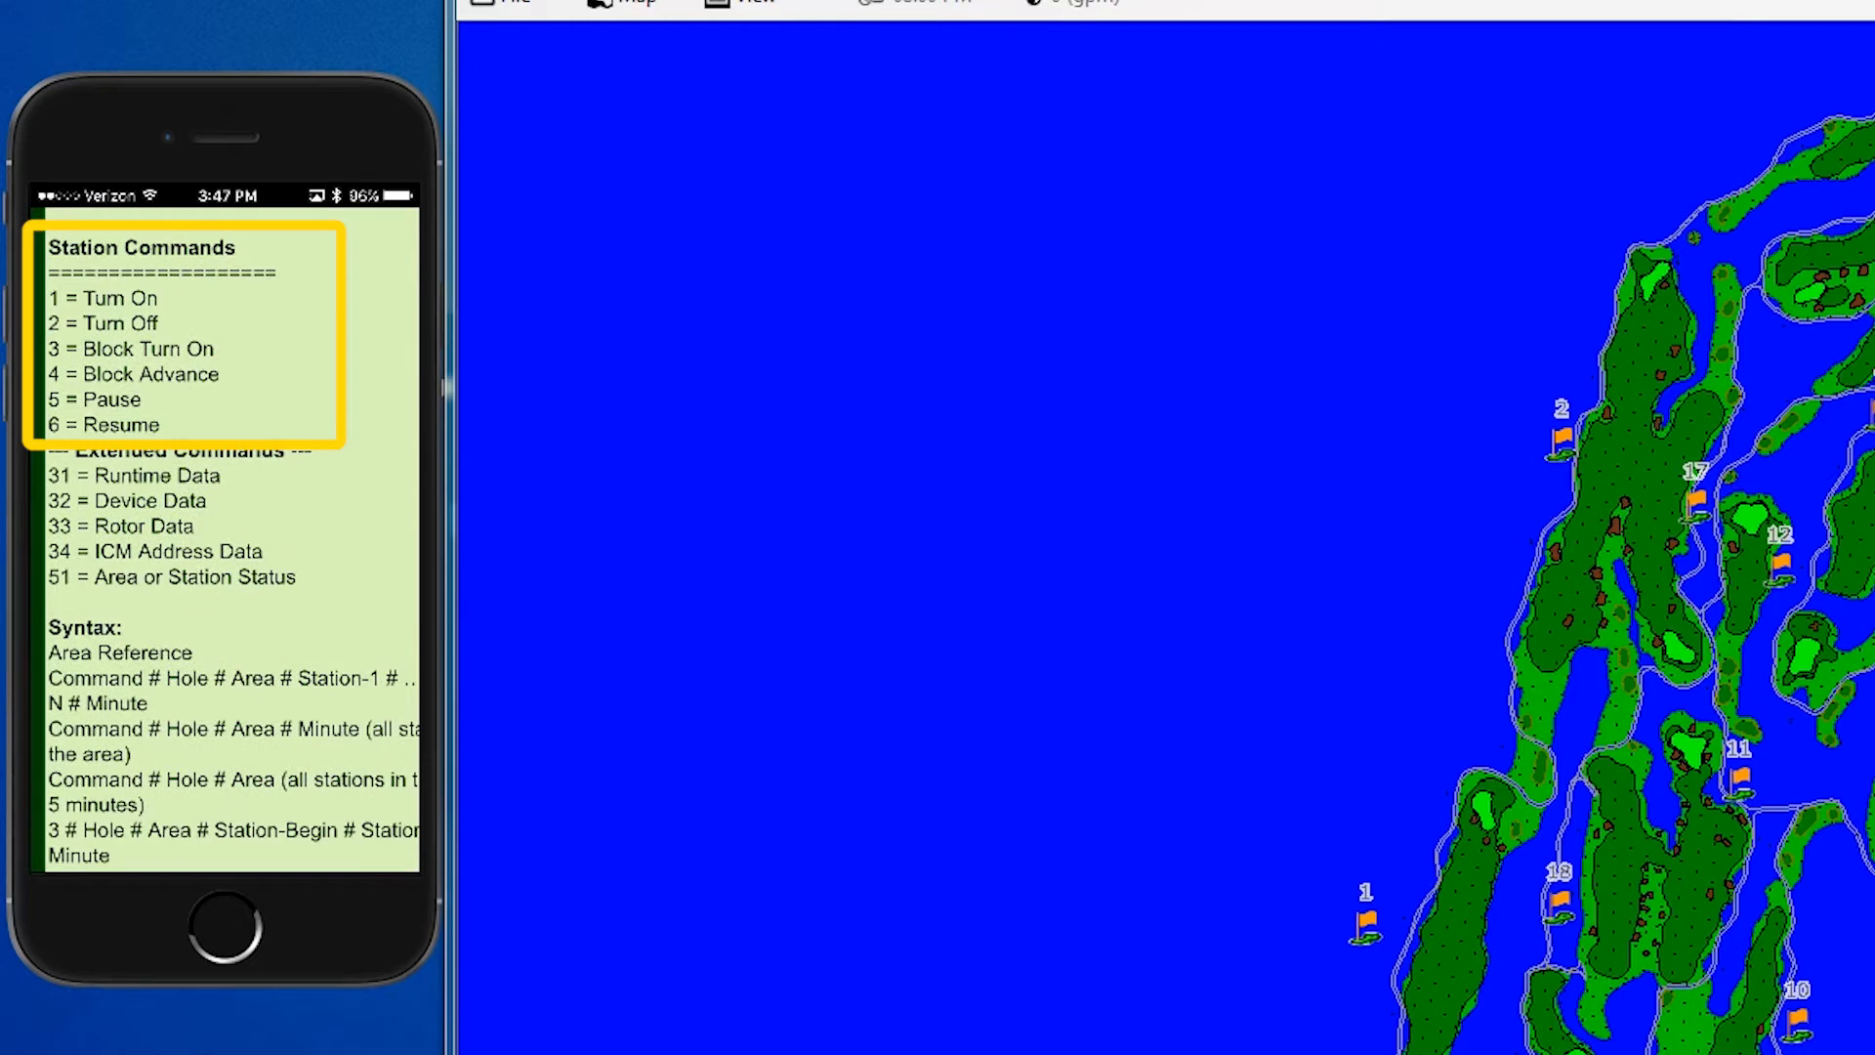
pyautogui.scroll(-3)
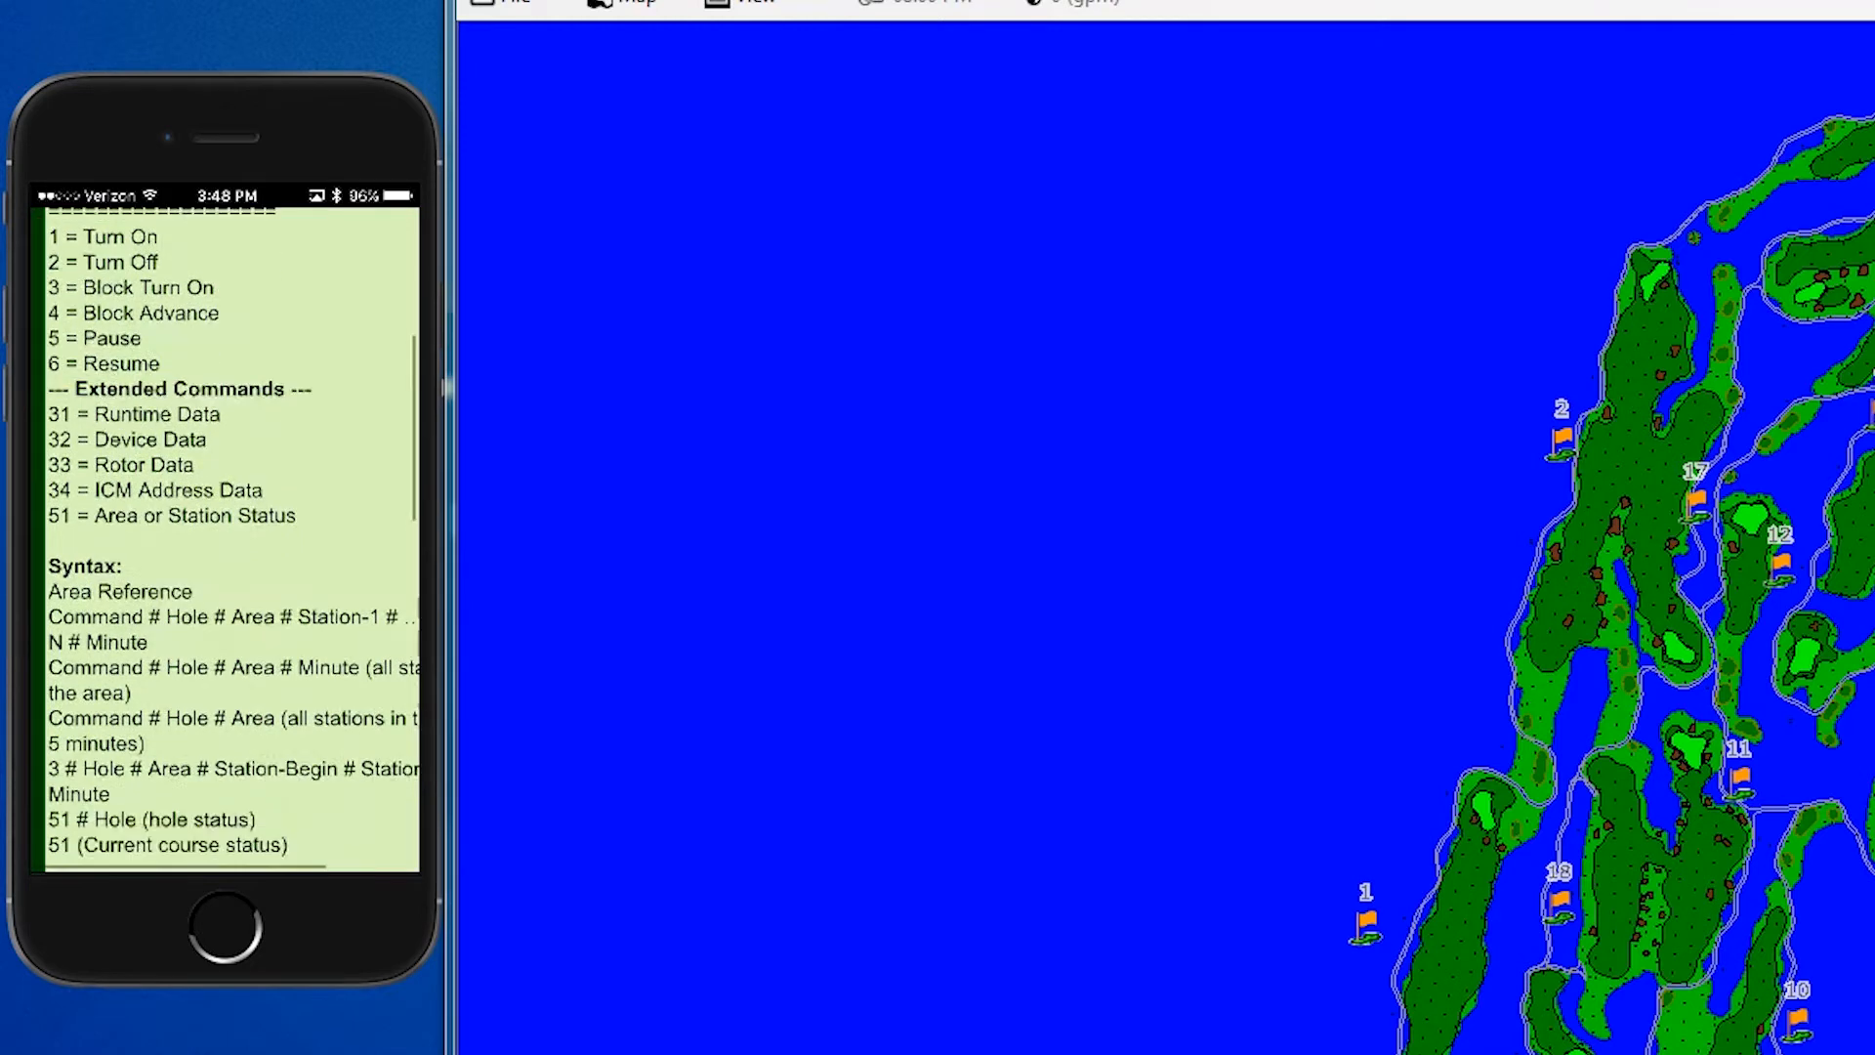
pyautogui.scroll(-3)
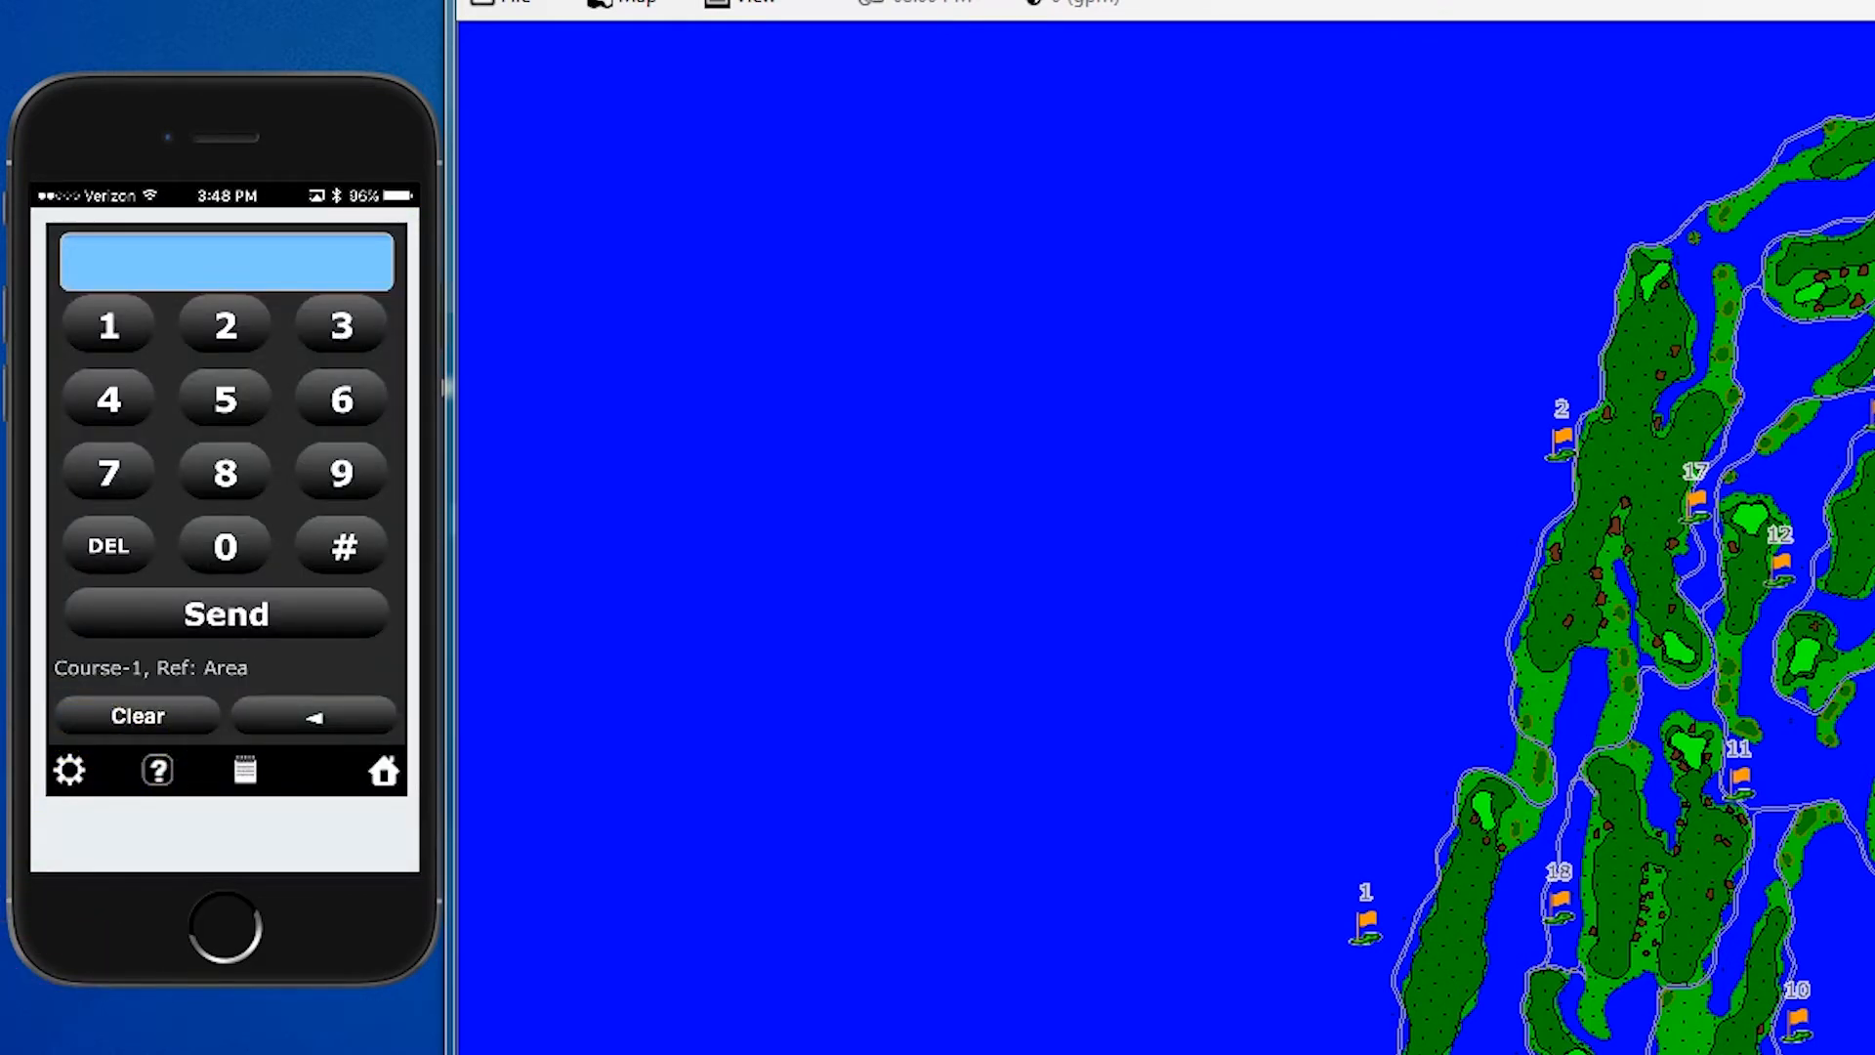
# Close help and send turn-on command 1#9#2 for hole 9, area 2.
pyautogui.click(107, 326)
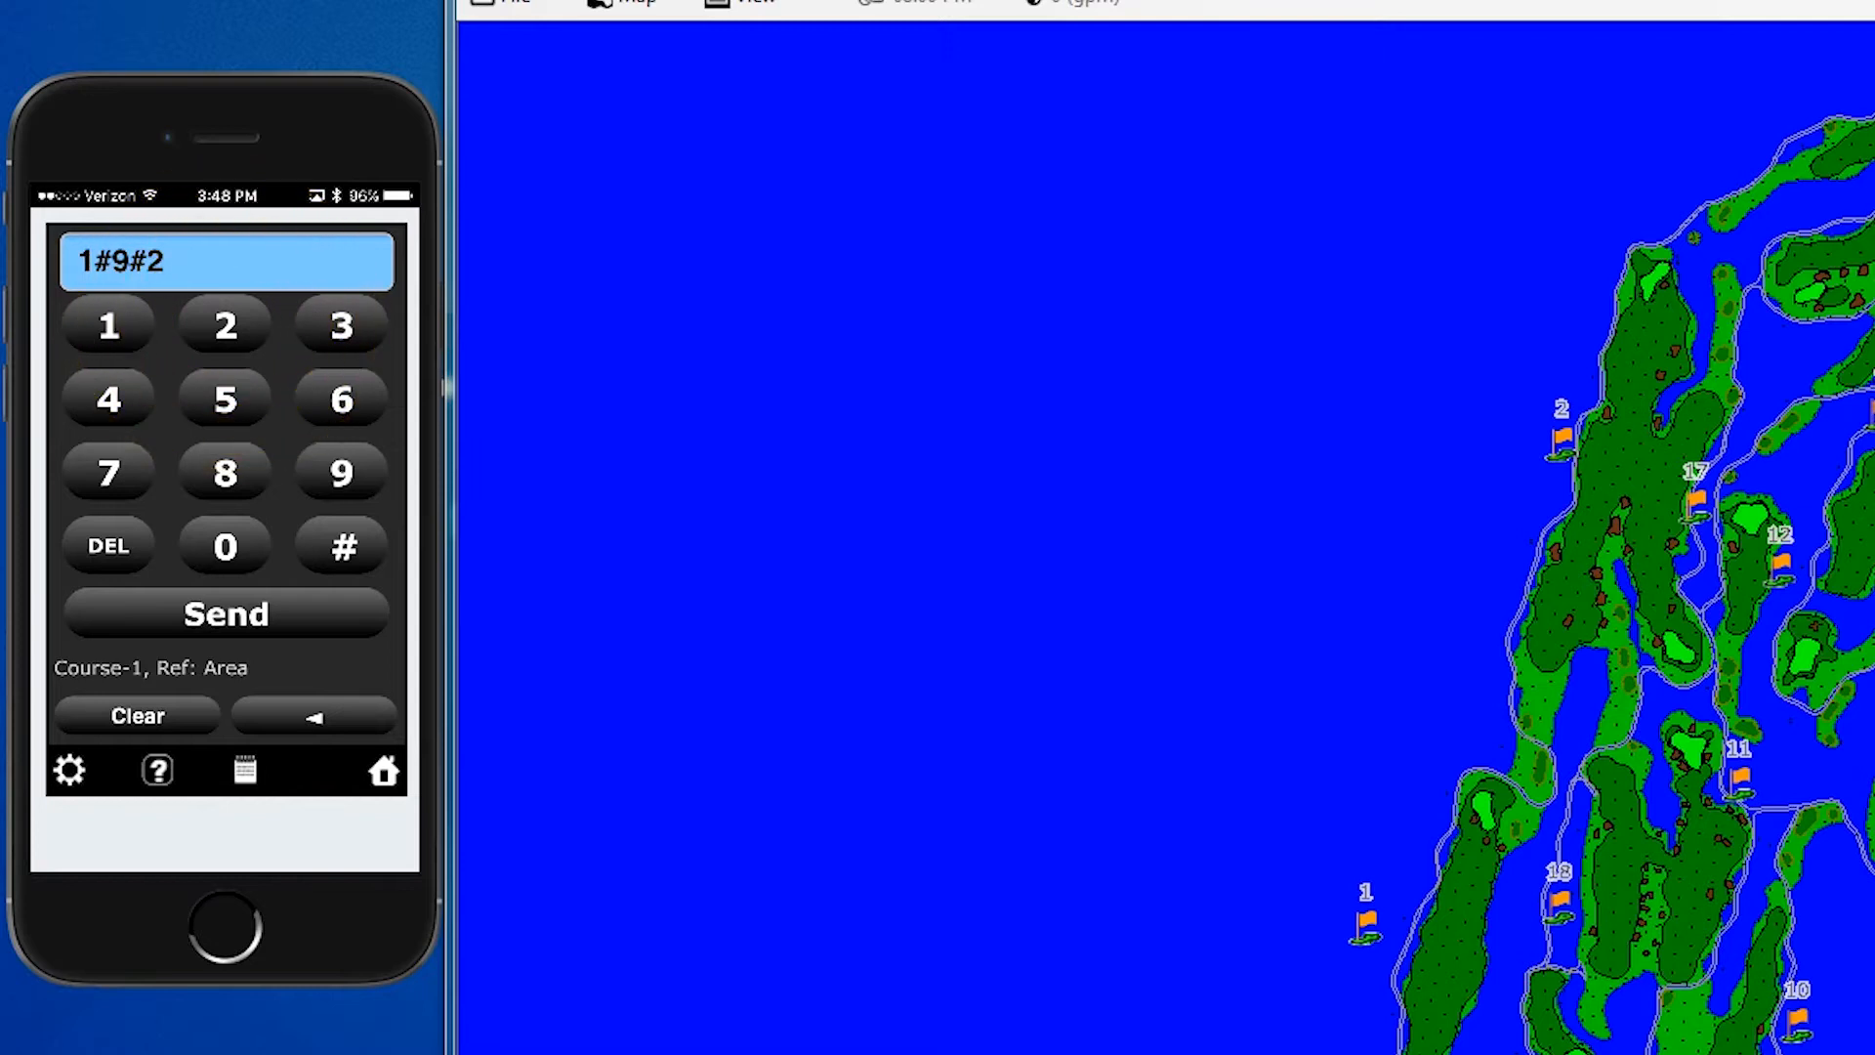
pyautogui.click(225, 612)
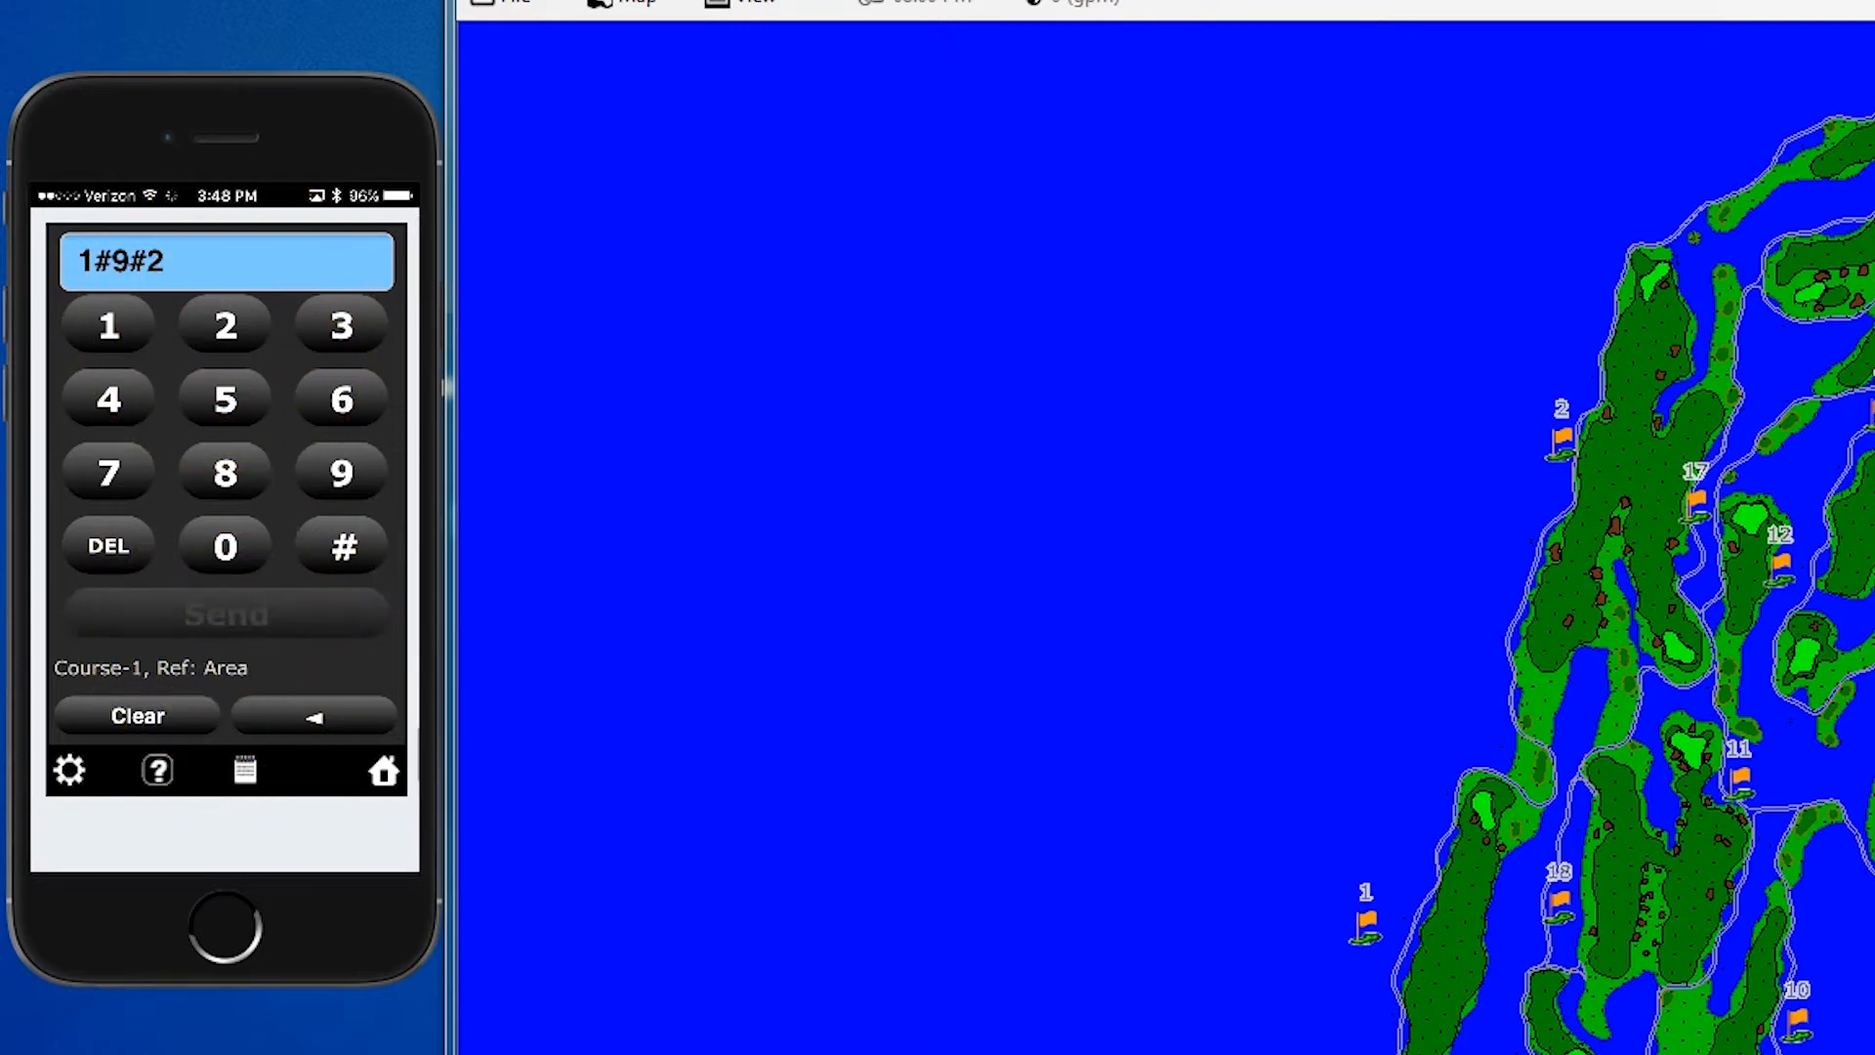
pyautogui.click(226, 614)
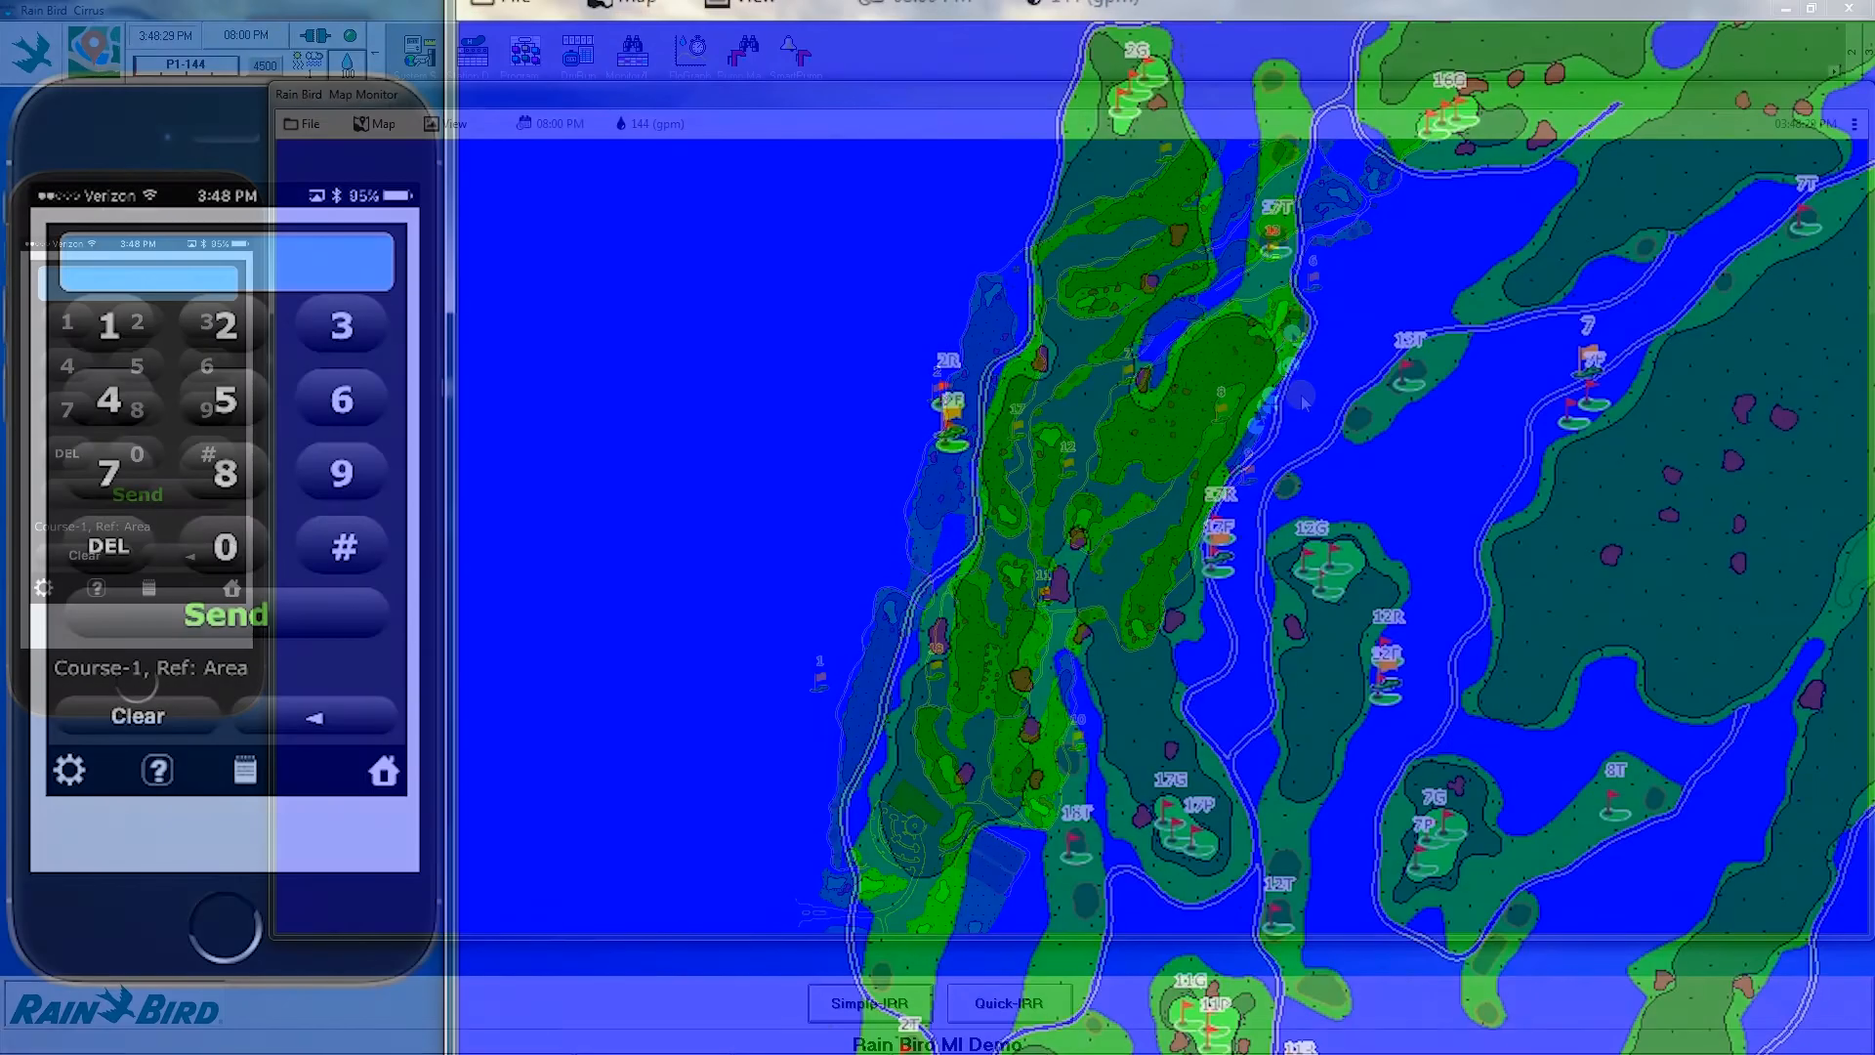
# Send turn-off command 2#9#2# for hole 9, area 2.
pyautogui.click(223, 325)
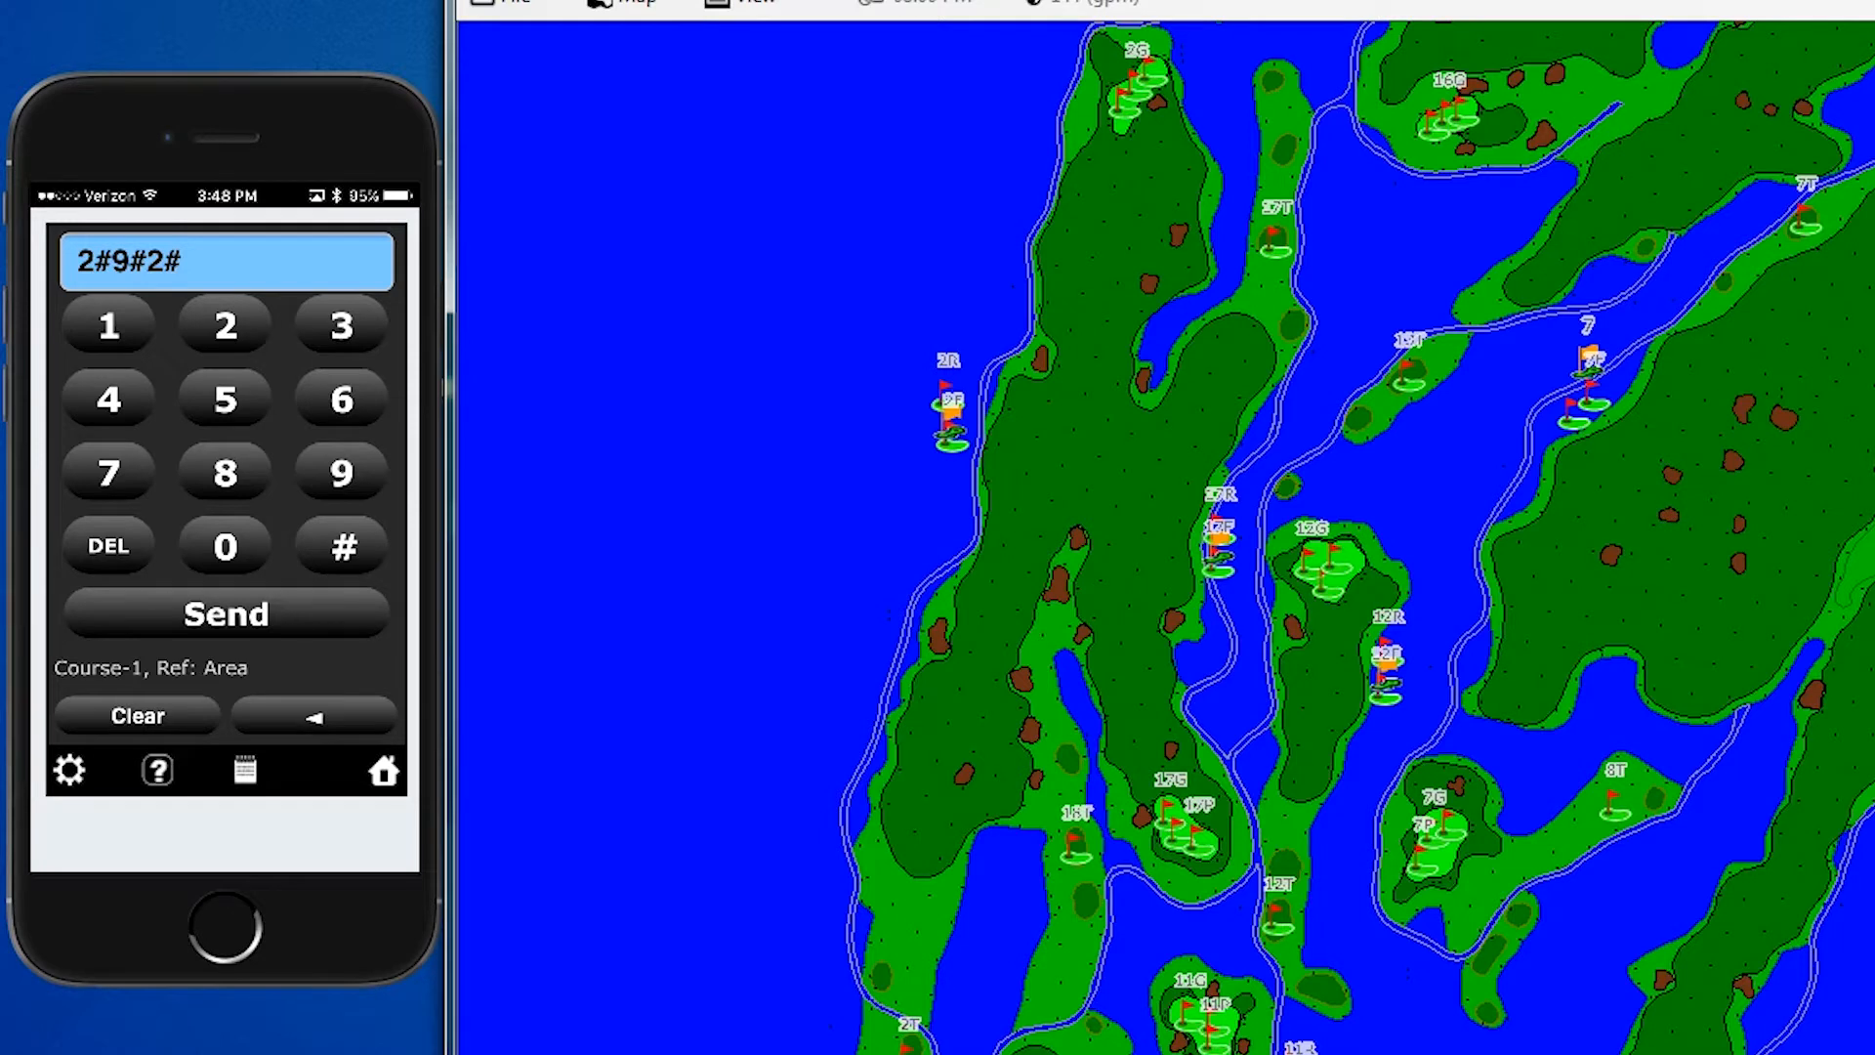
pyautogui.click(225, 612)
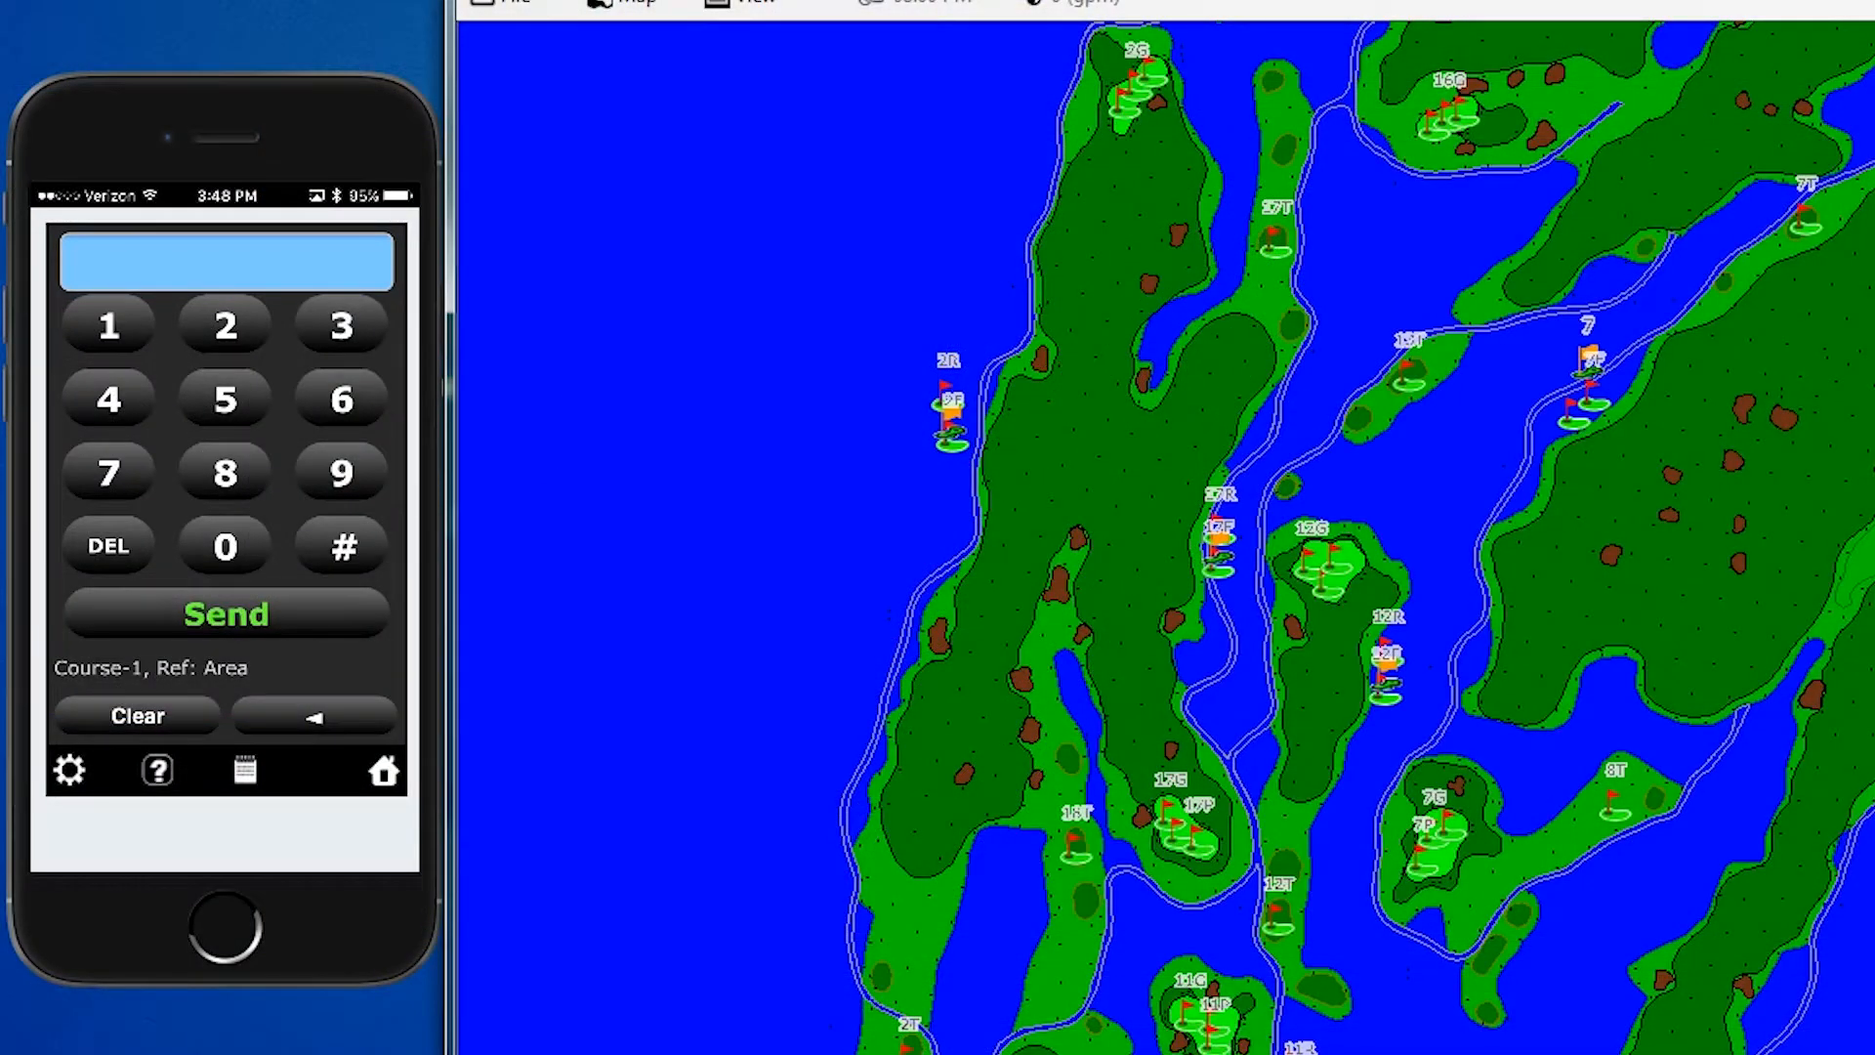
# Send block turn-on 3#9#3#7#11#5: hole 9, area 3, stations 7–11 for 5 minutes.
pyautogui.click(341, 326)
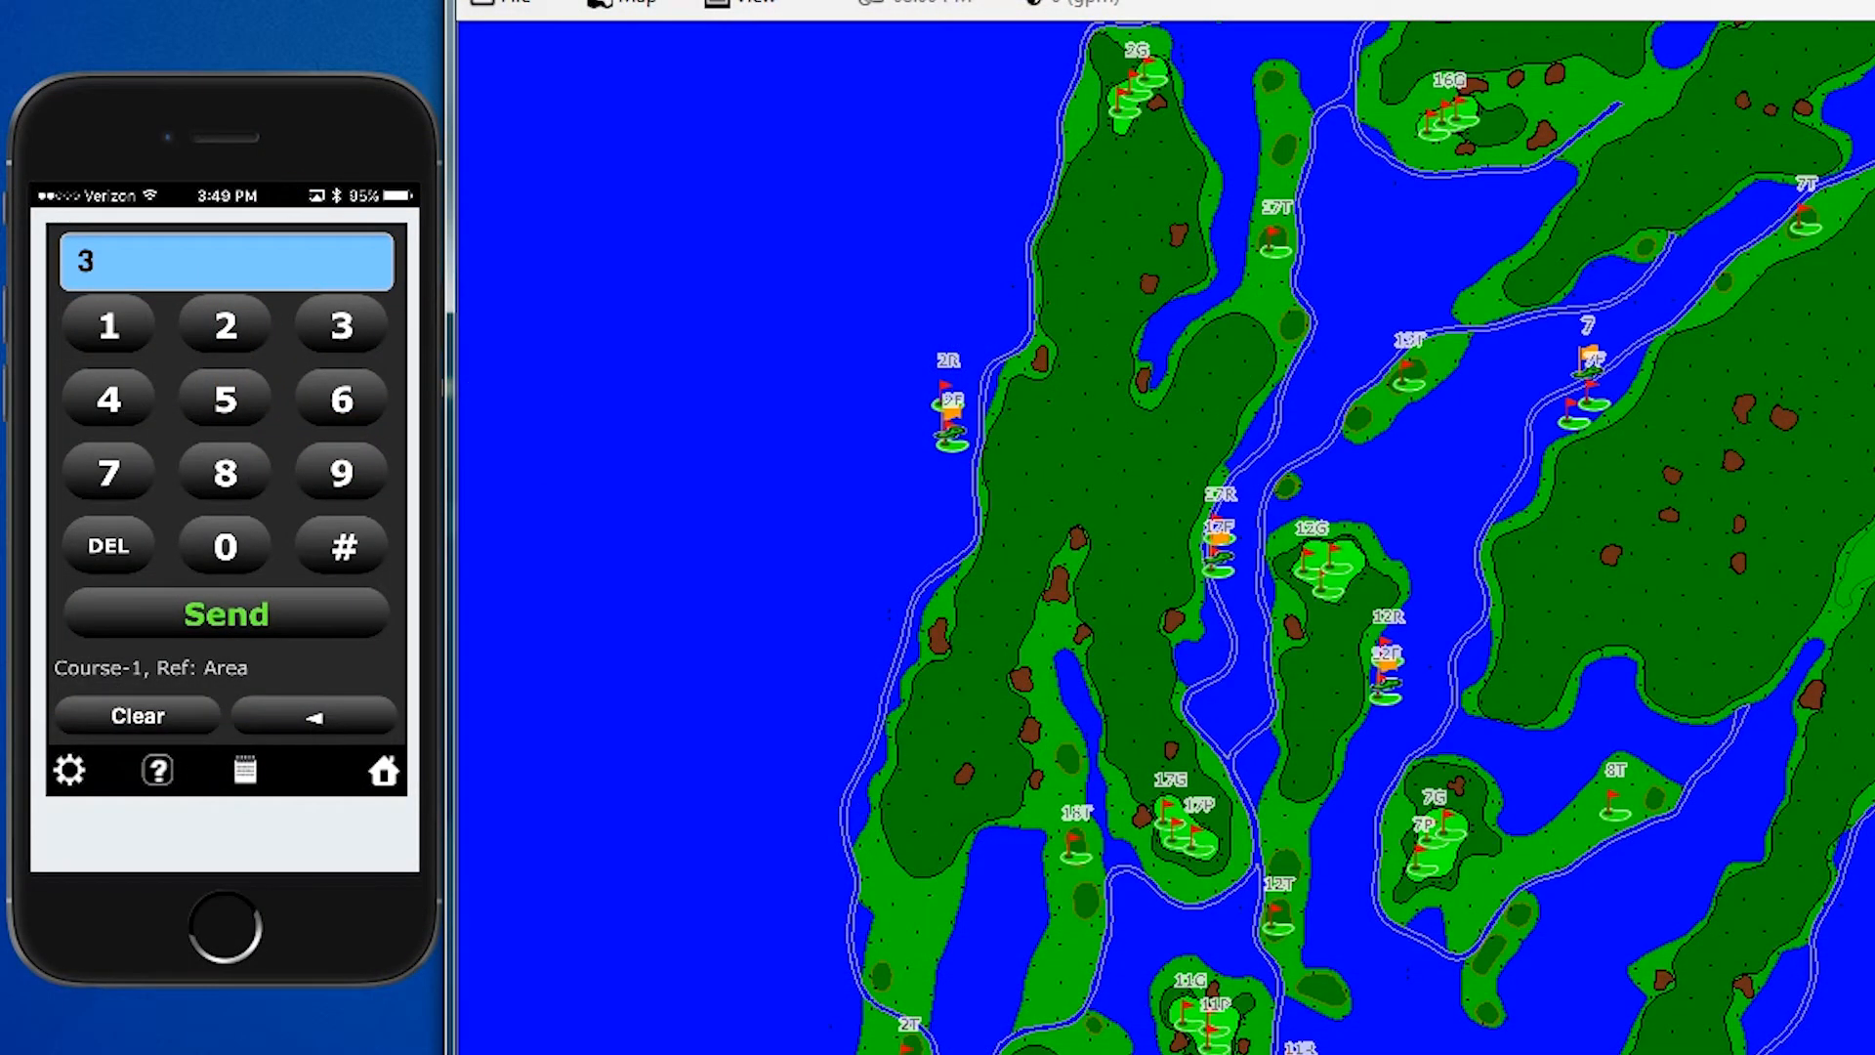
pyautogui.click(340, 547)
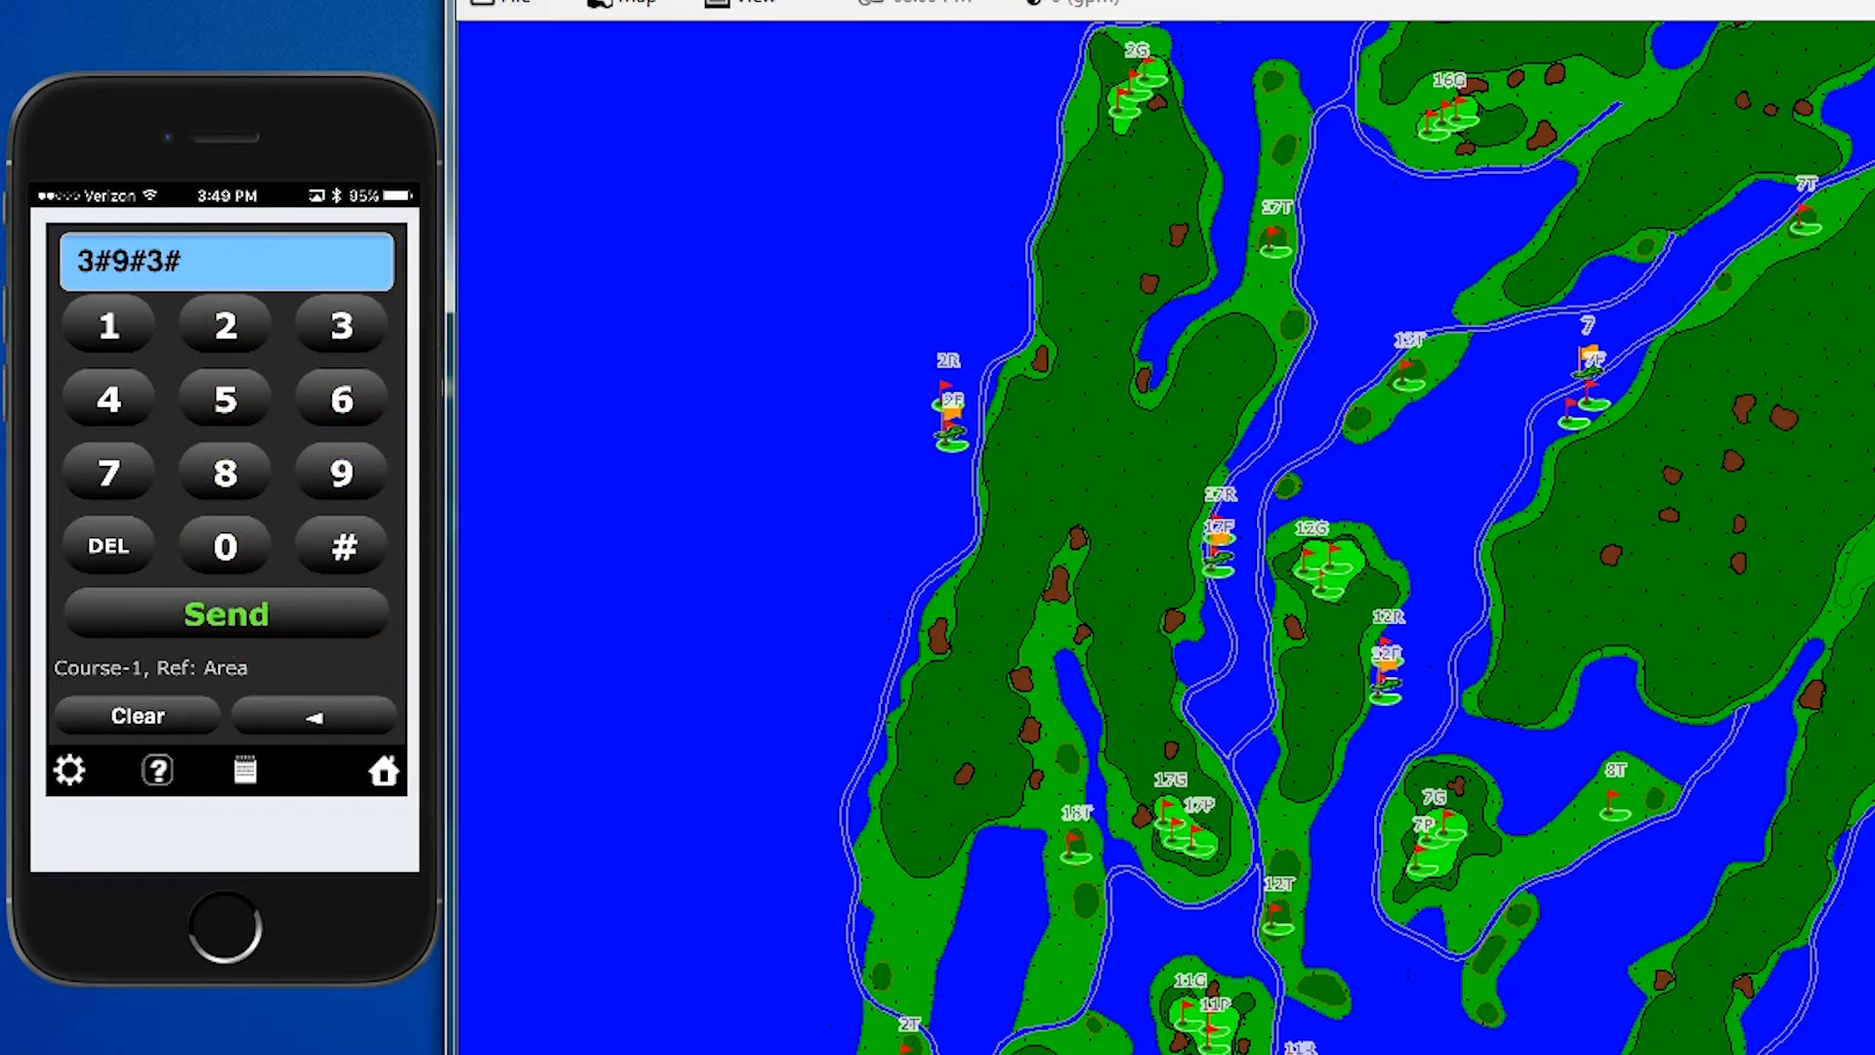
pyautogui.click(108, 473)
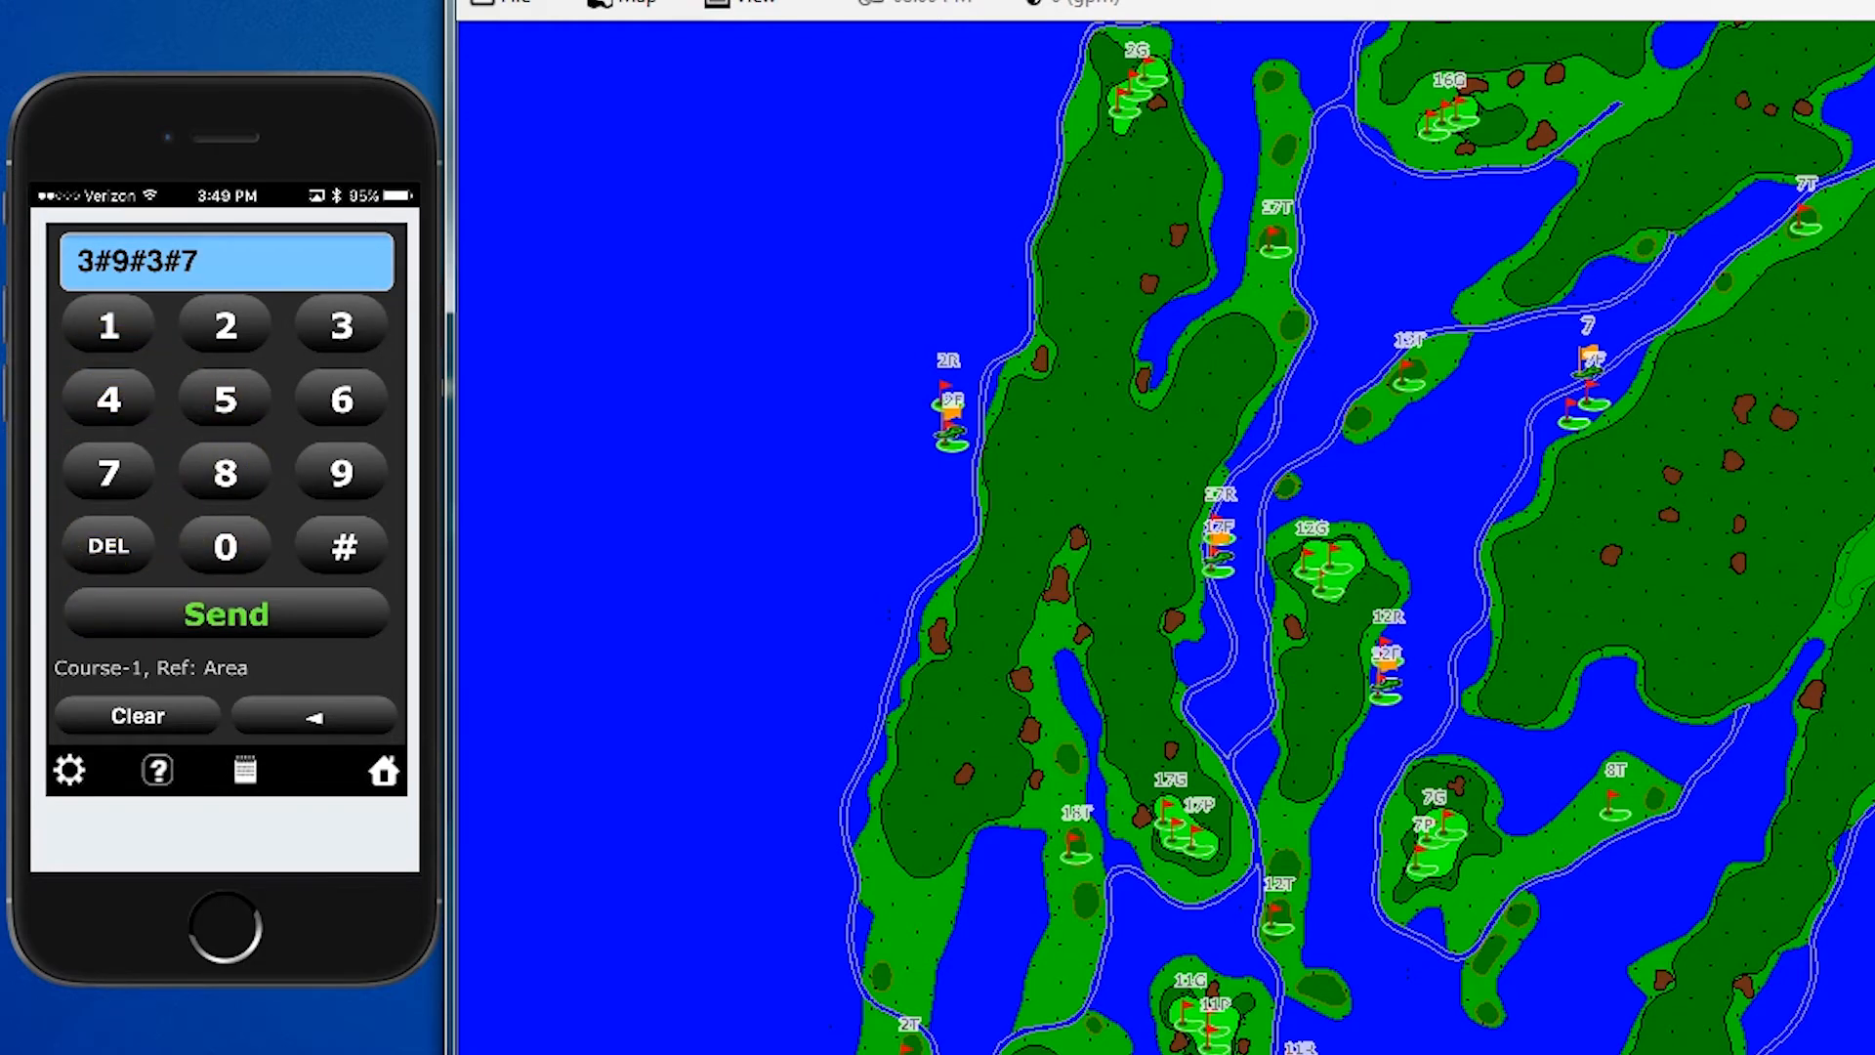
pyautogui.click(107, 327)
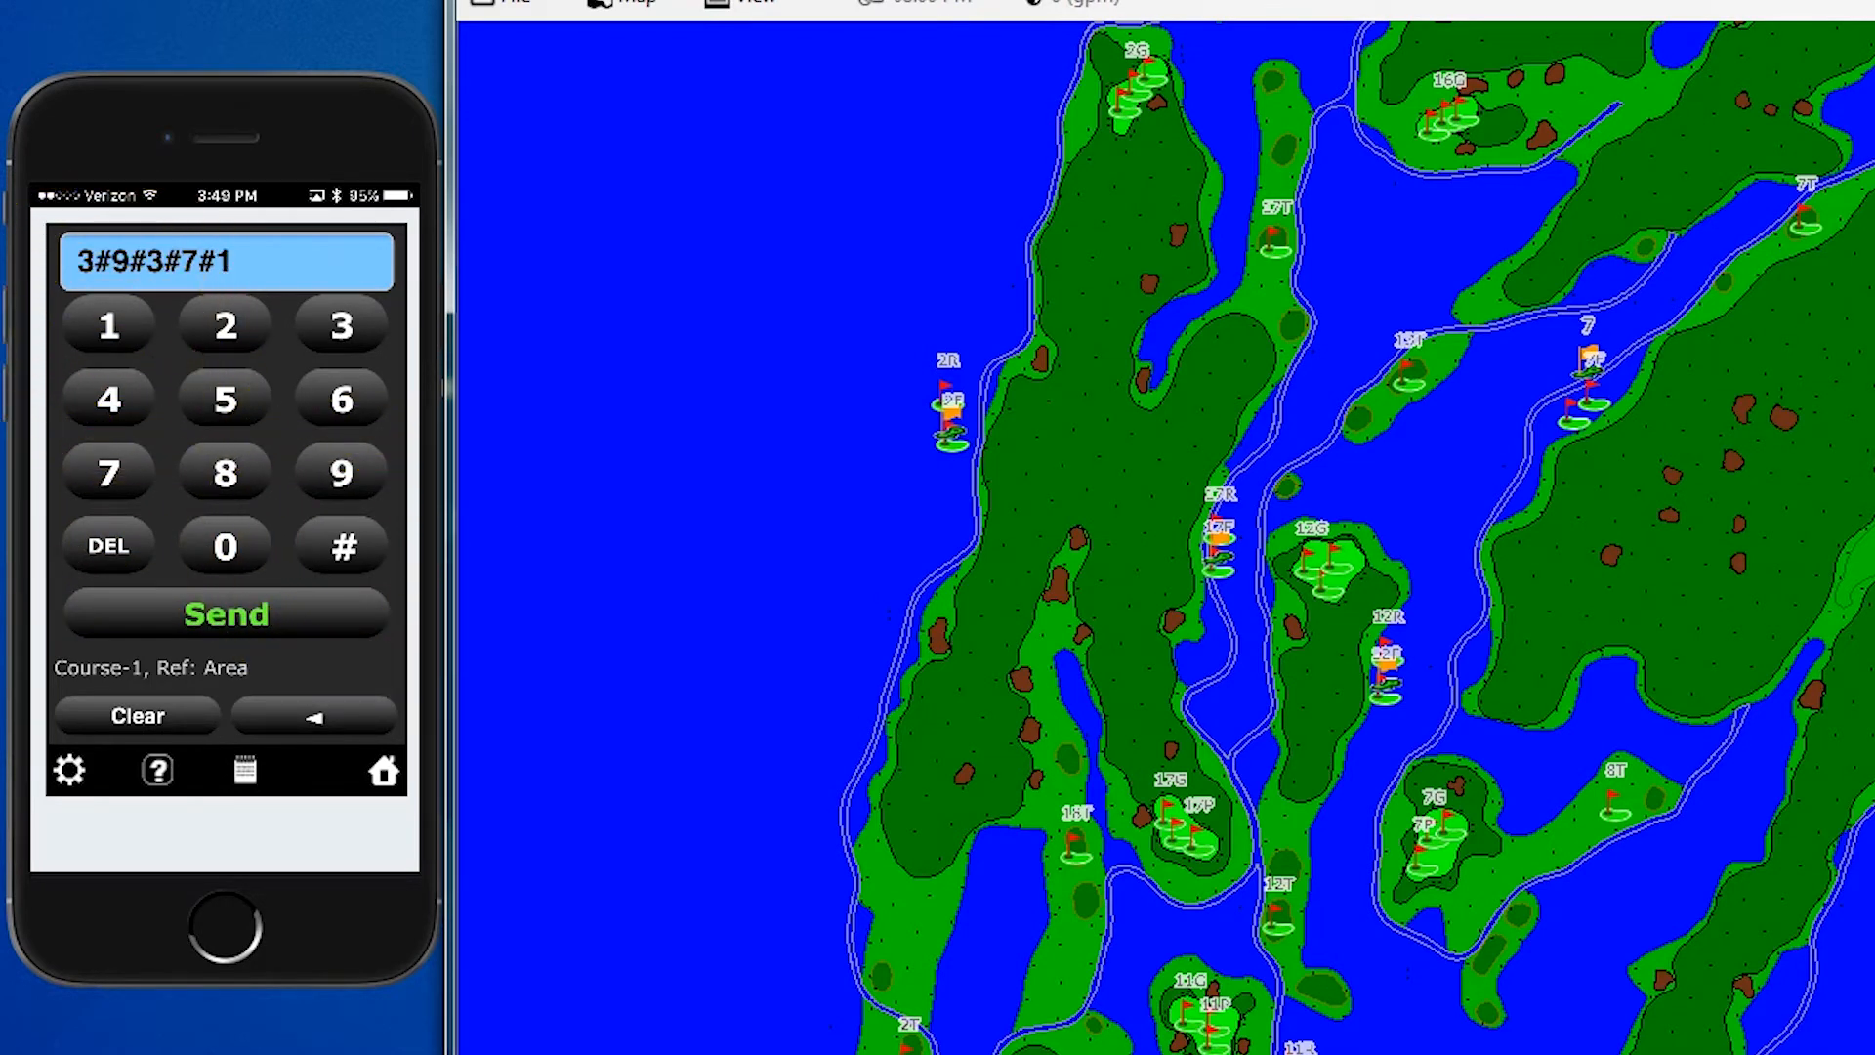
pyautogui.click(341, 547)
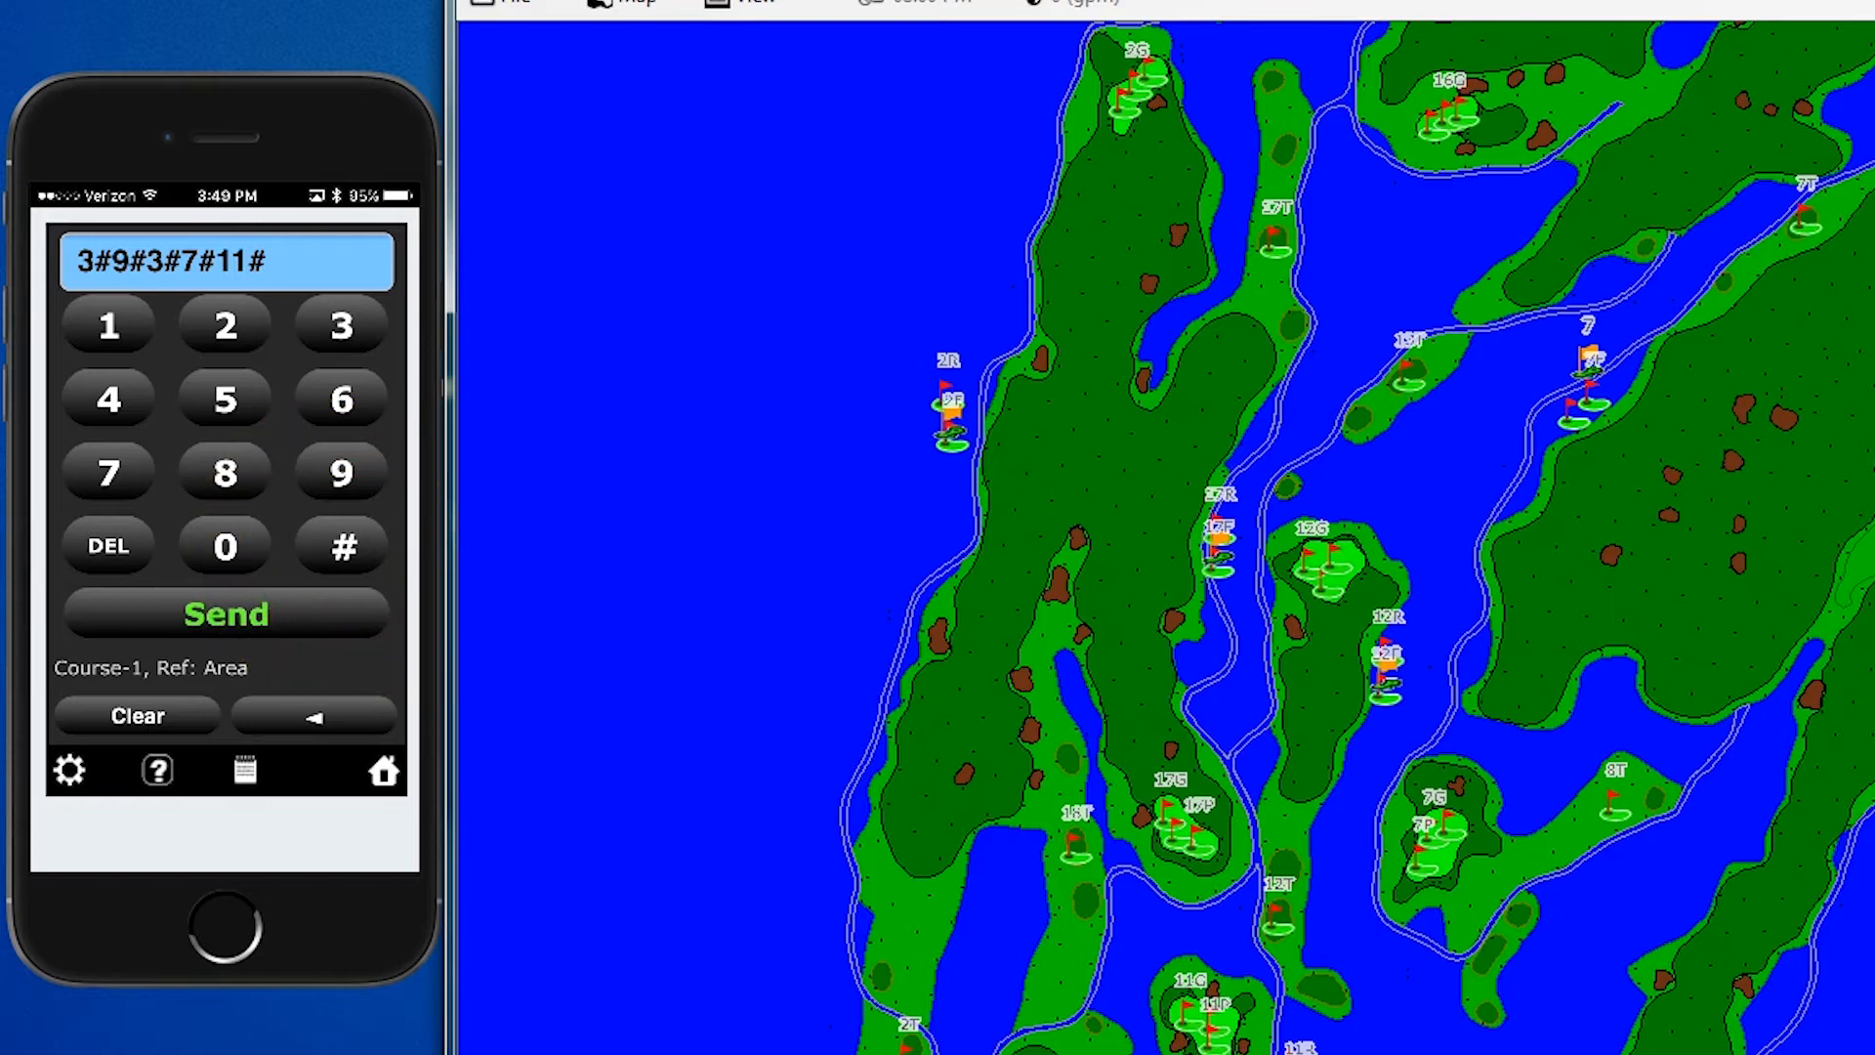
pyautogui.click(223, 400)
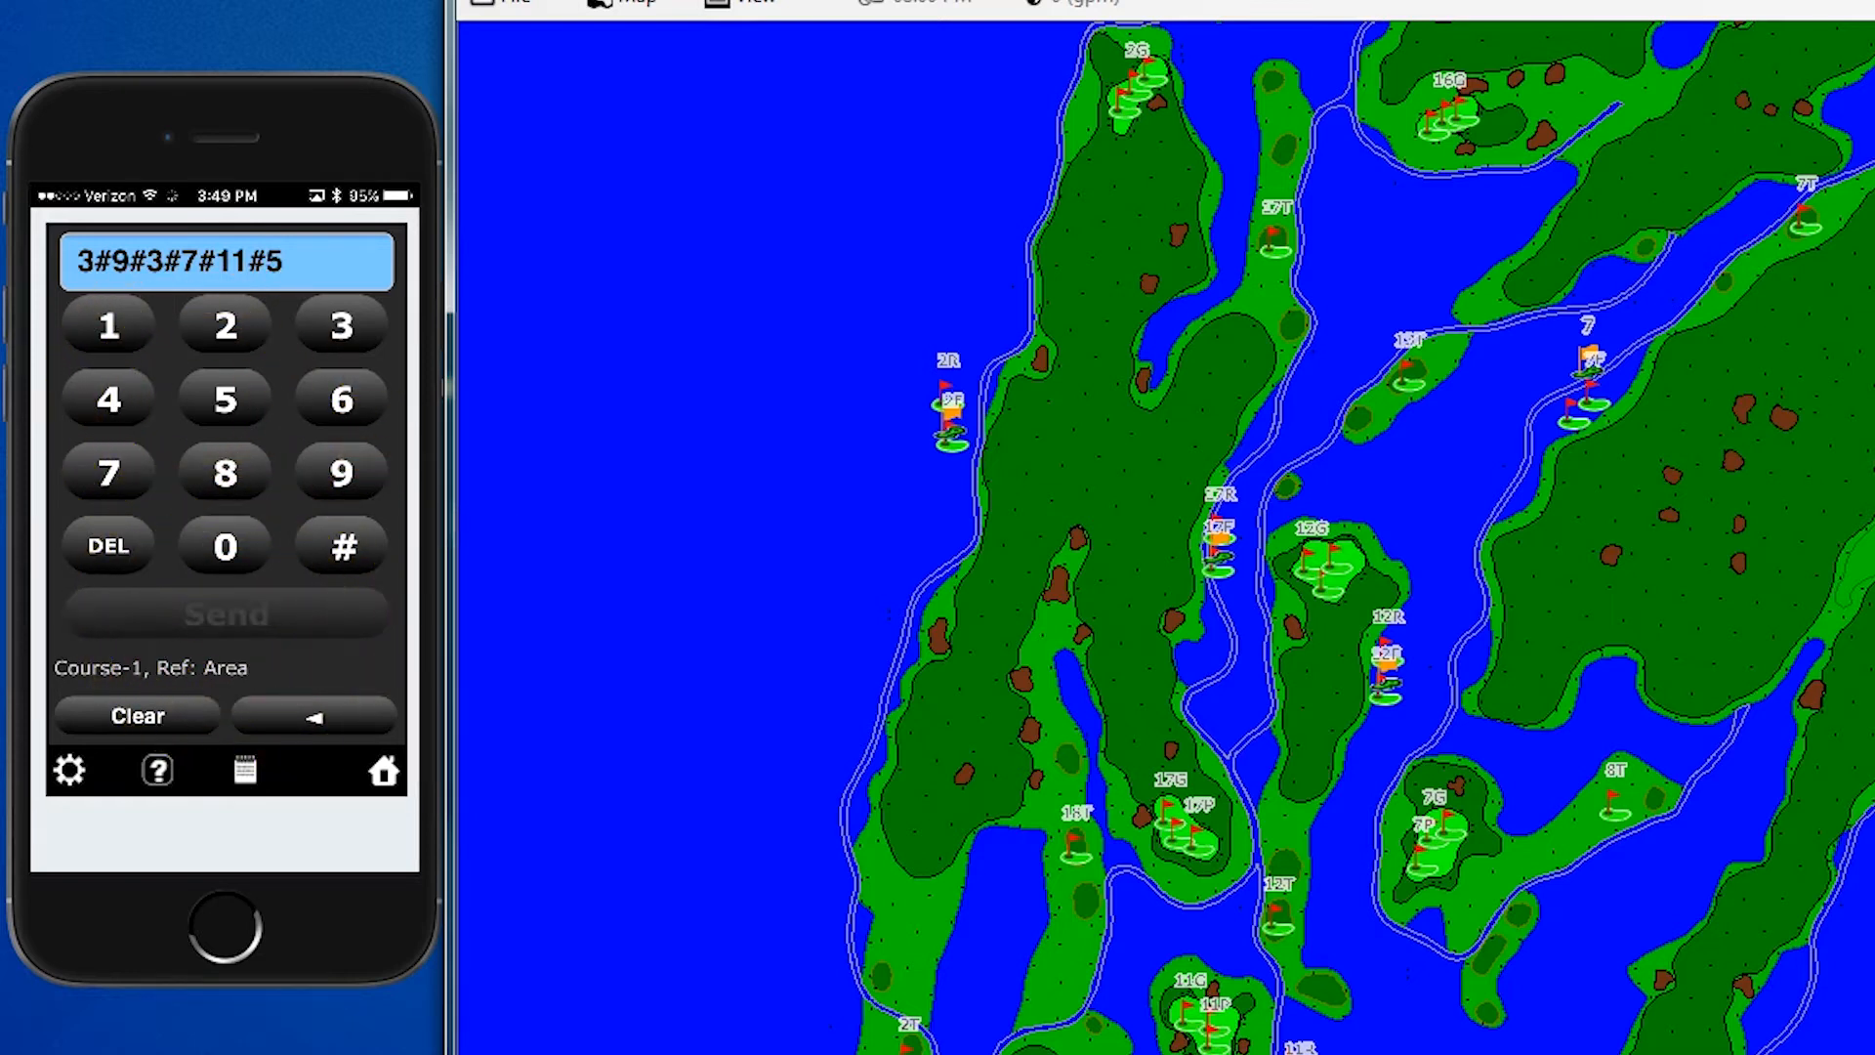
pyautogui.click(226, 613)
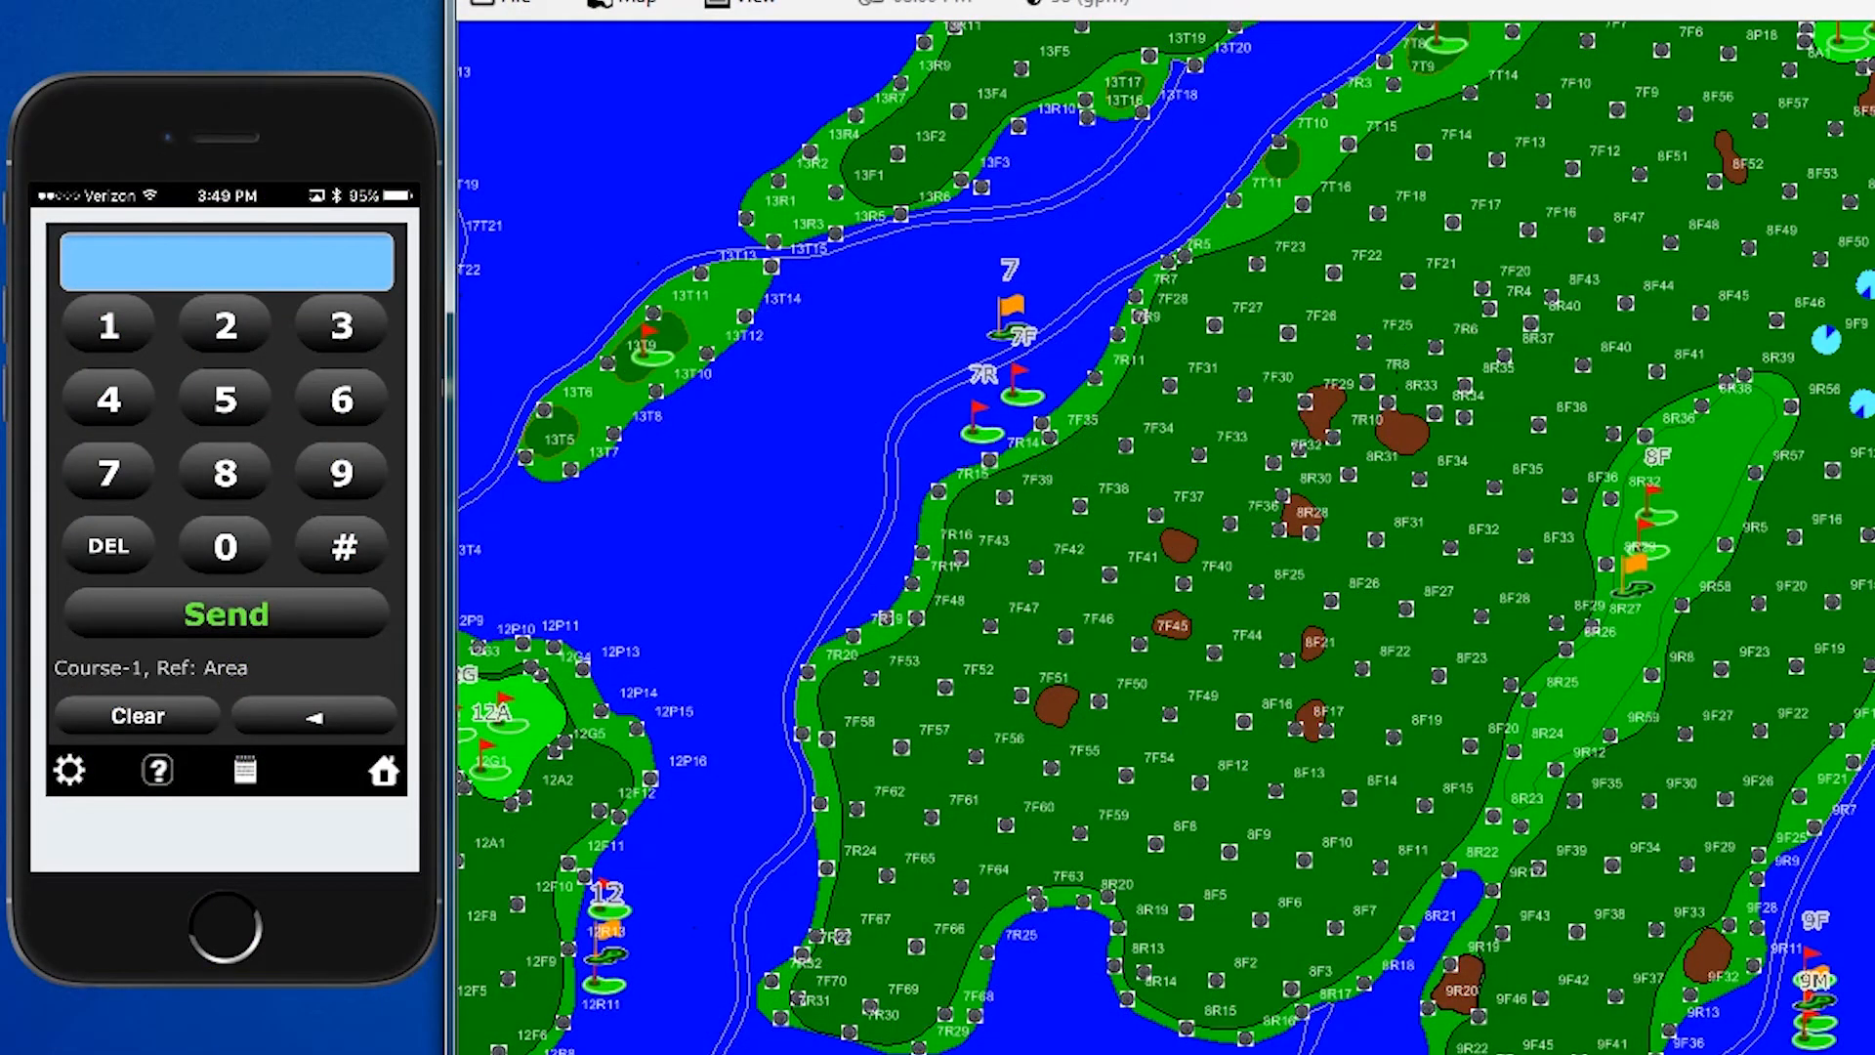
# Send advance command 4#9#3 and close the Hole-9 Area-F success result.
pyautogui.click(107, 399)
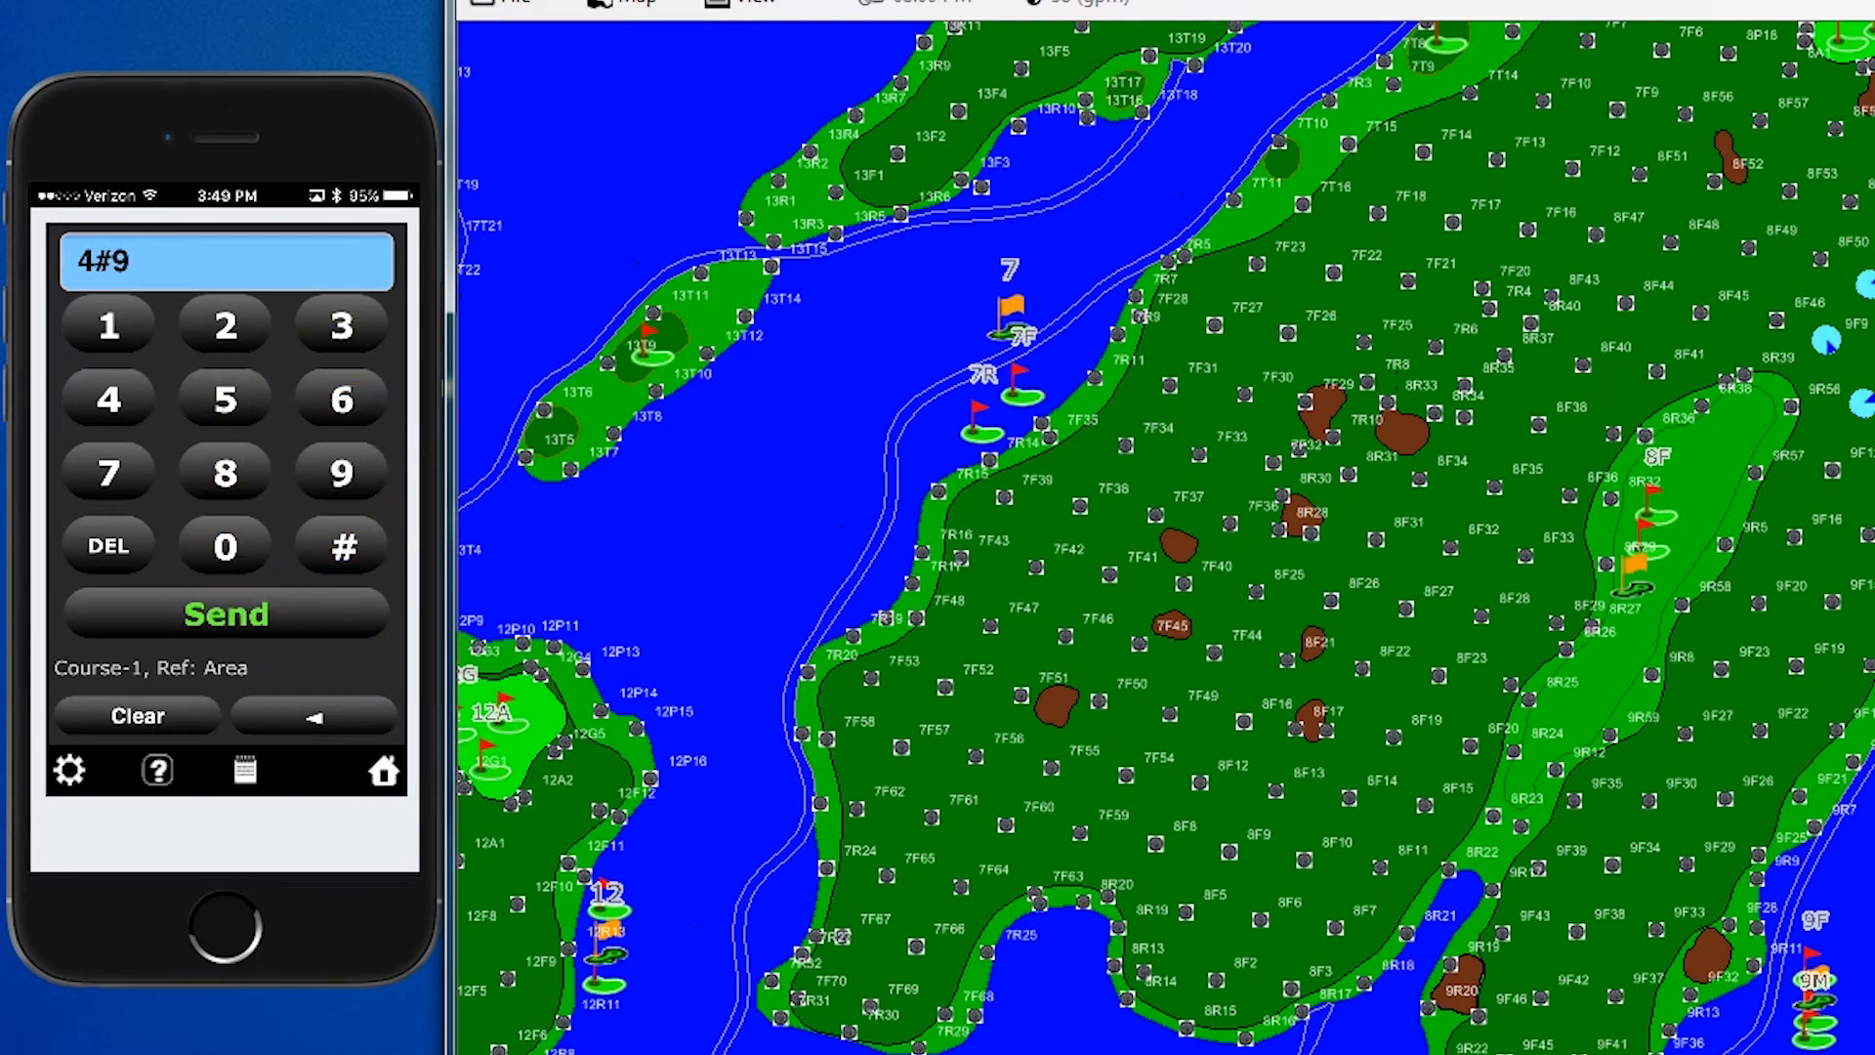
pyautogui.click(341, 326)
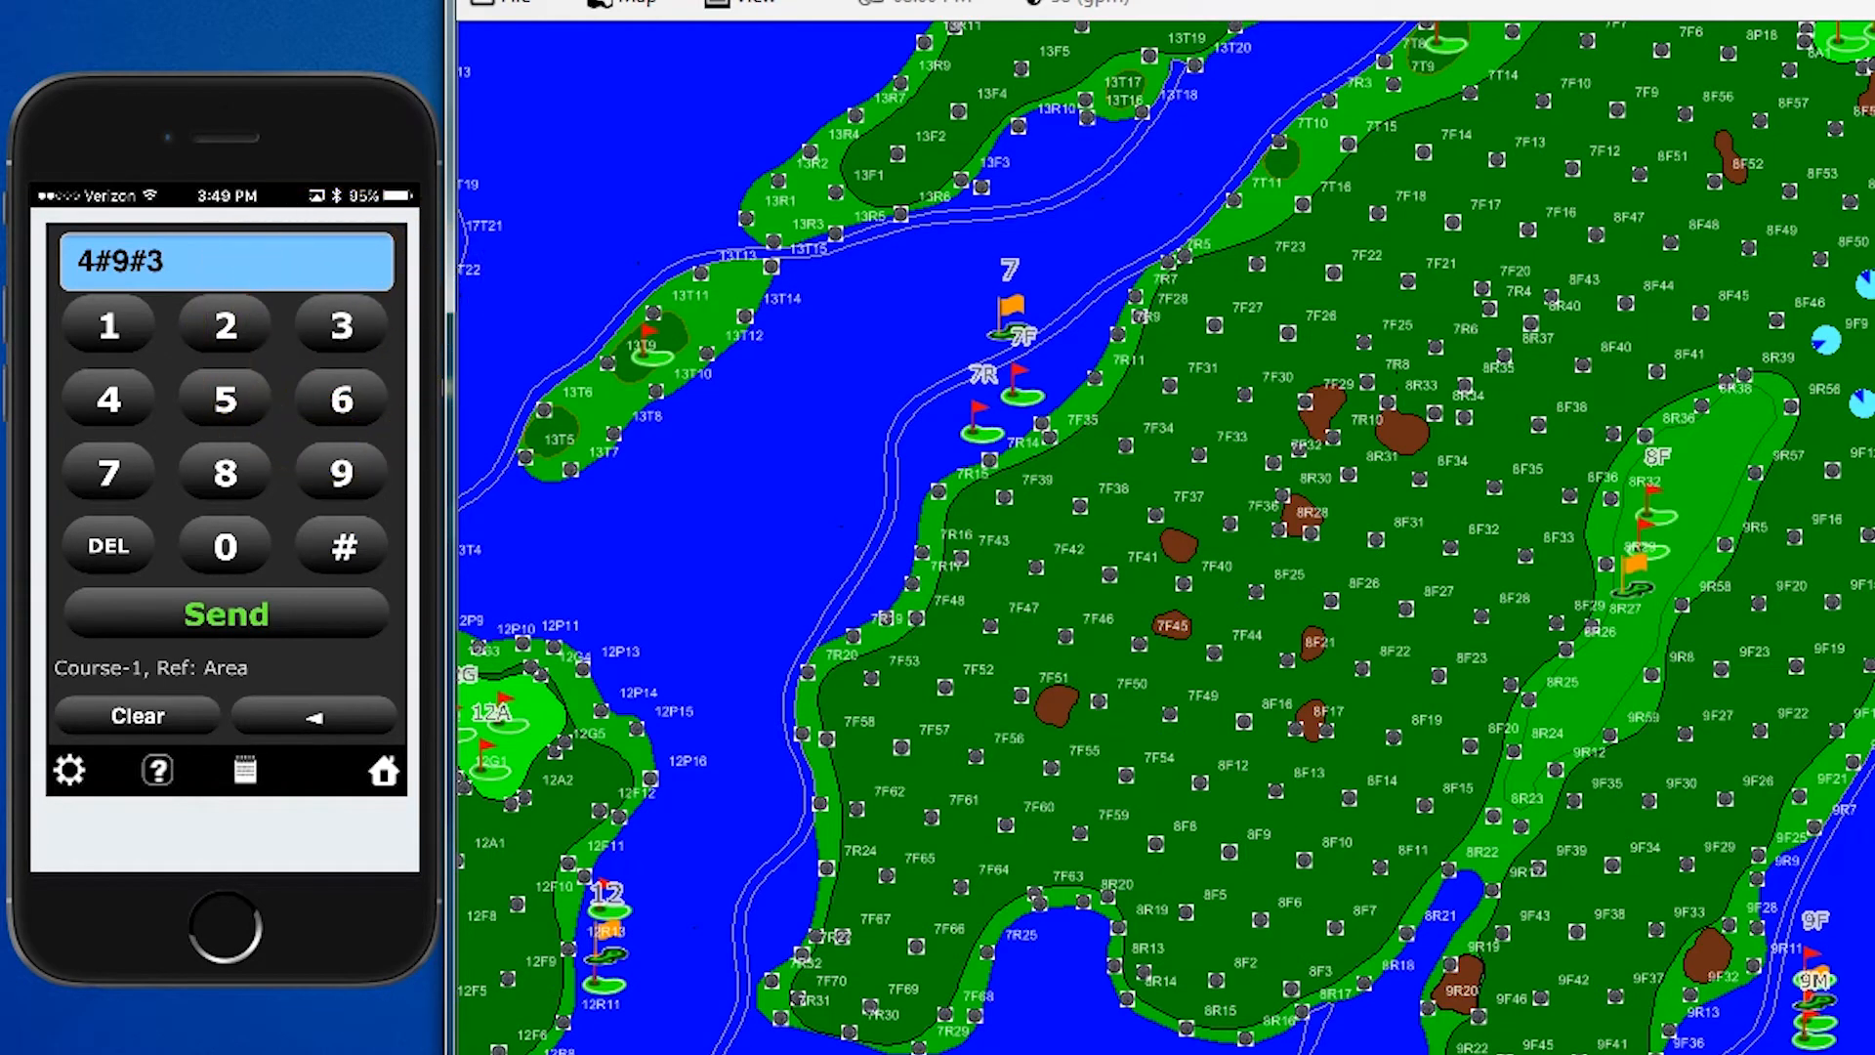
pyautogui.click(226, 613)
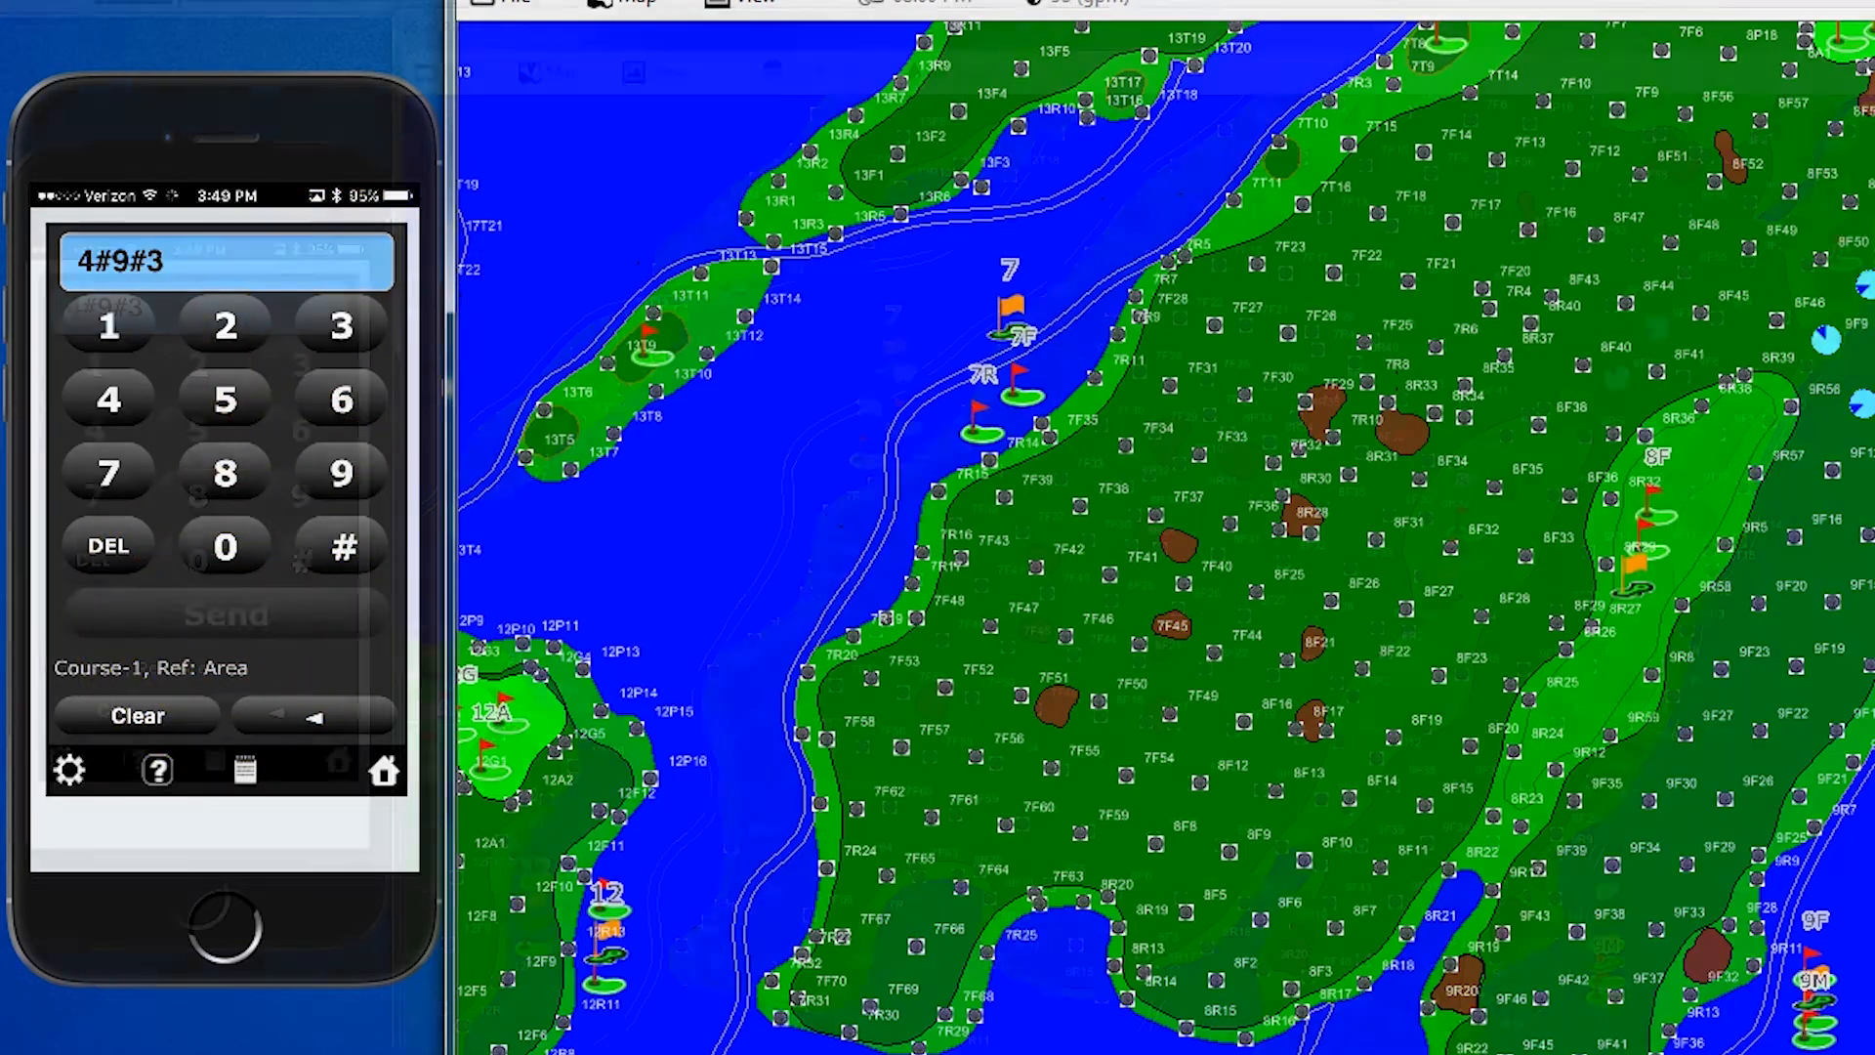
pyautogui.click(224, 613)
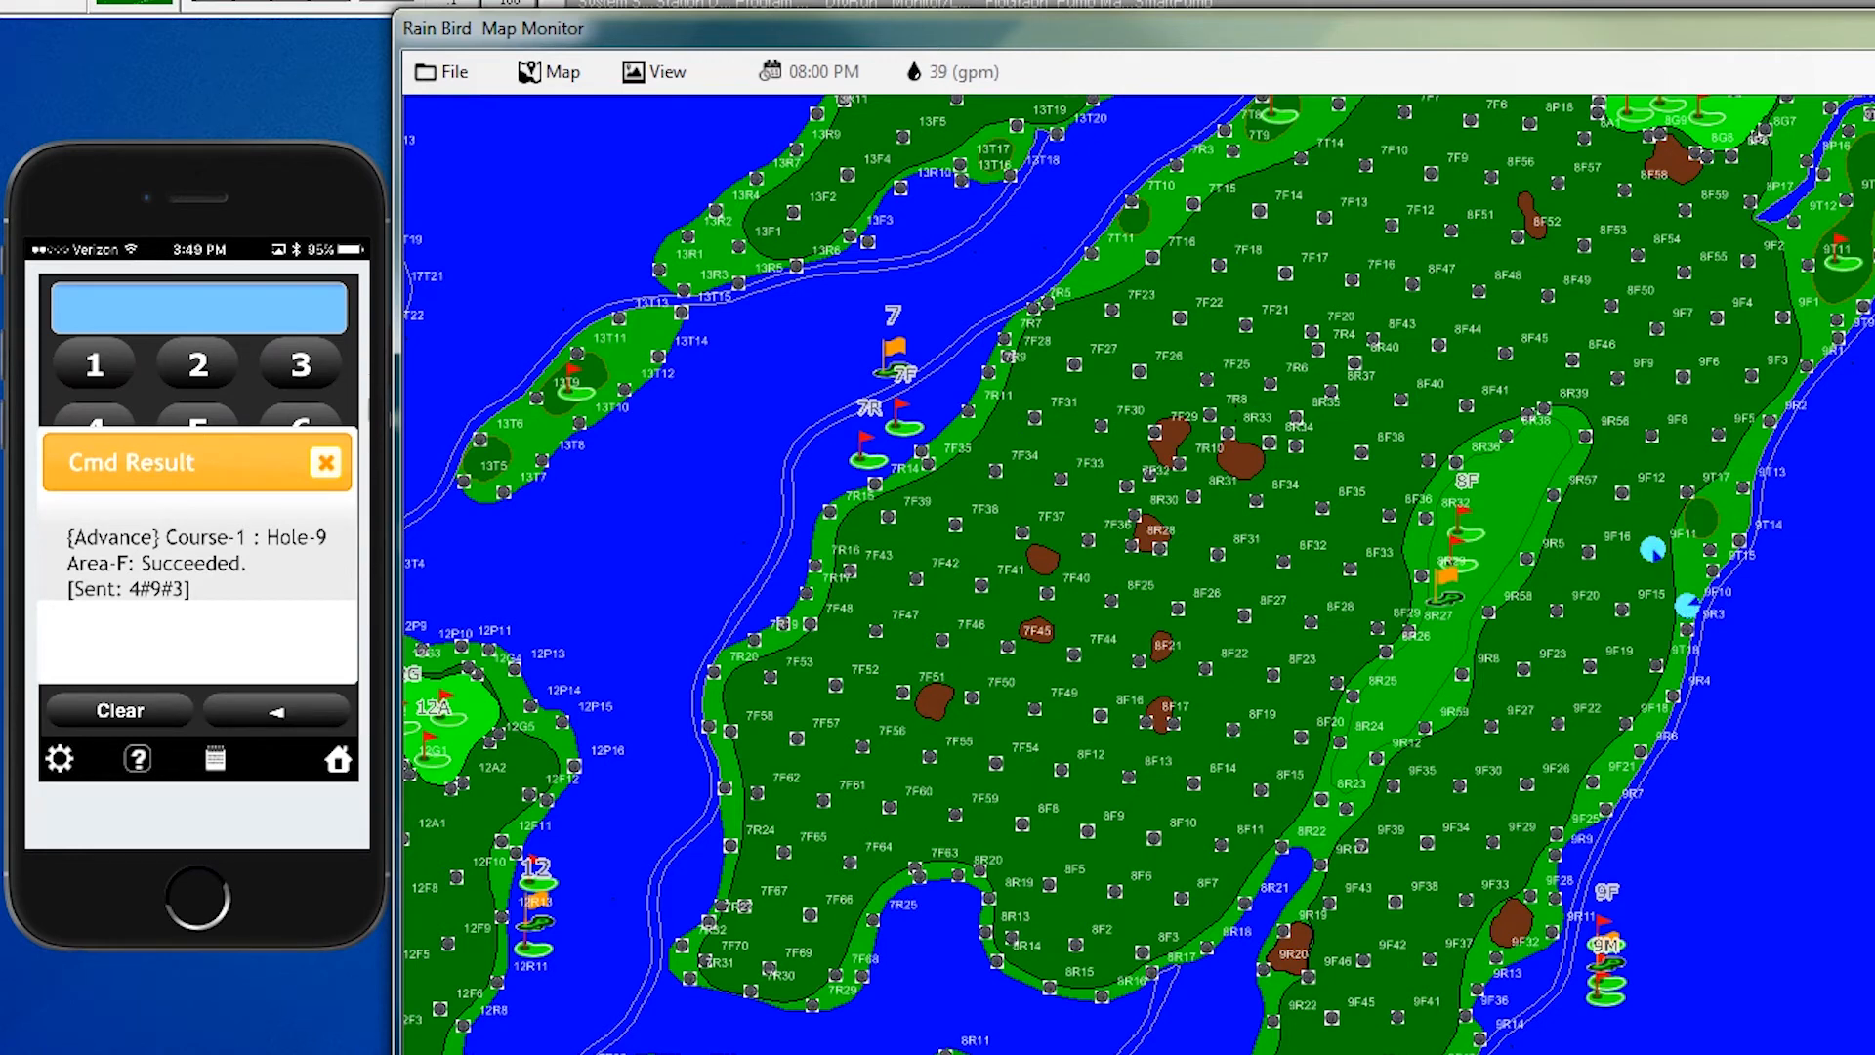
pyautogui.click(325, 463)
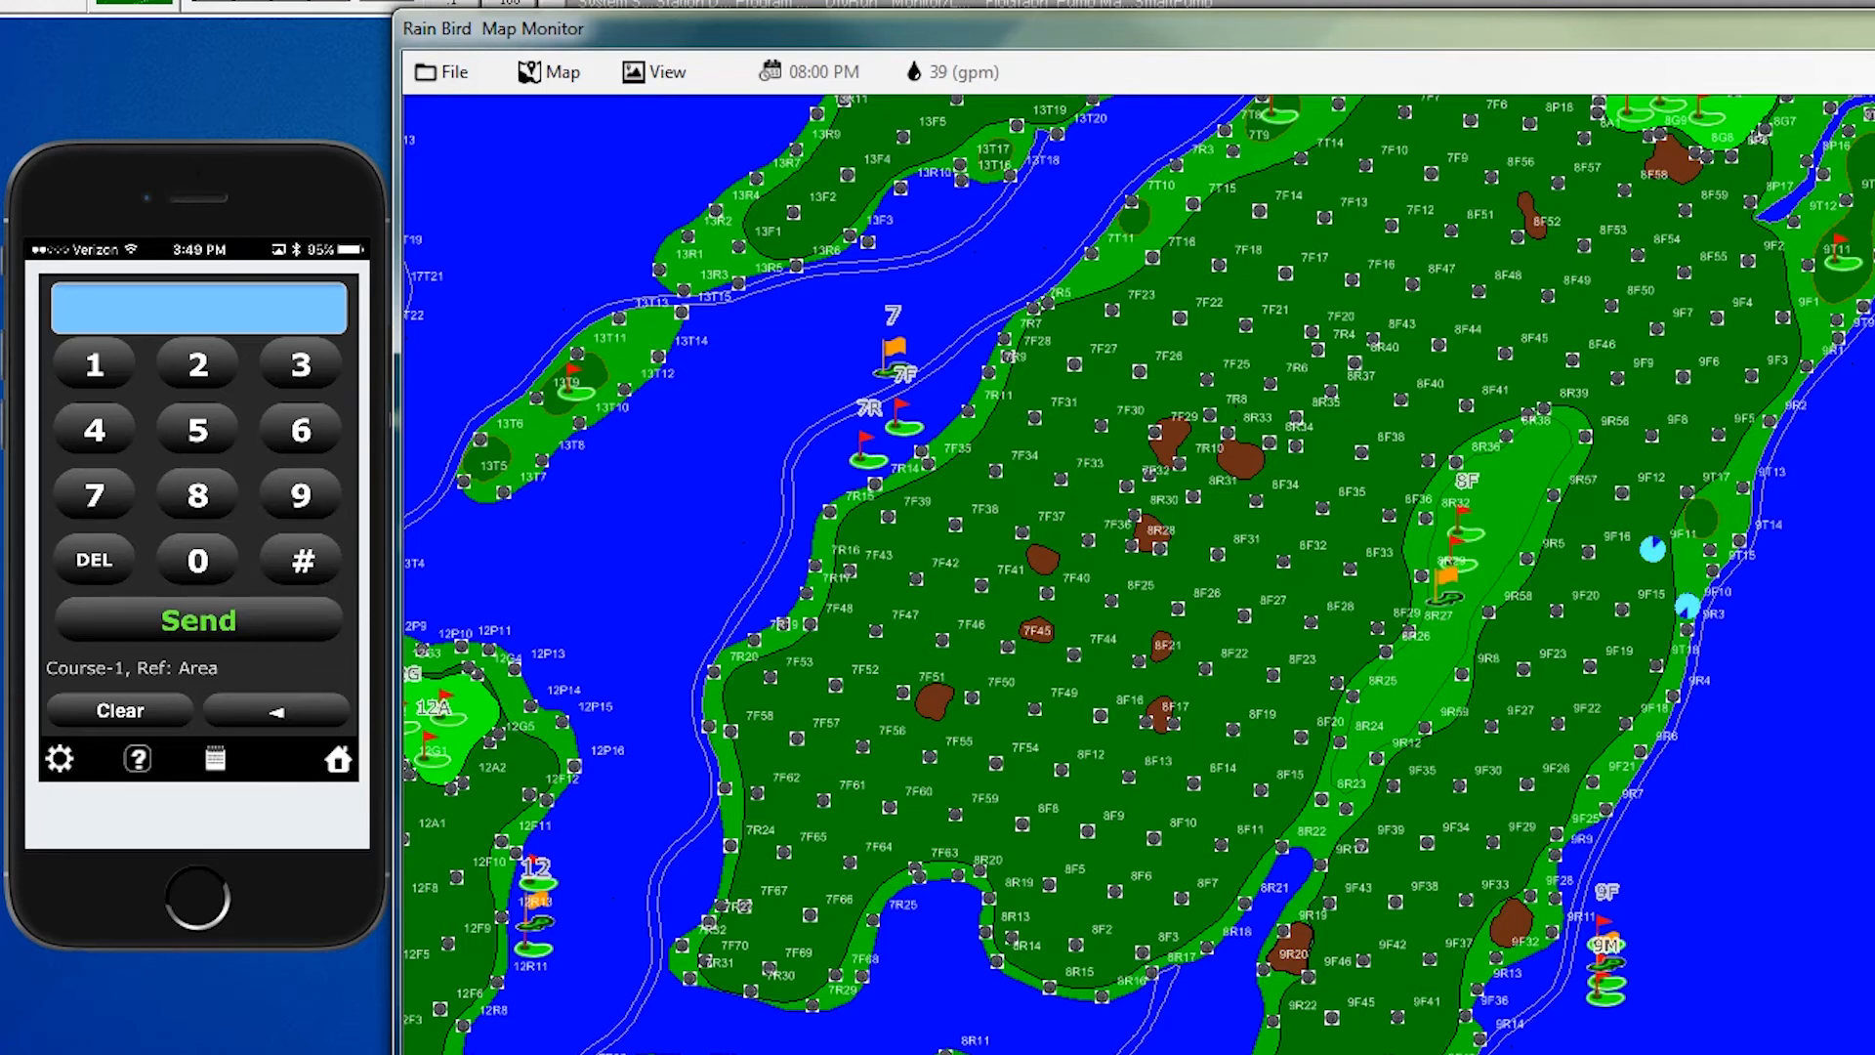
# Send turn-off command 2#9#3 for hole 9, area F and close the success popup.
pyautogui.click(299, 562)
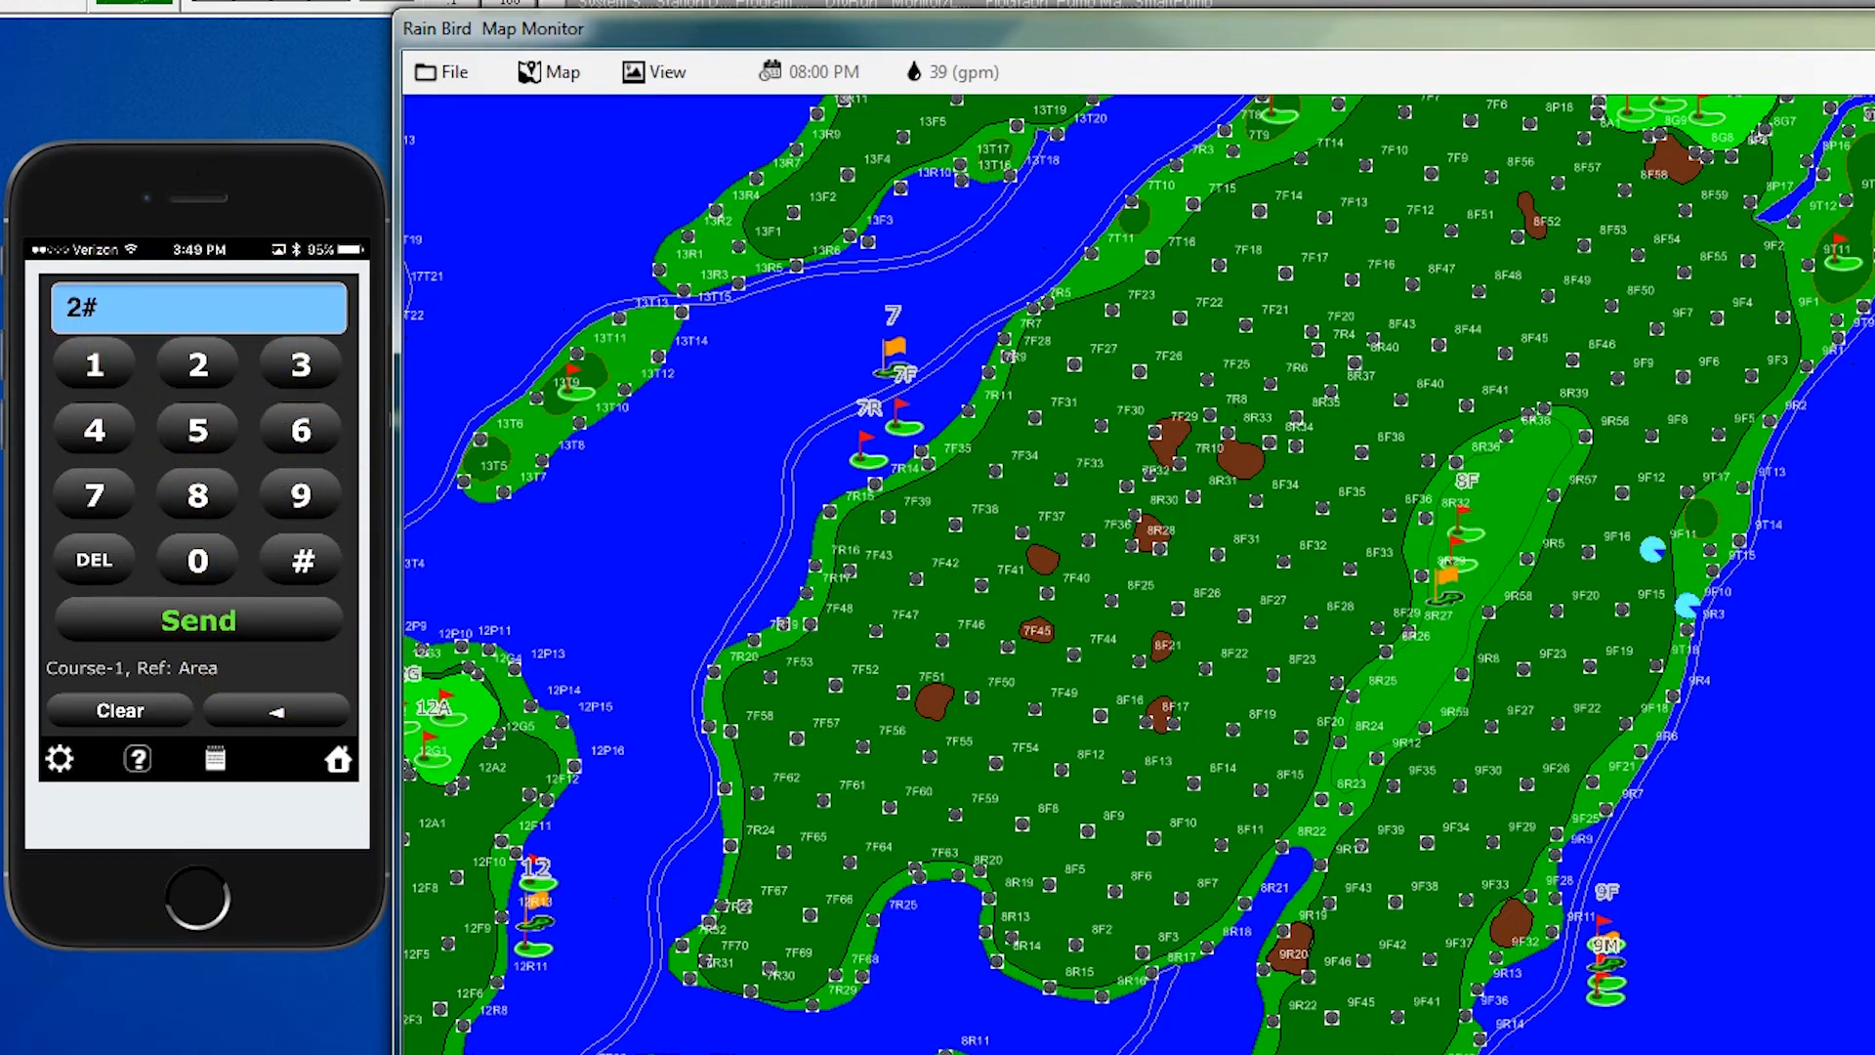
pyautogui.click(300, 496)
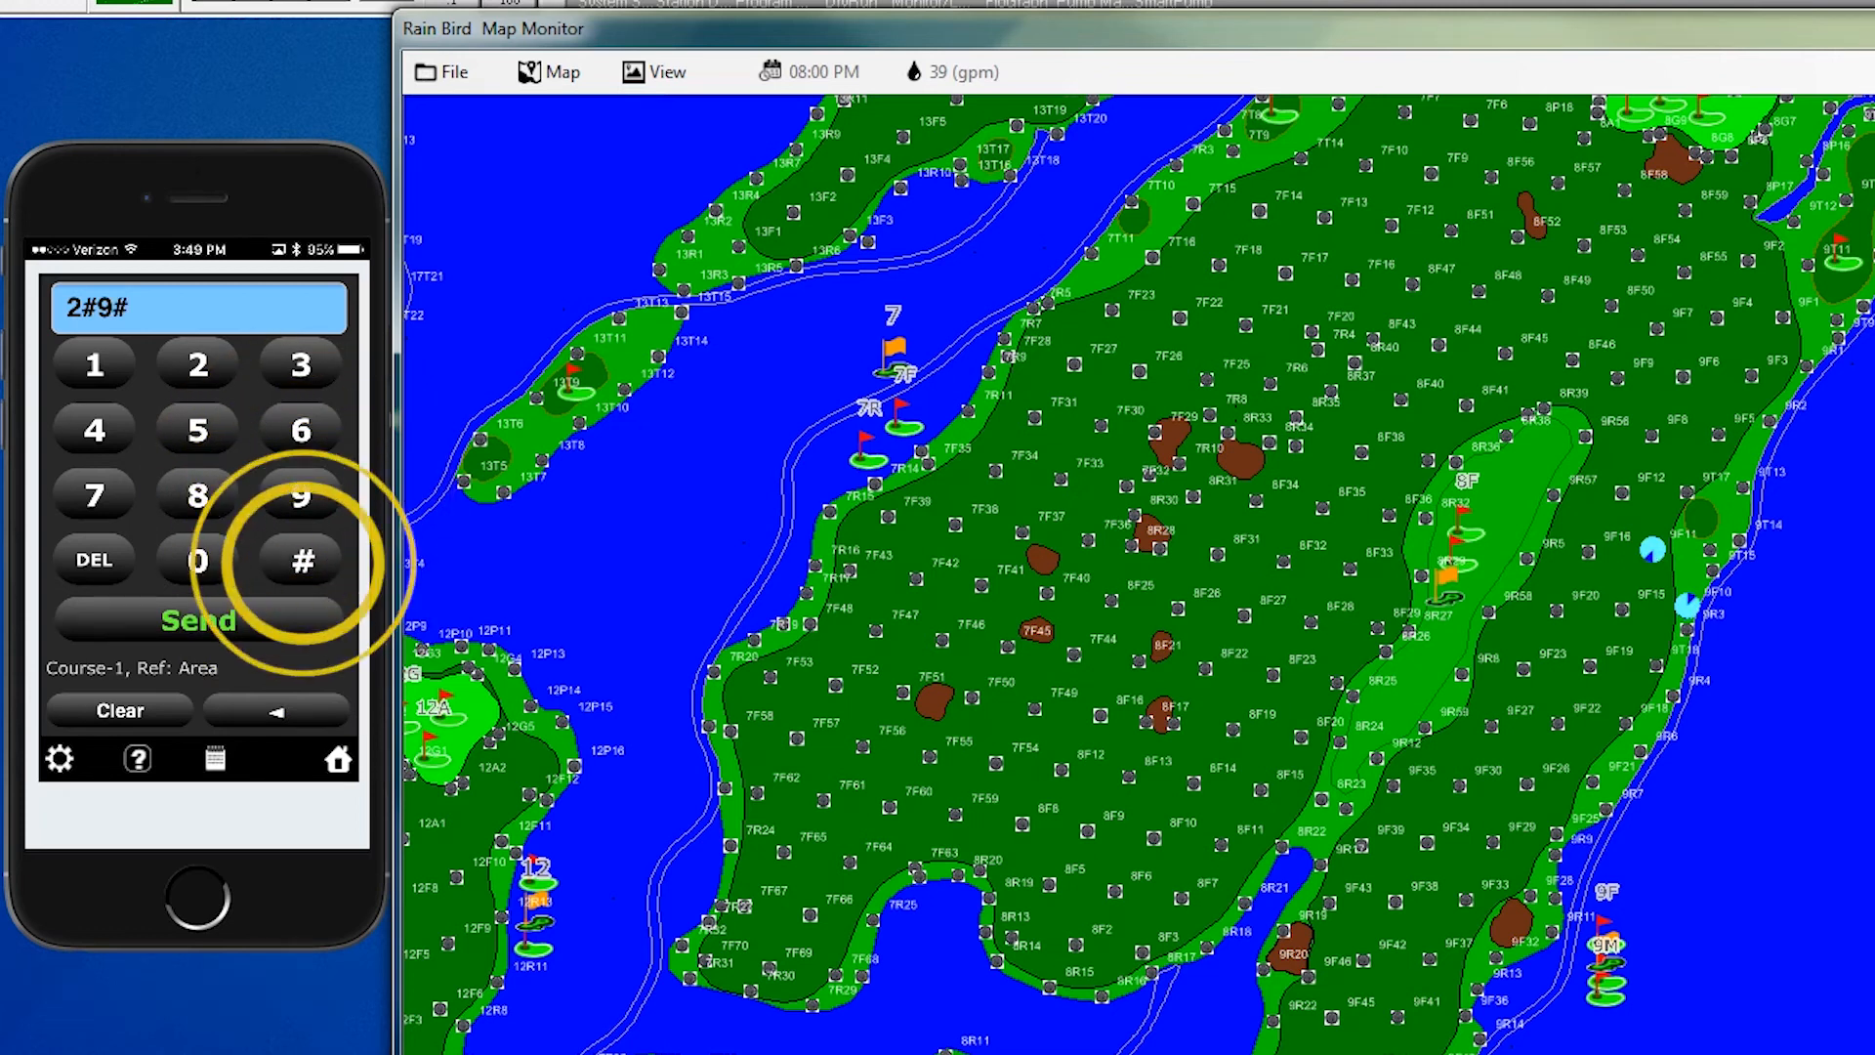
pyautogui.click(300, 364)
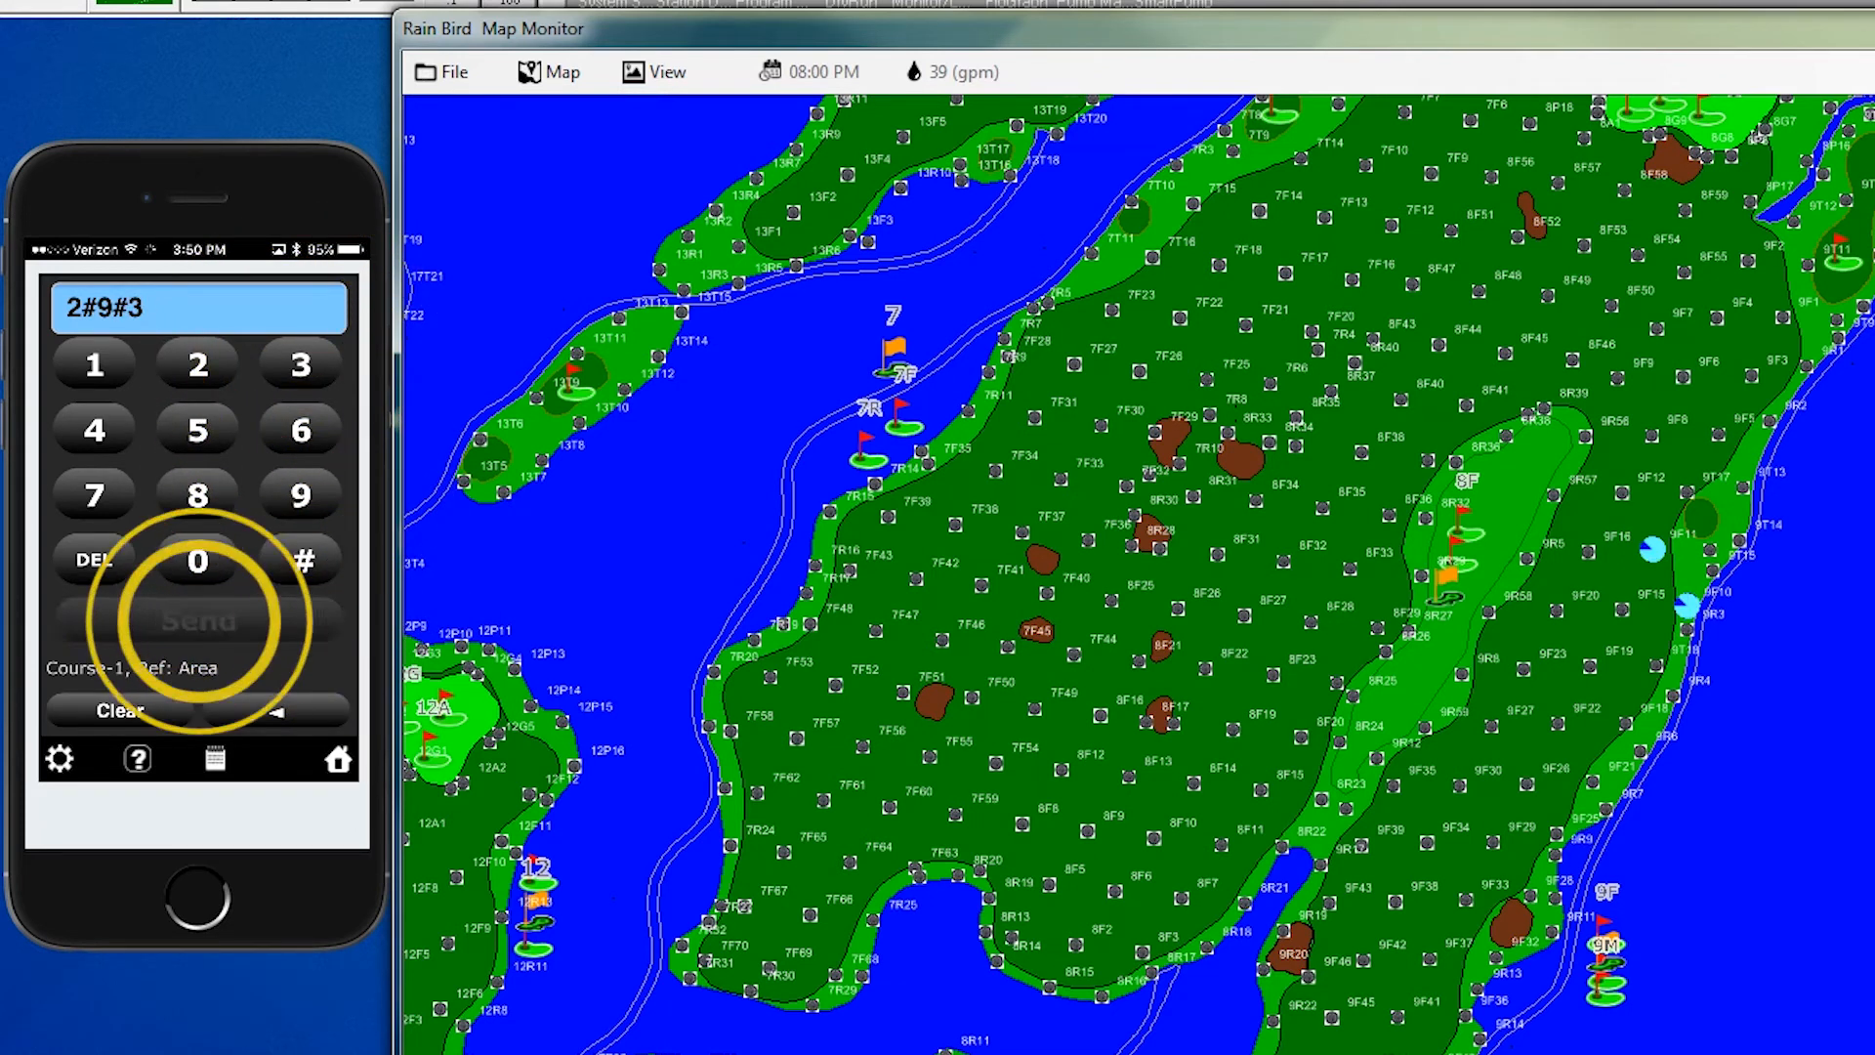
pyautogui.click(197, 621)
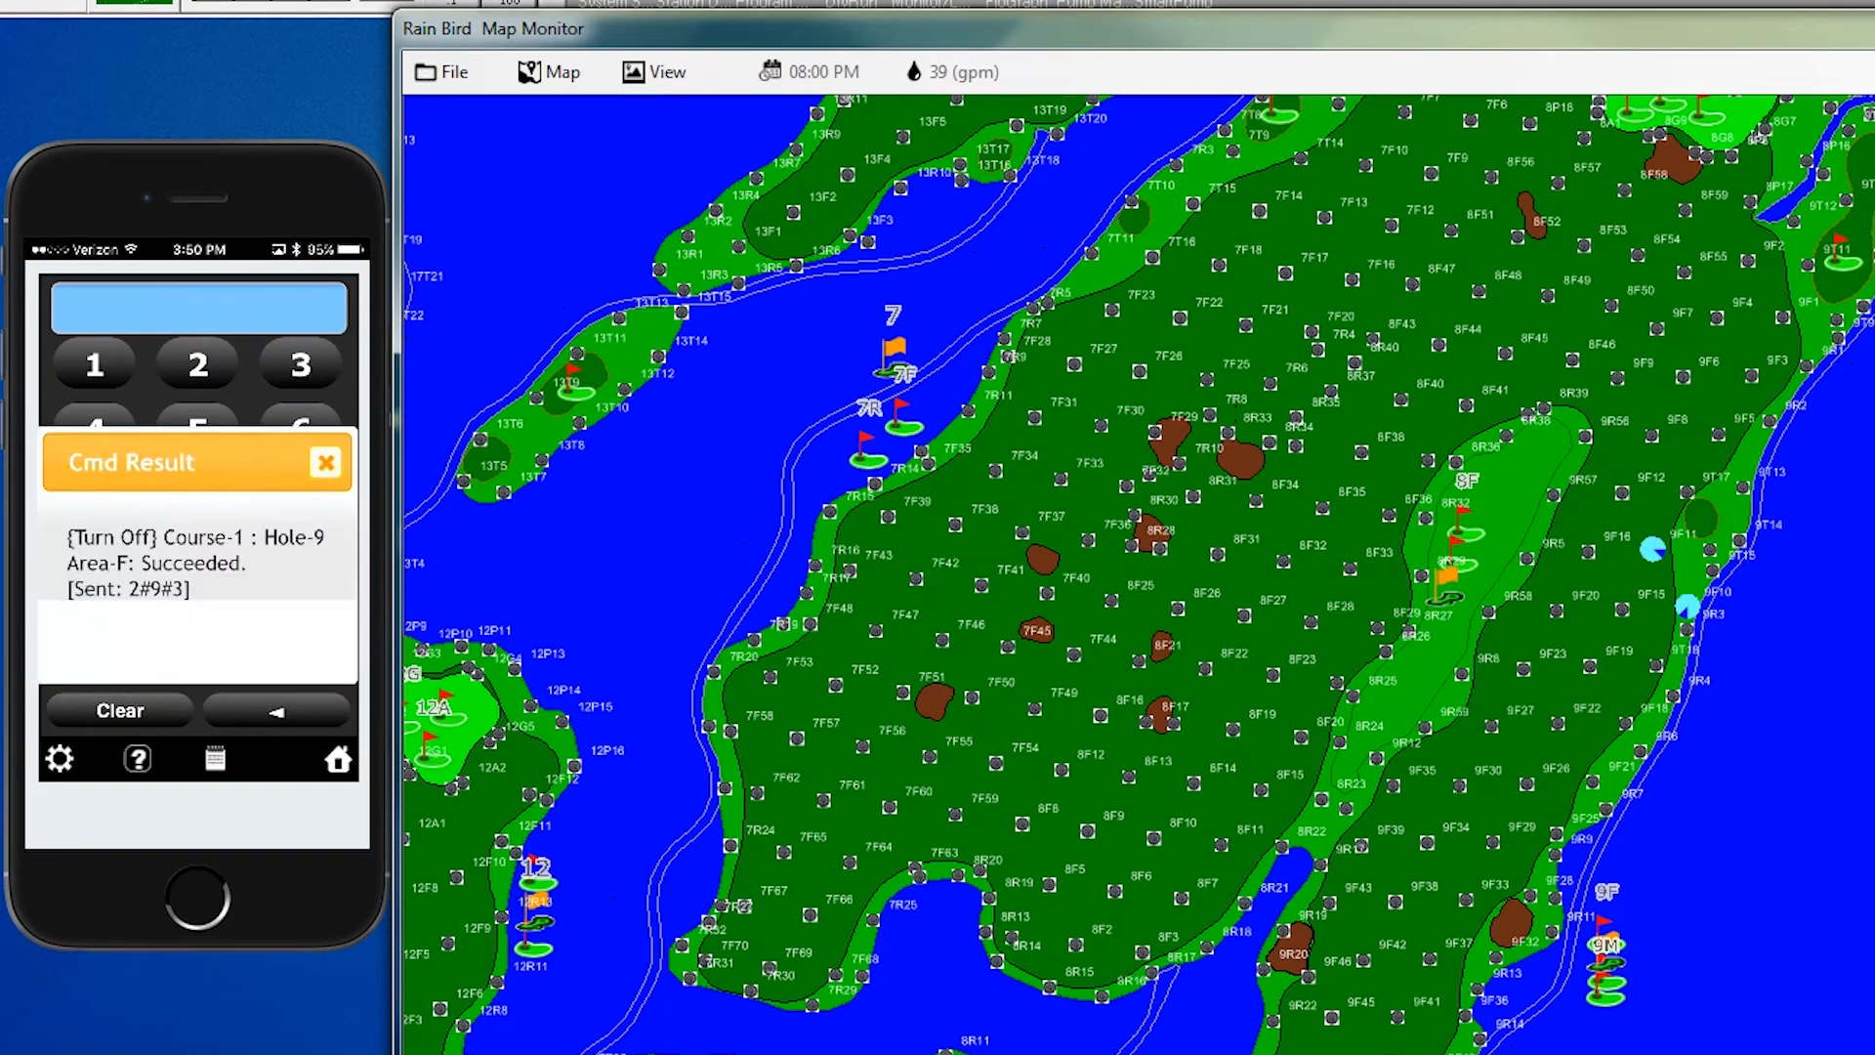
pyautogui.click(324, 463)
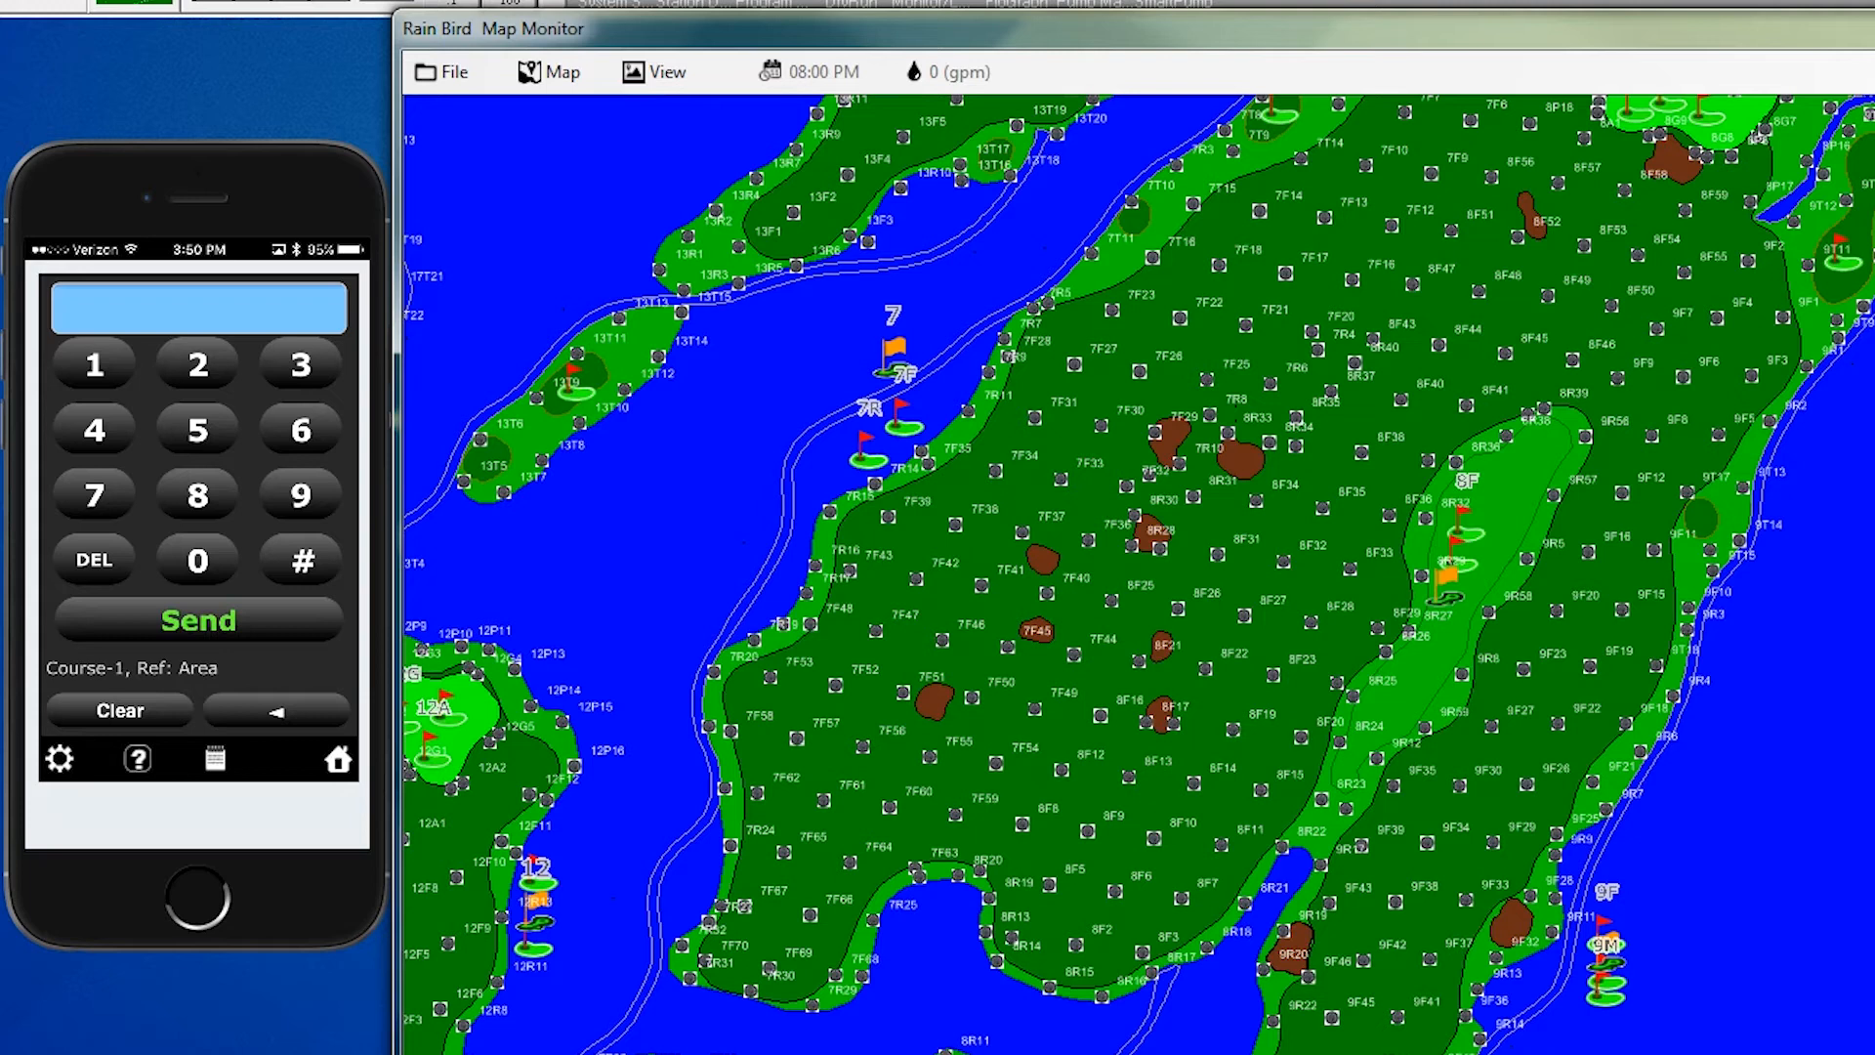
# Send turn-on command 1#9#3 for hole 9, area F and dismiss the 5-minute success popup.
pyautogui.click(92, 363)
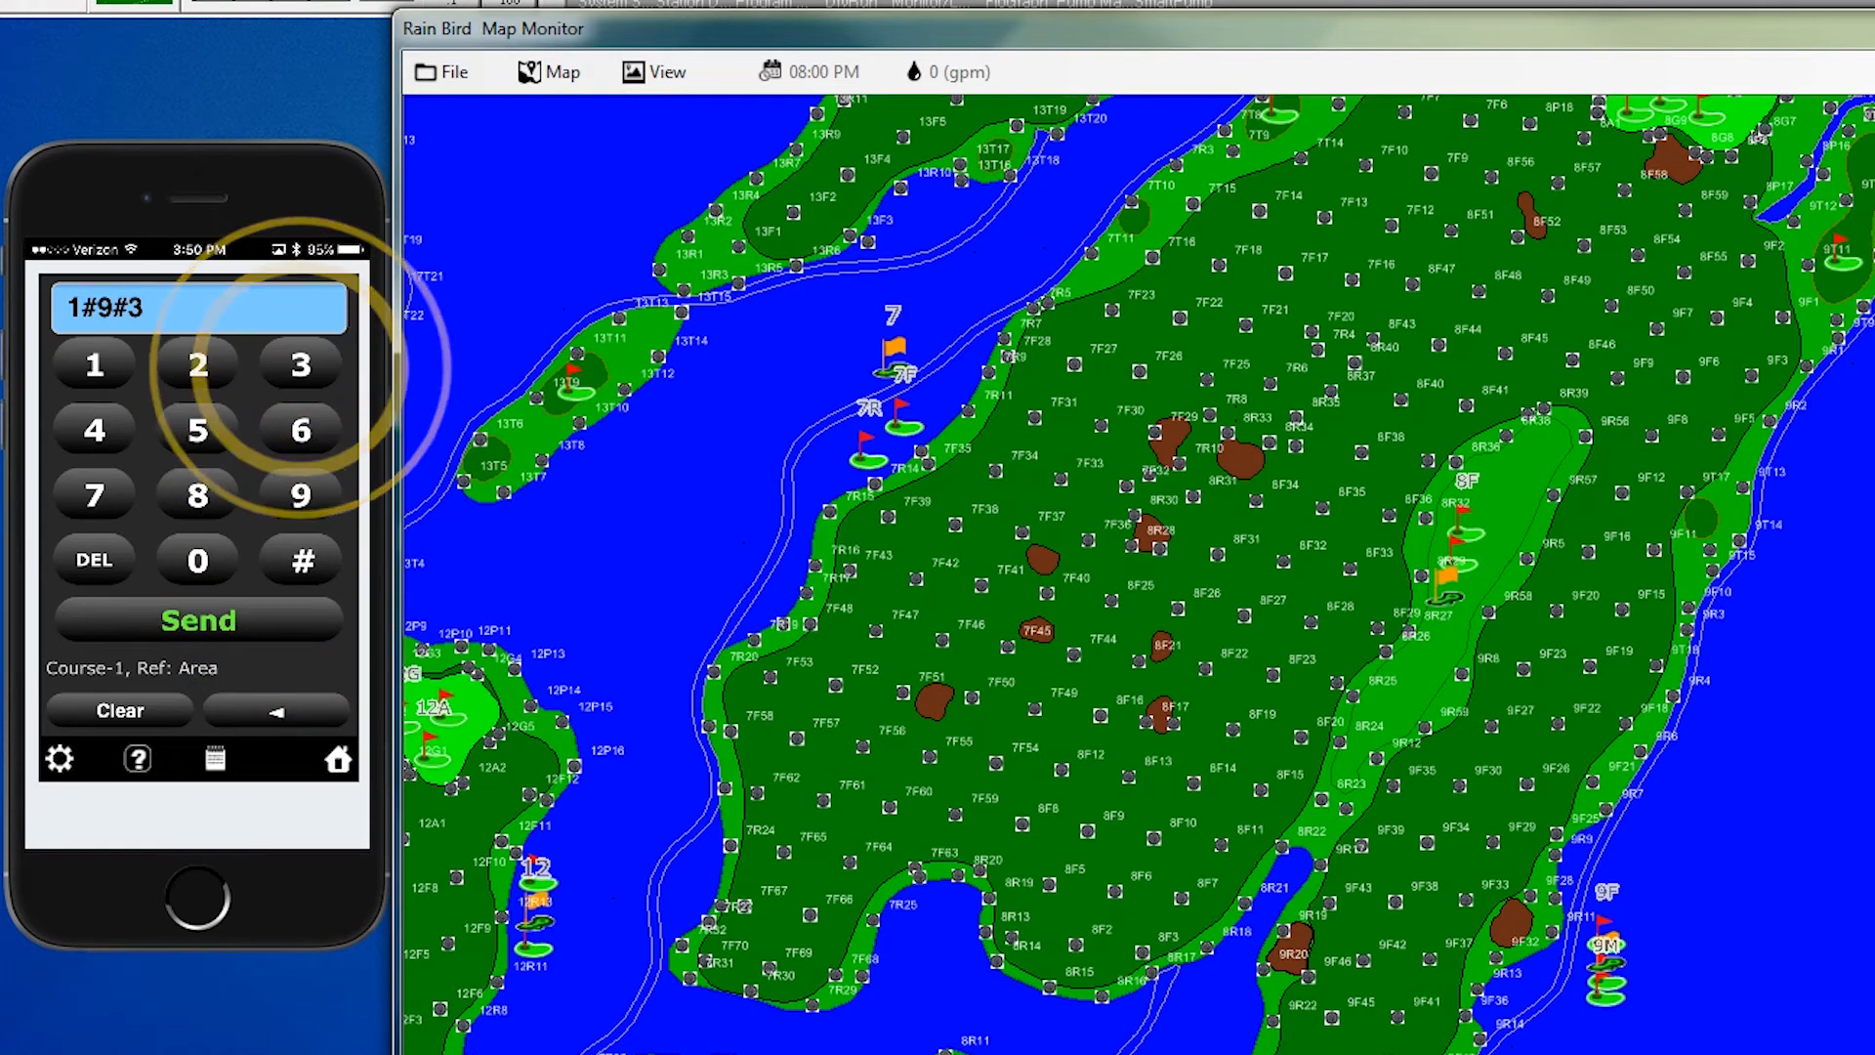
pyautogui.click(199, 619)
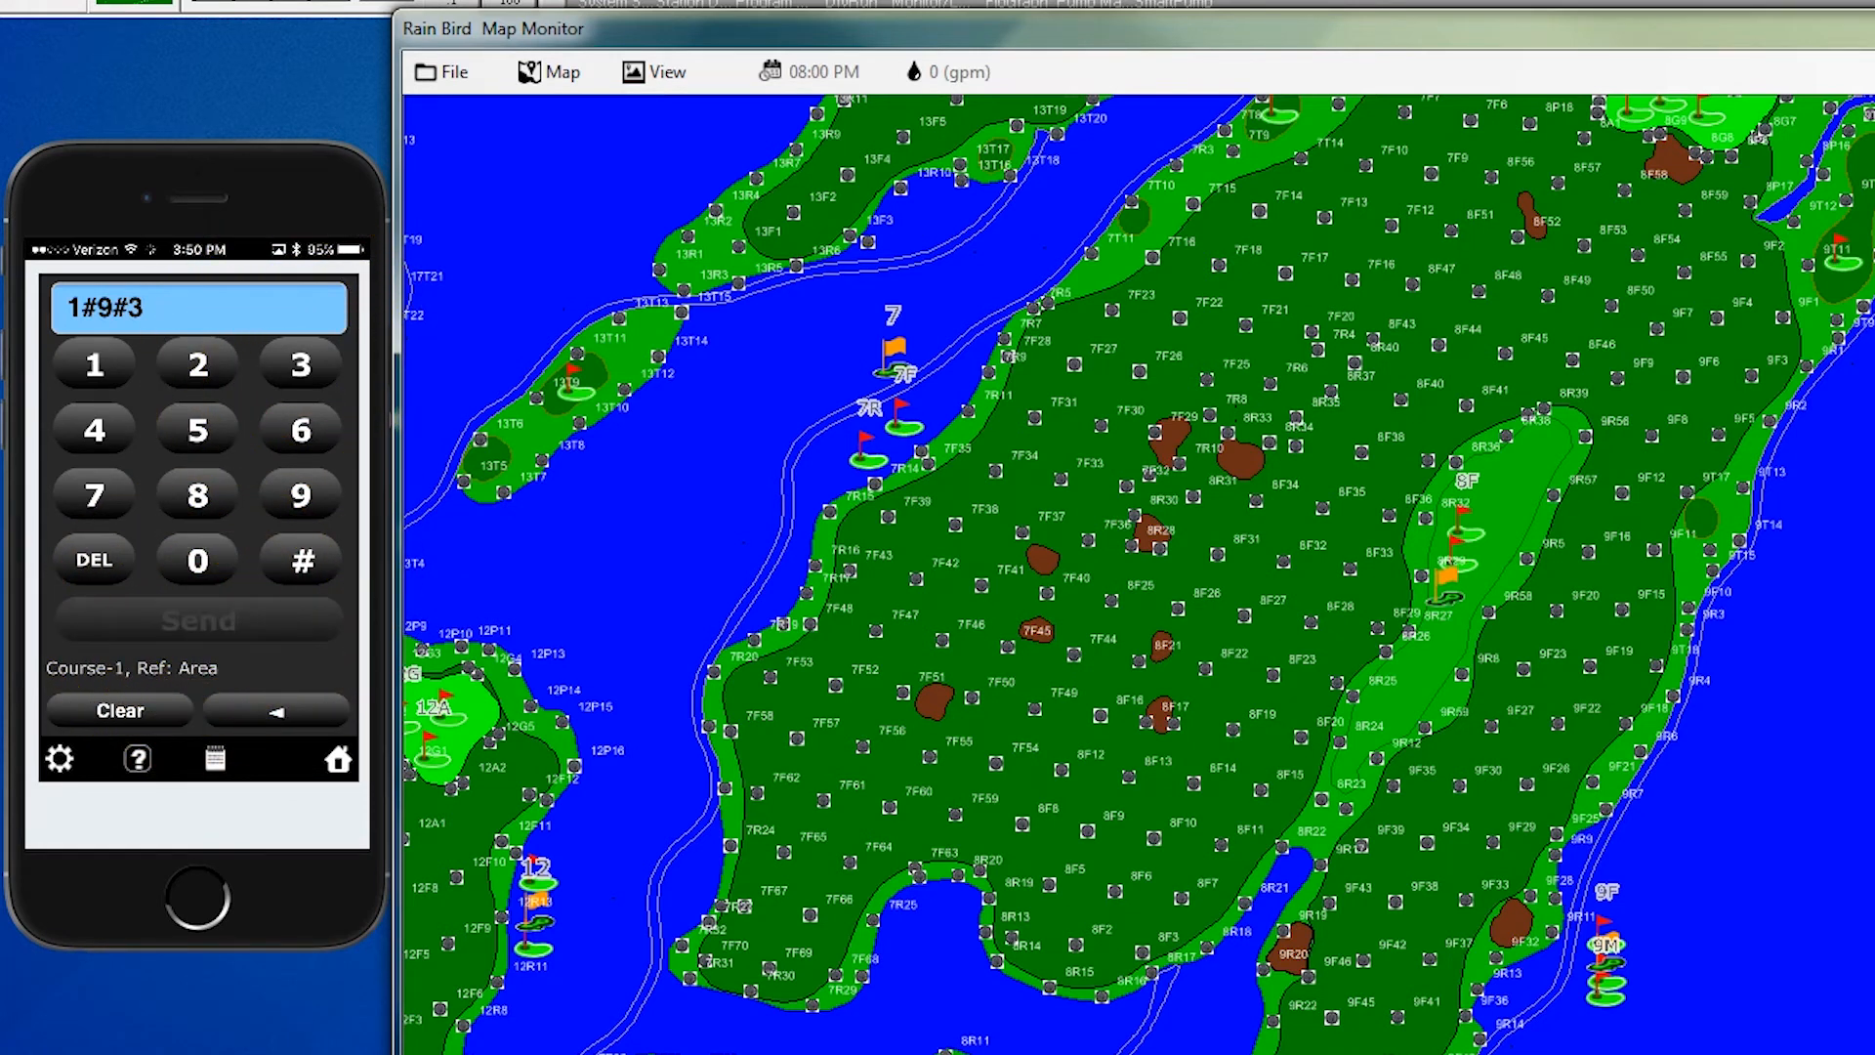
pyautogui.click(198, 619)
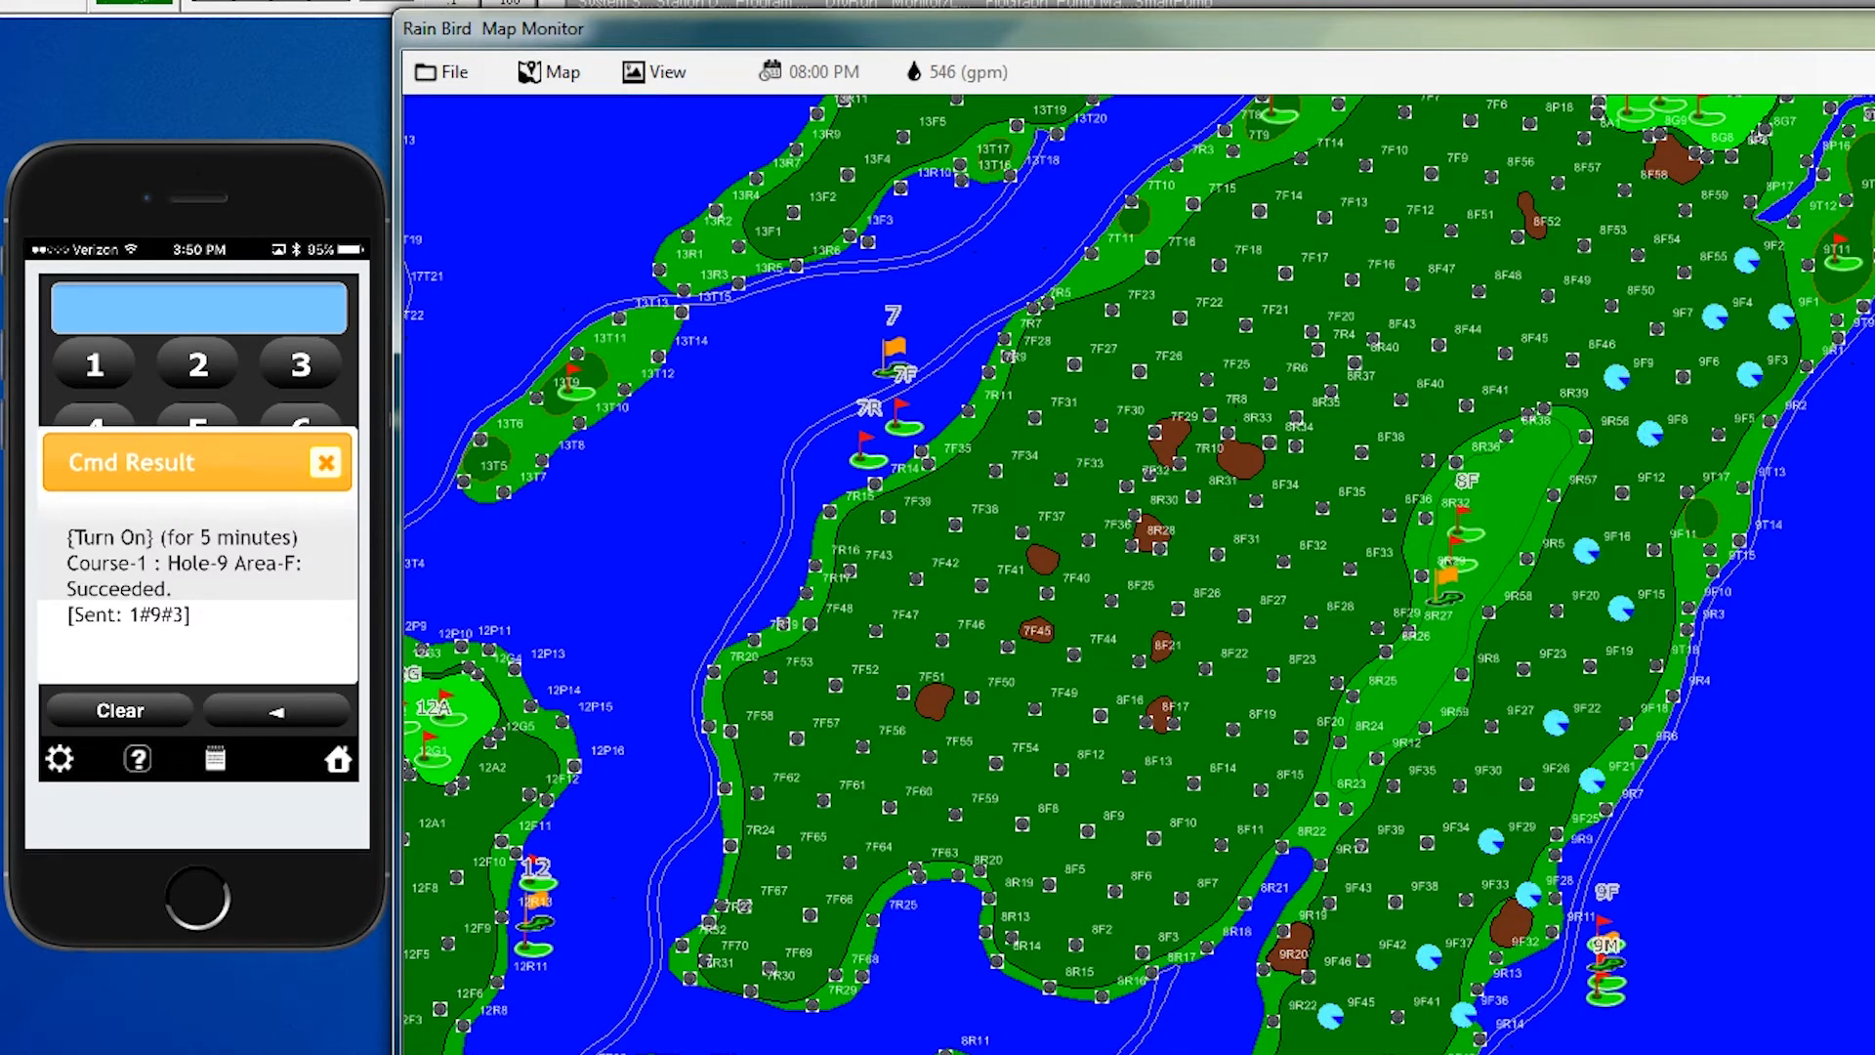
pyautogui.click(324, 462)
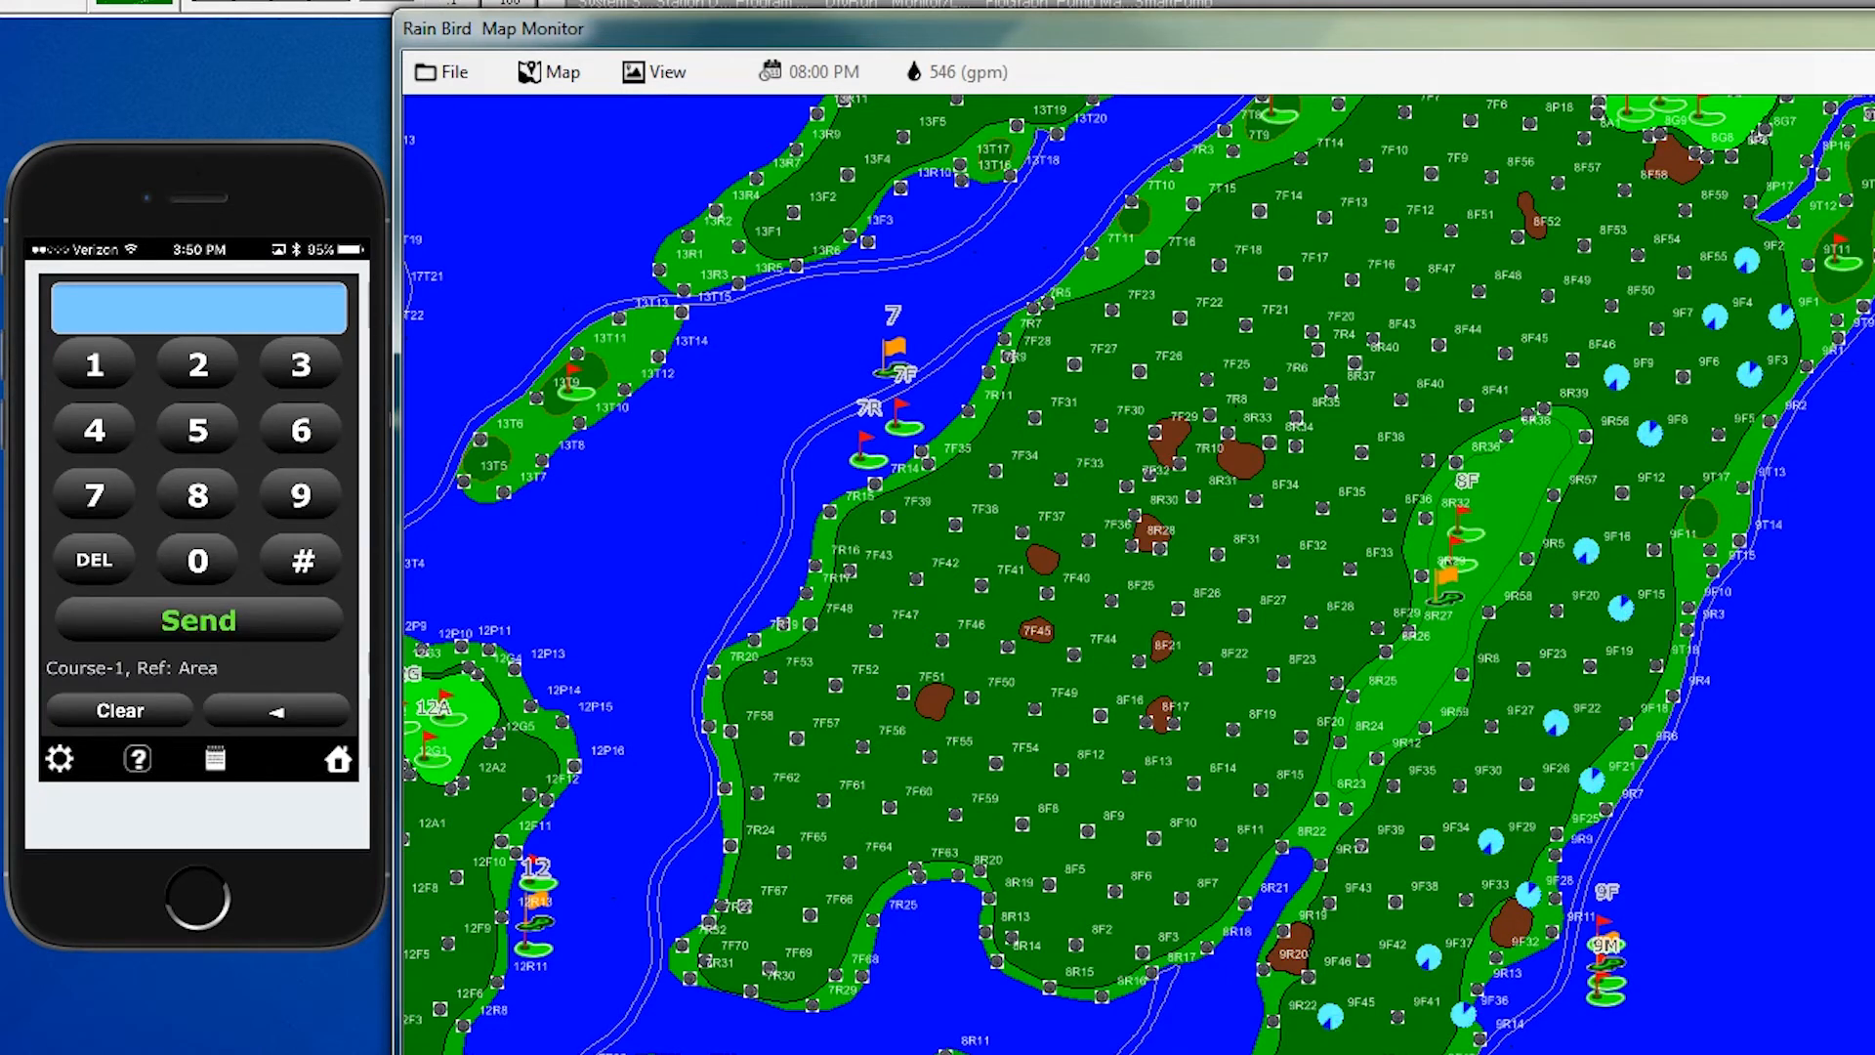
# Send pause command 5#9#3# for hole 9, area F and close the success popup.
pyautogui.click(196, 430)
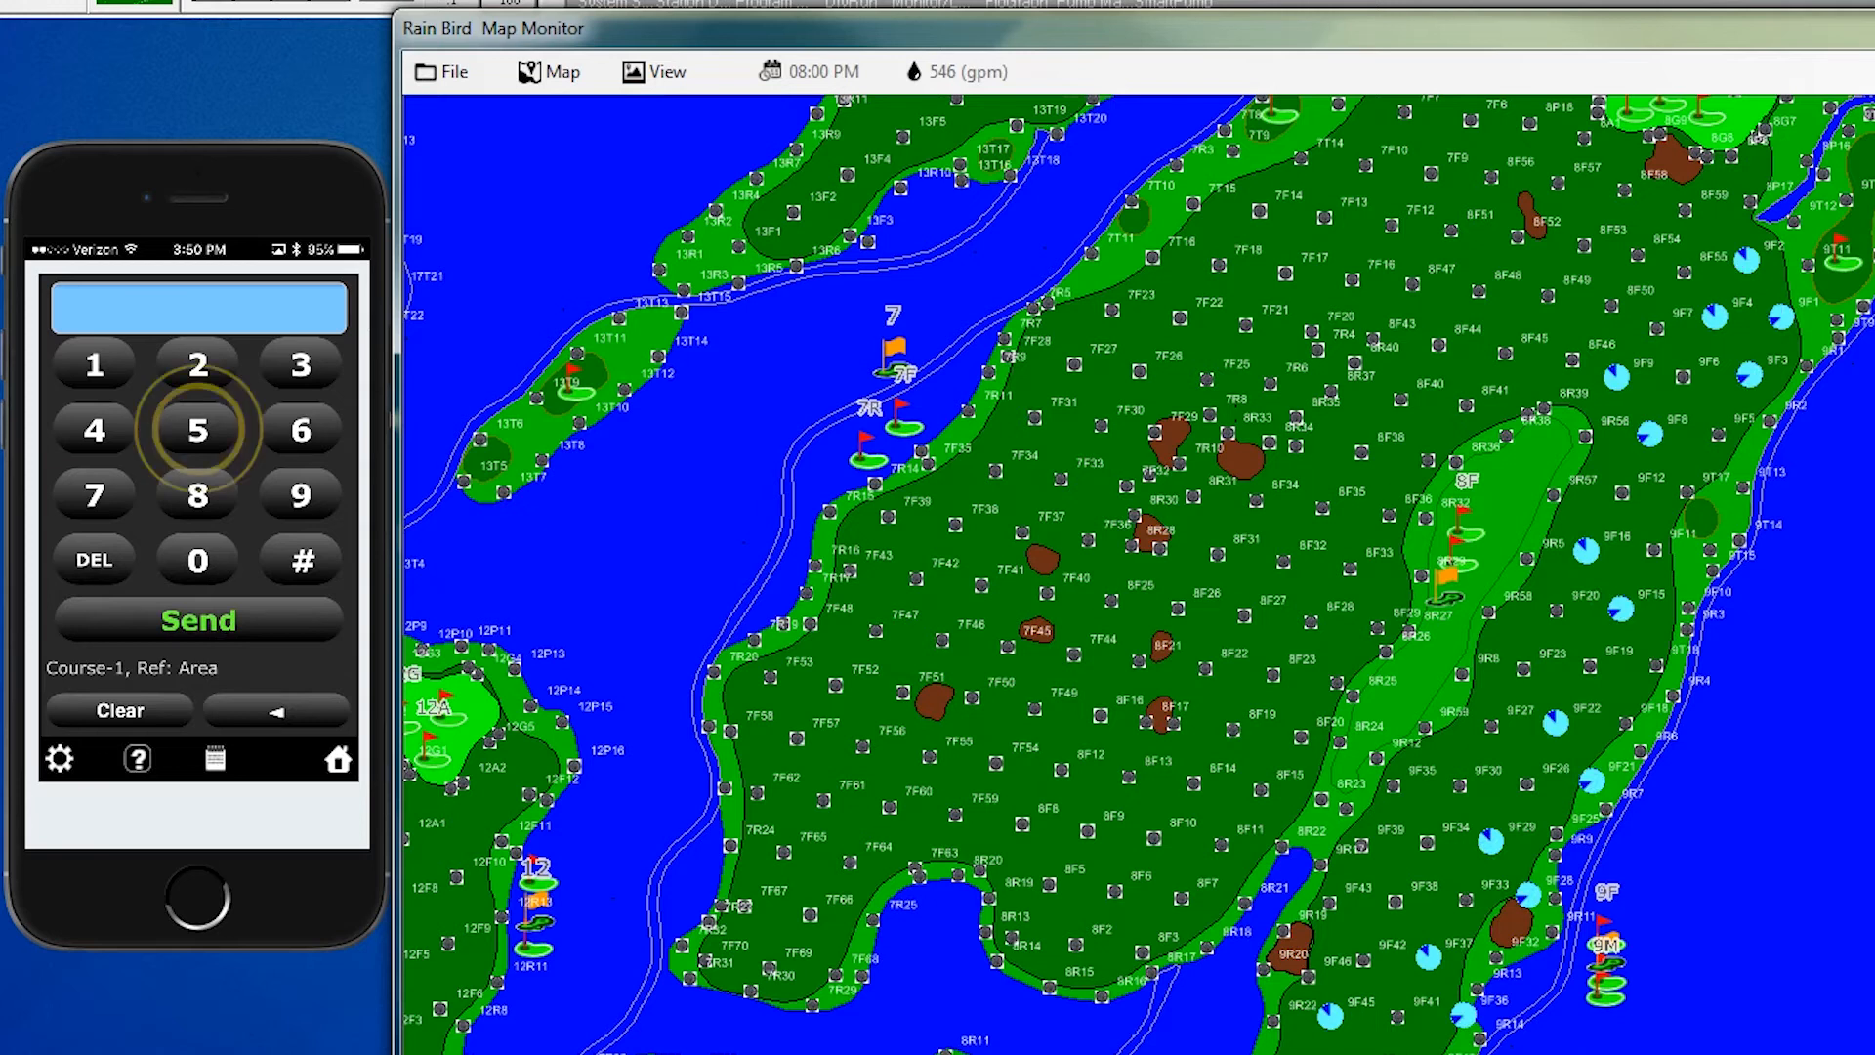
pyautogui.click(196, 429)
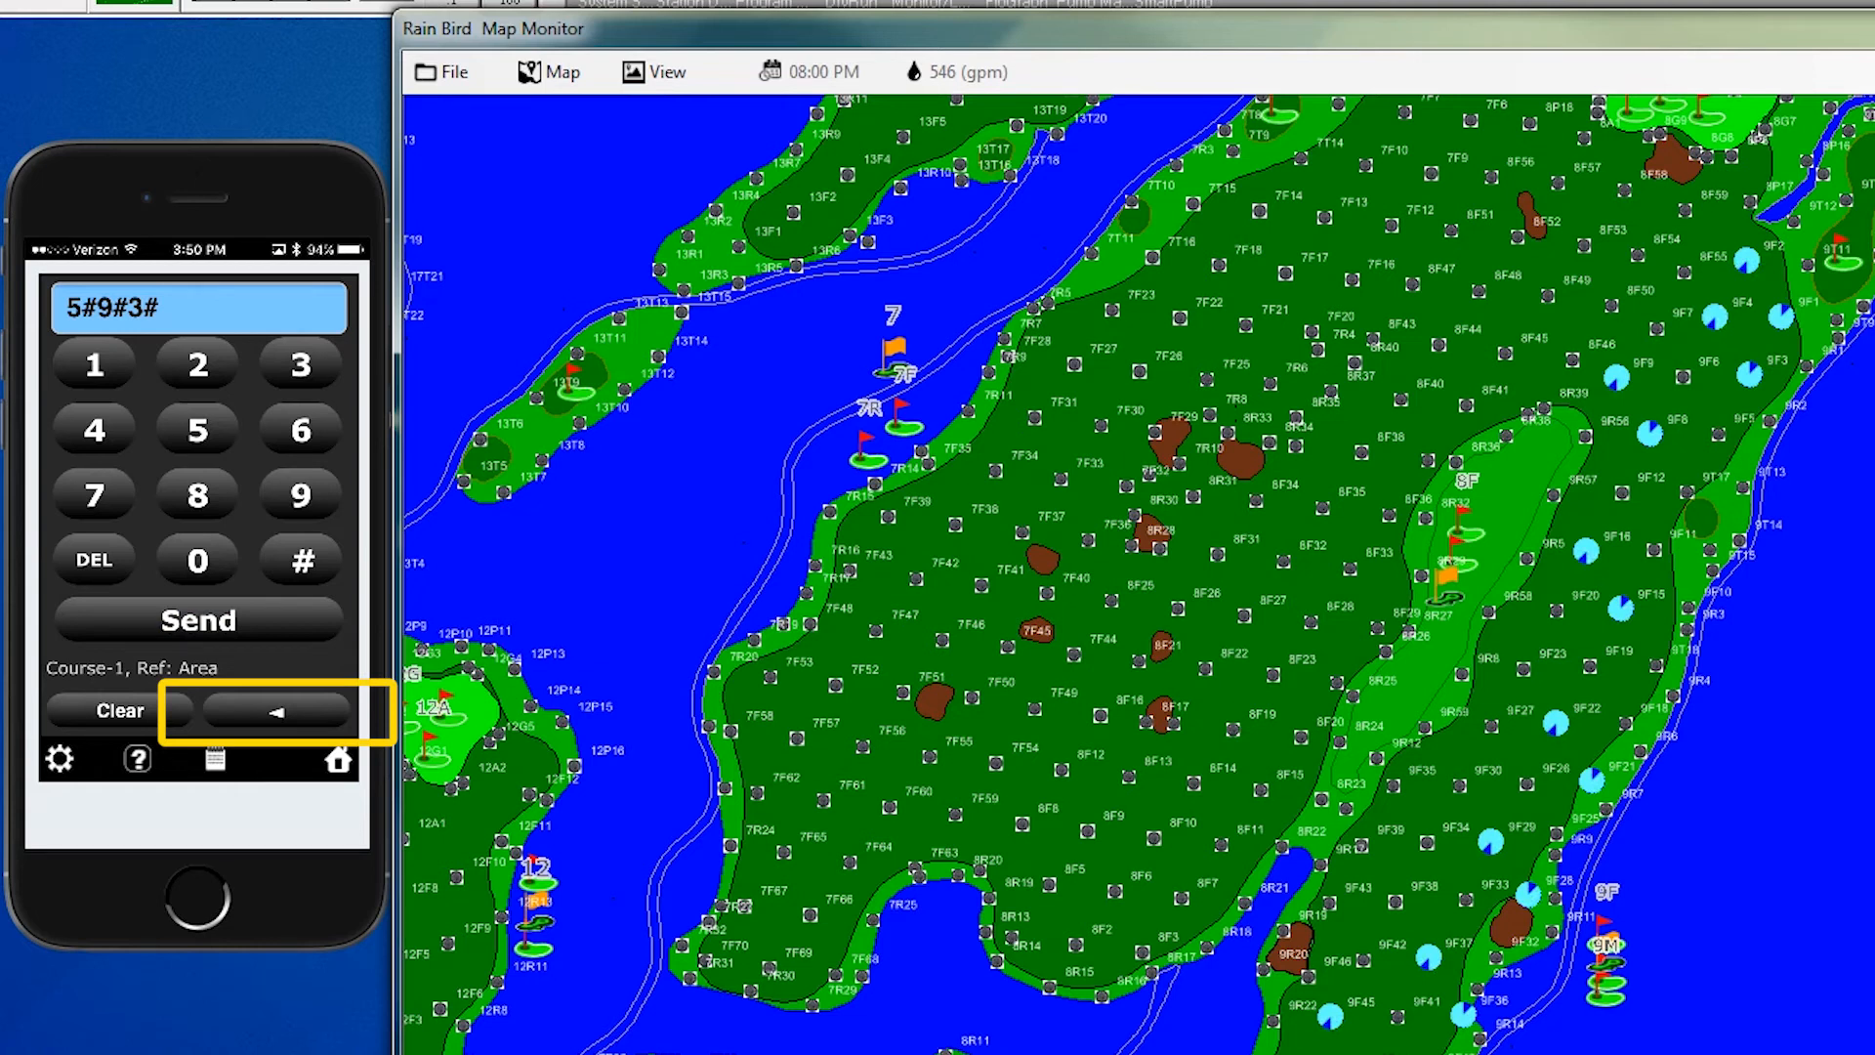
pyautogui.click(199, 619)
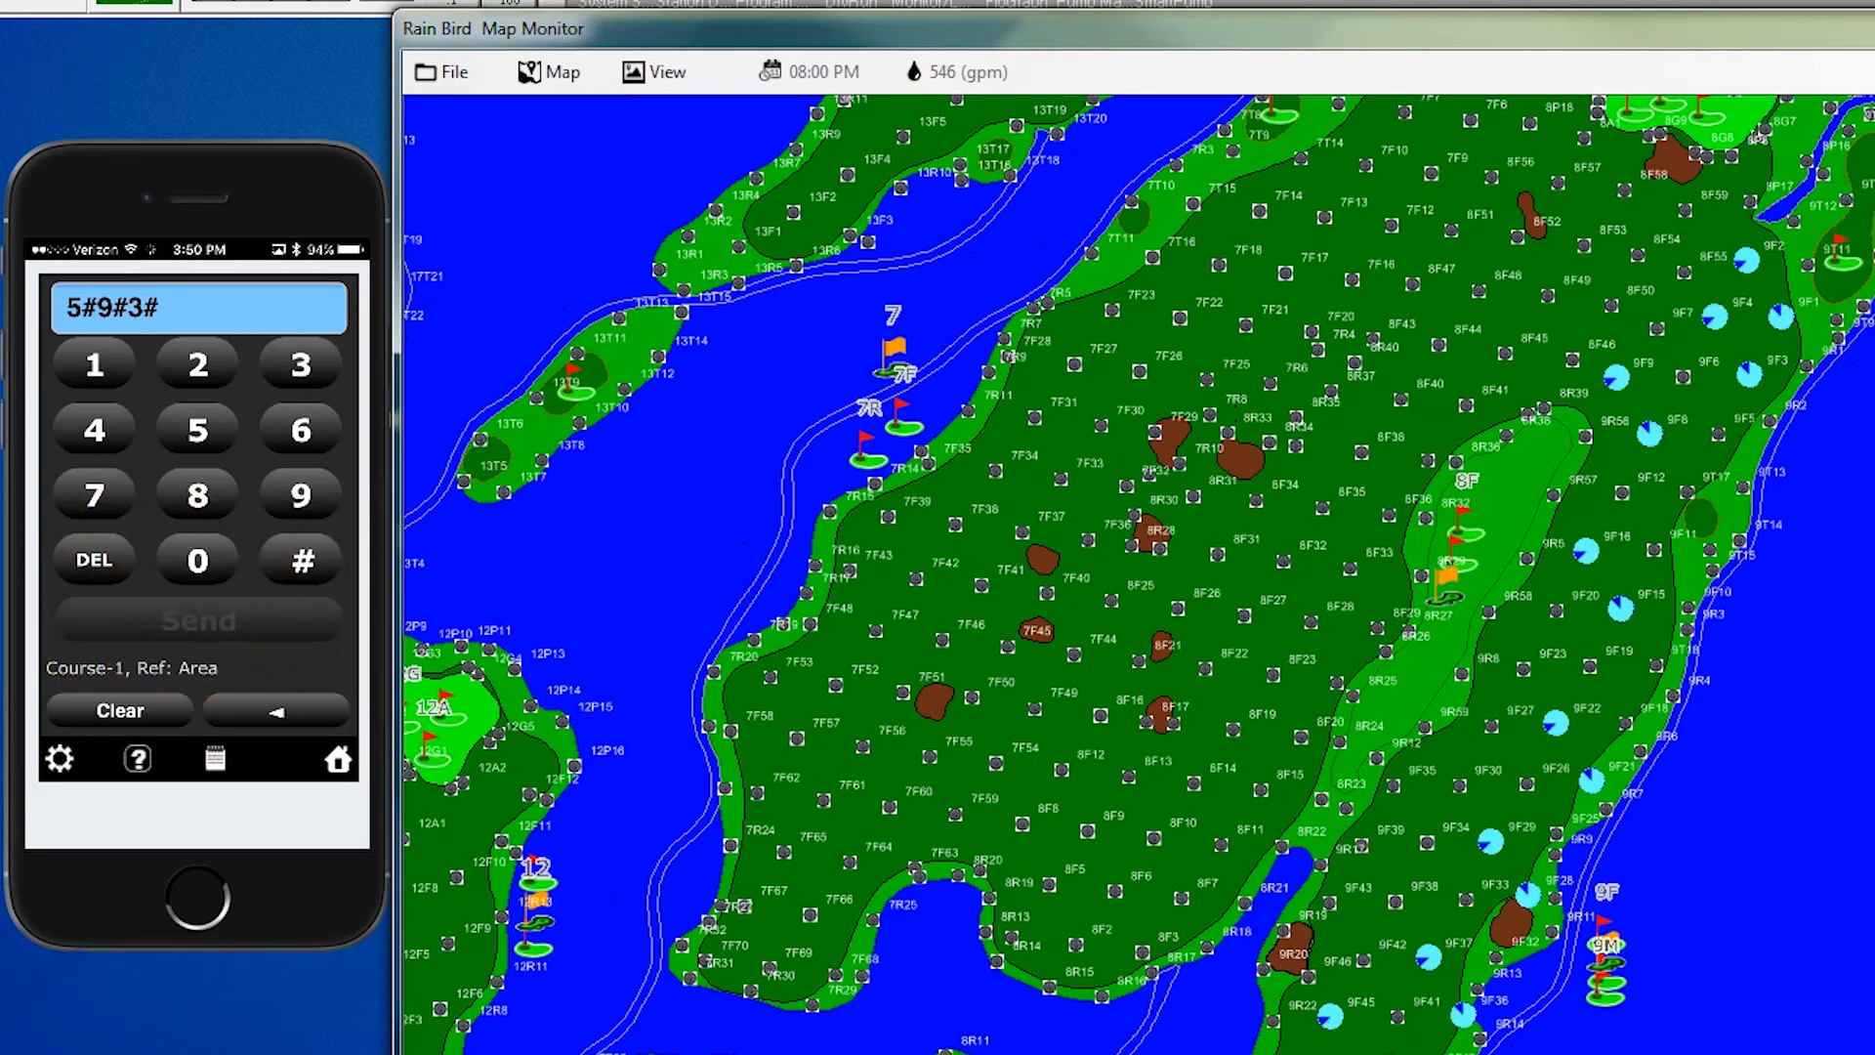
pyautogui.click(197, 619)
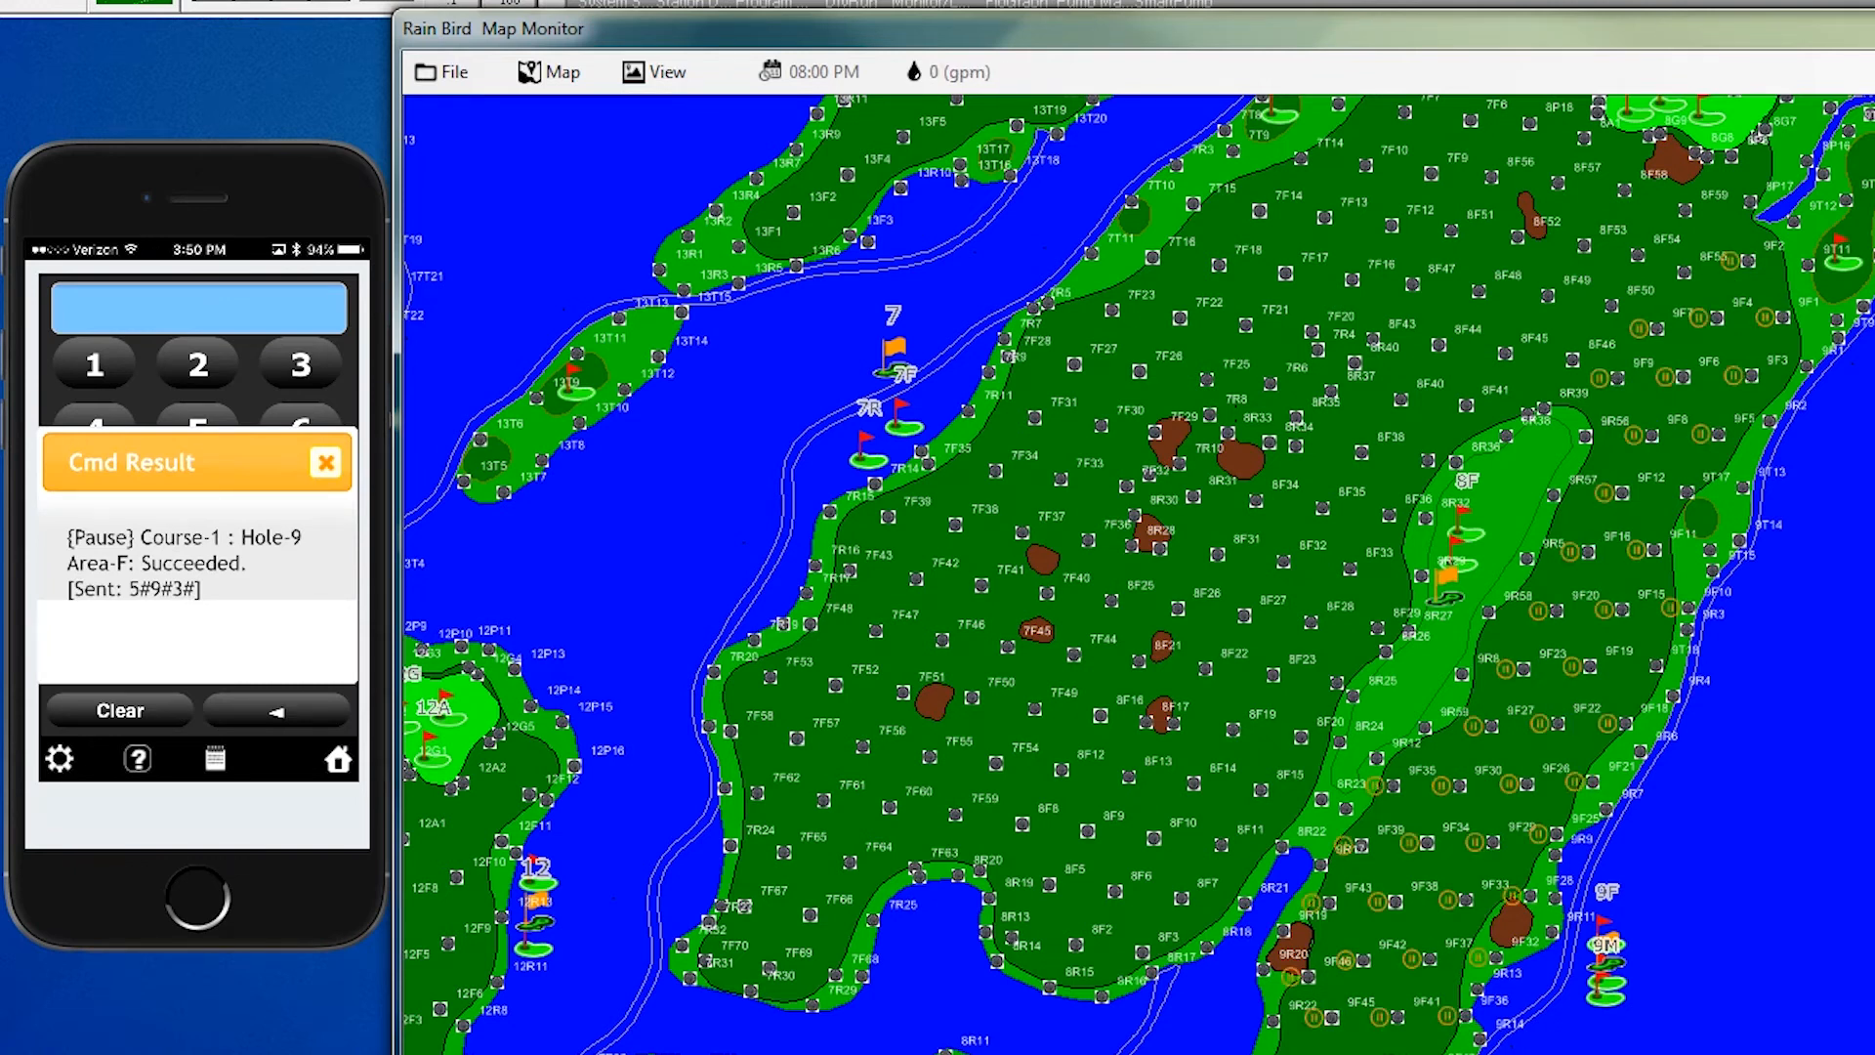
pyautogui.click(325, 462)
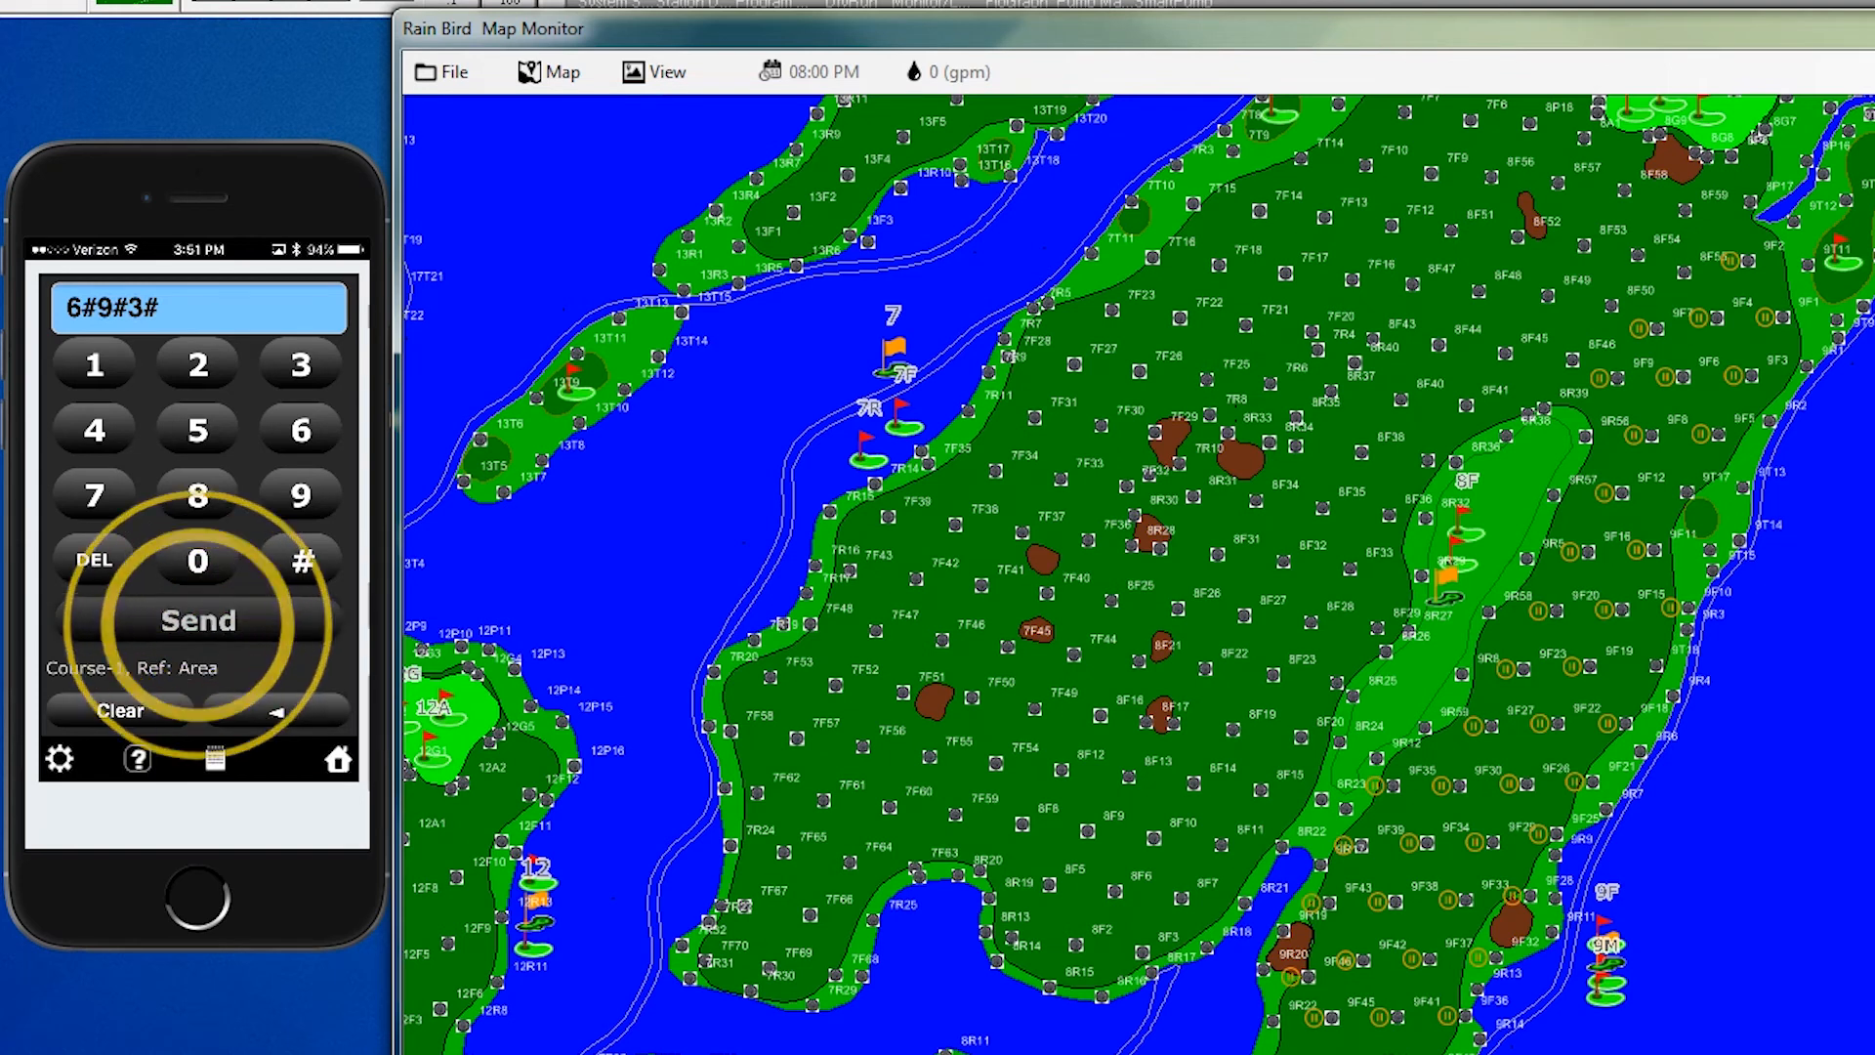
# Send resume command 6#9#3# for hole 9, area F and close the success popup.
pyautogui.click(198, 620)
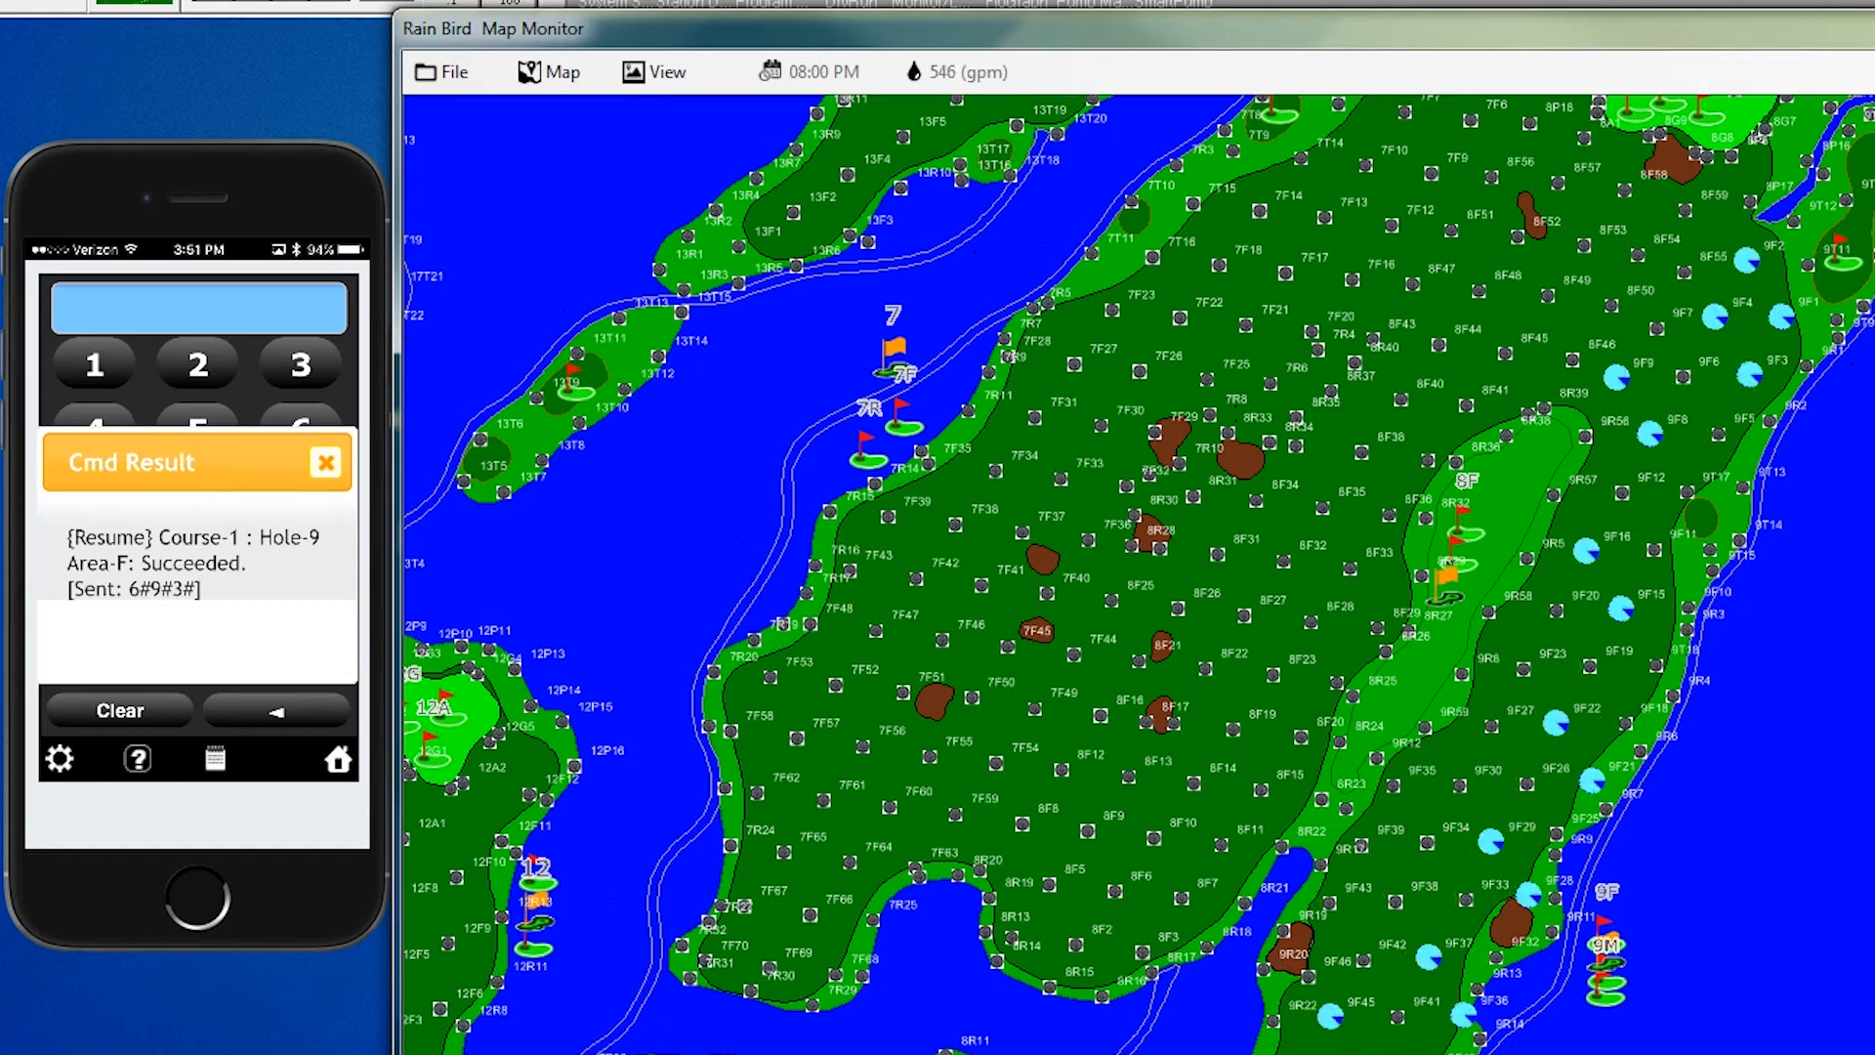
pyautogui.click(324, 463)
pyautogui.write('2#9#3#')
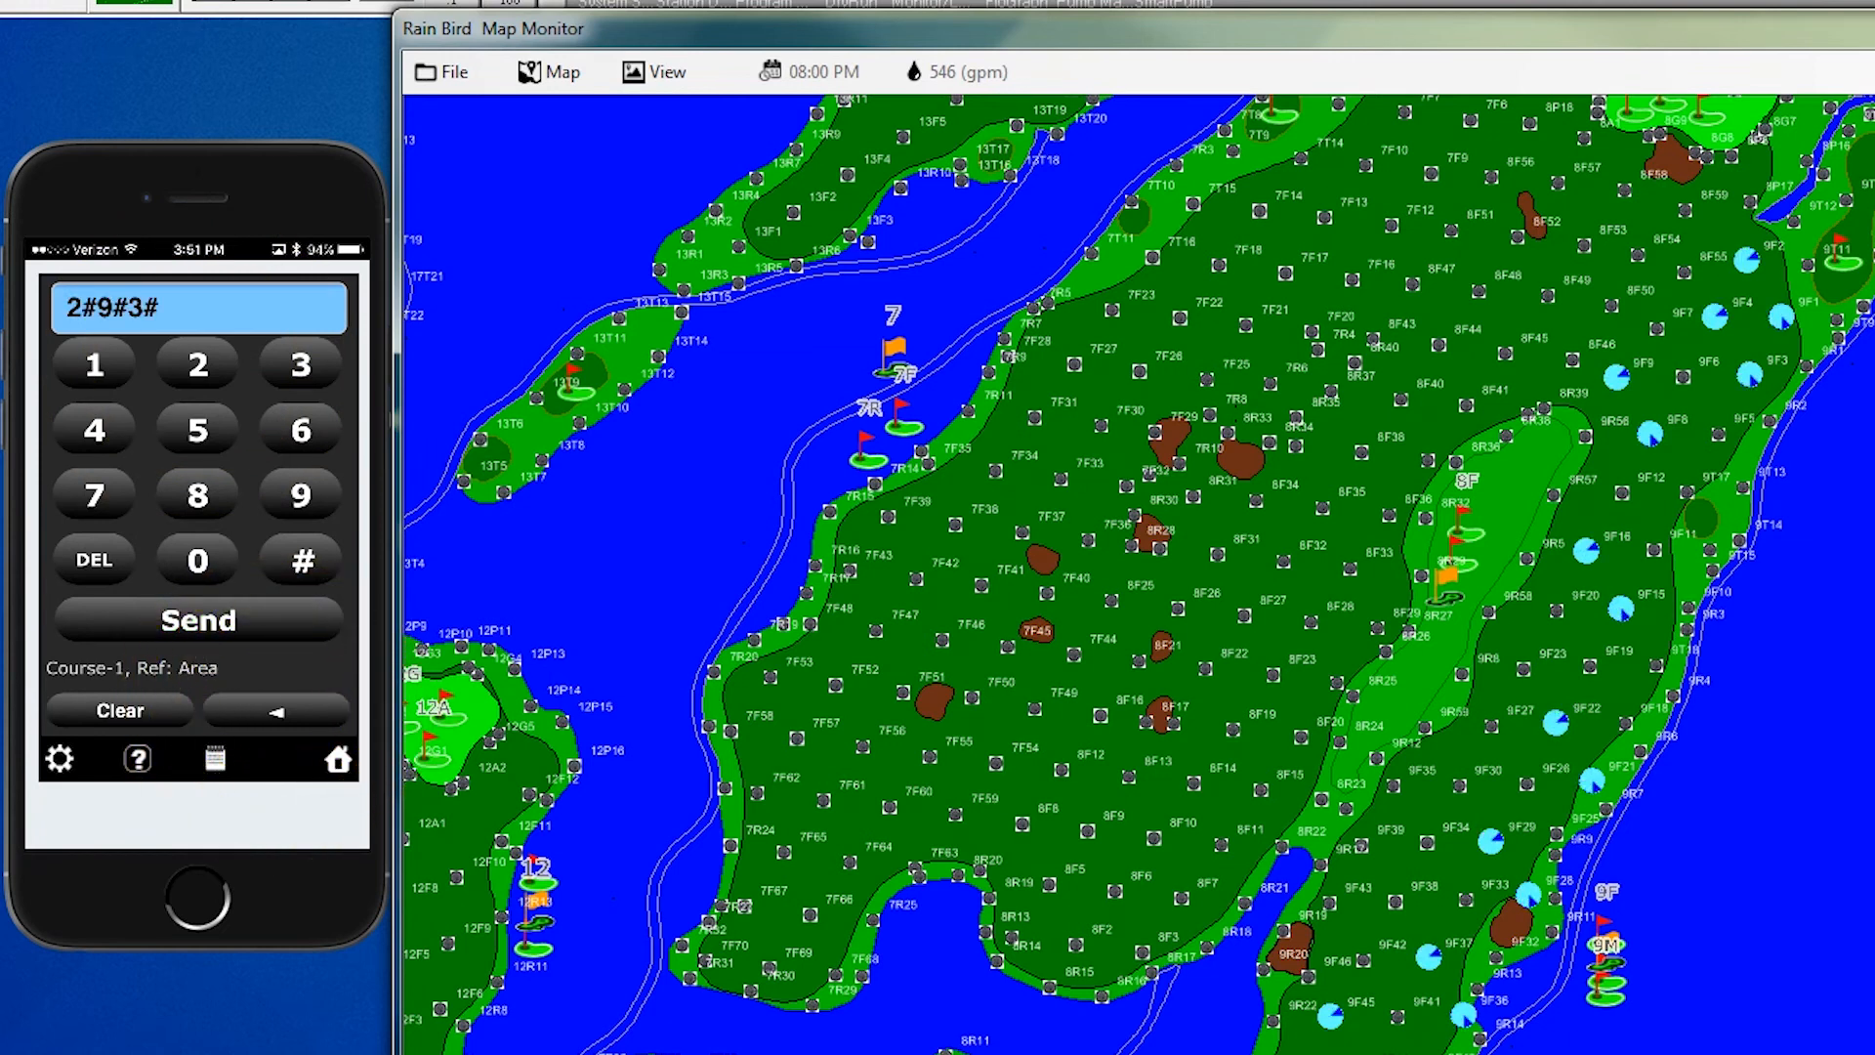
# Send turn-off command 2#9#3# for hole 9, area F and dismiss the success popup.
pyautogui.click(198, 619)
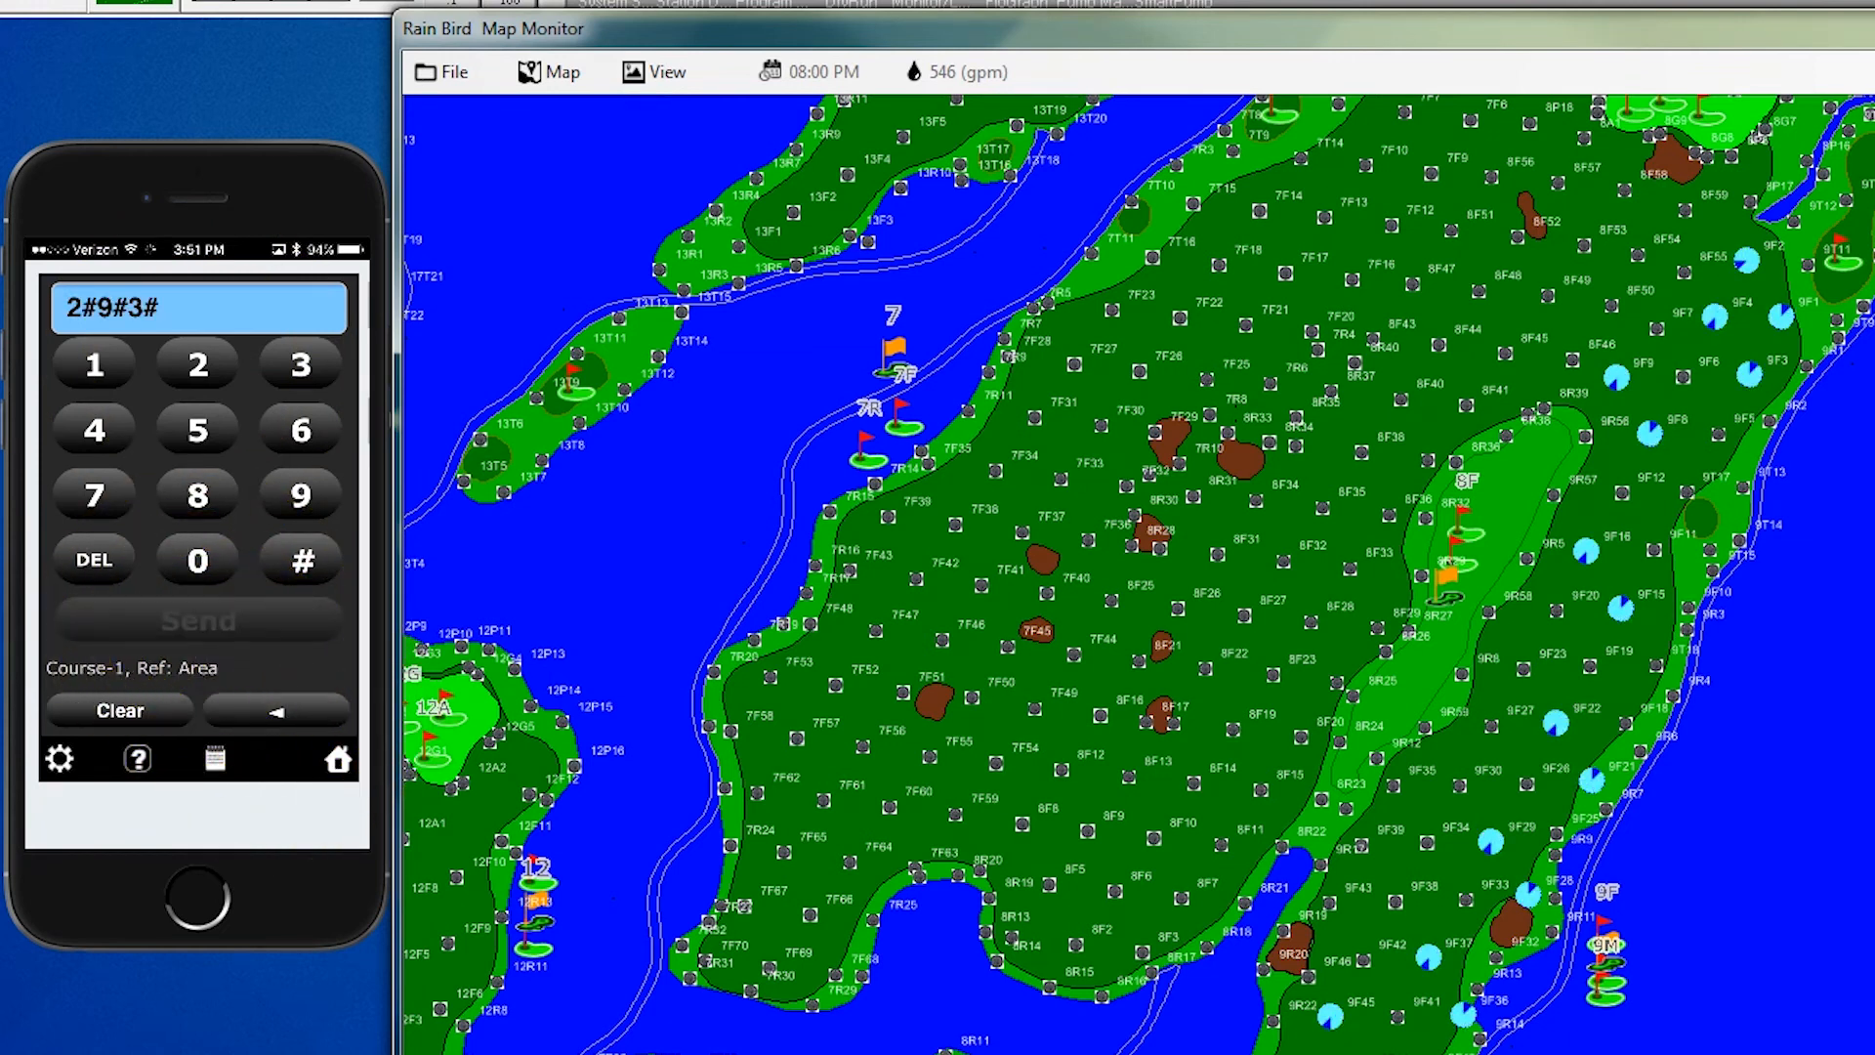
pyautogui.click(198, 621)
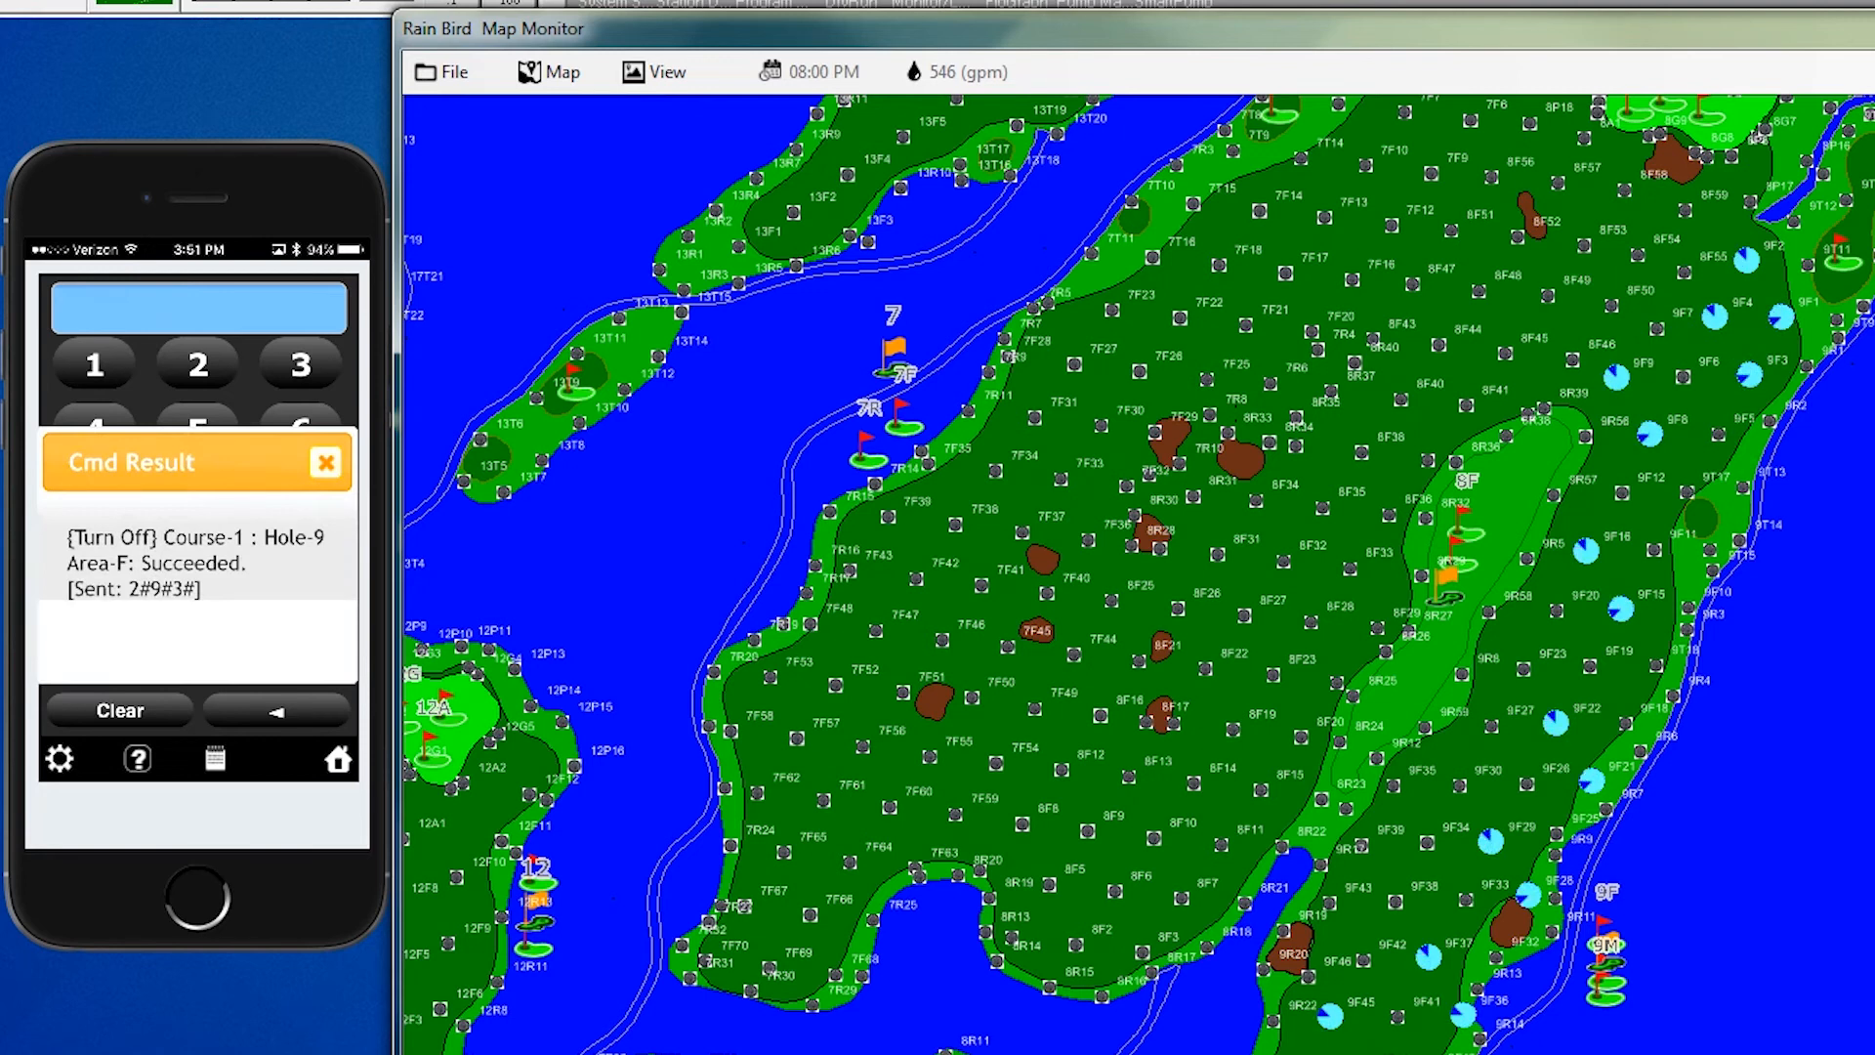
pyautogui.click(324, 463)
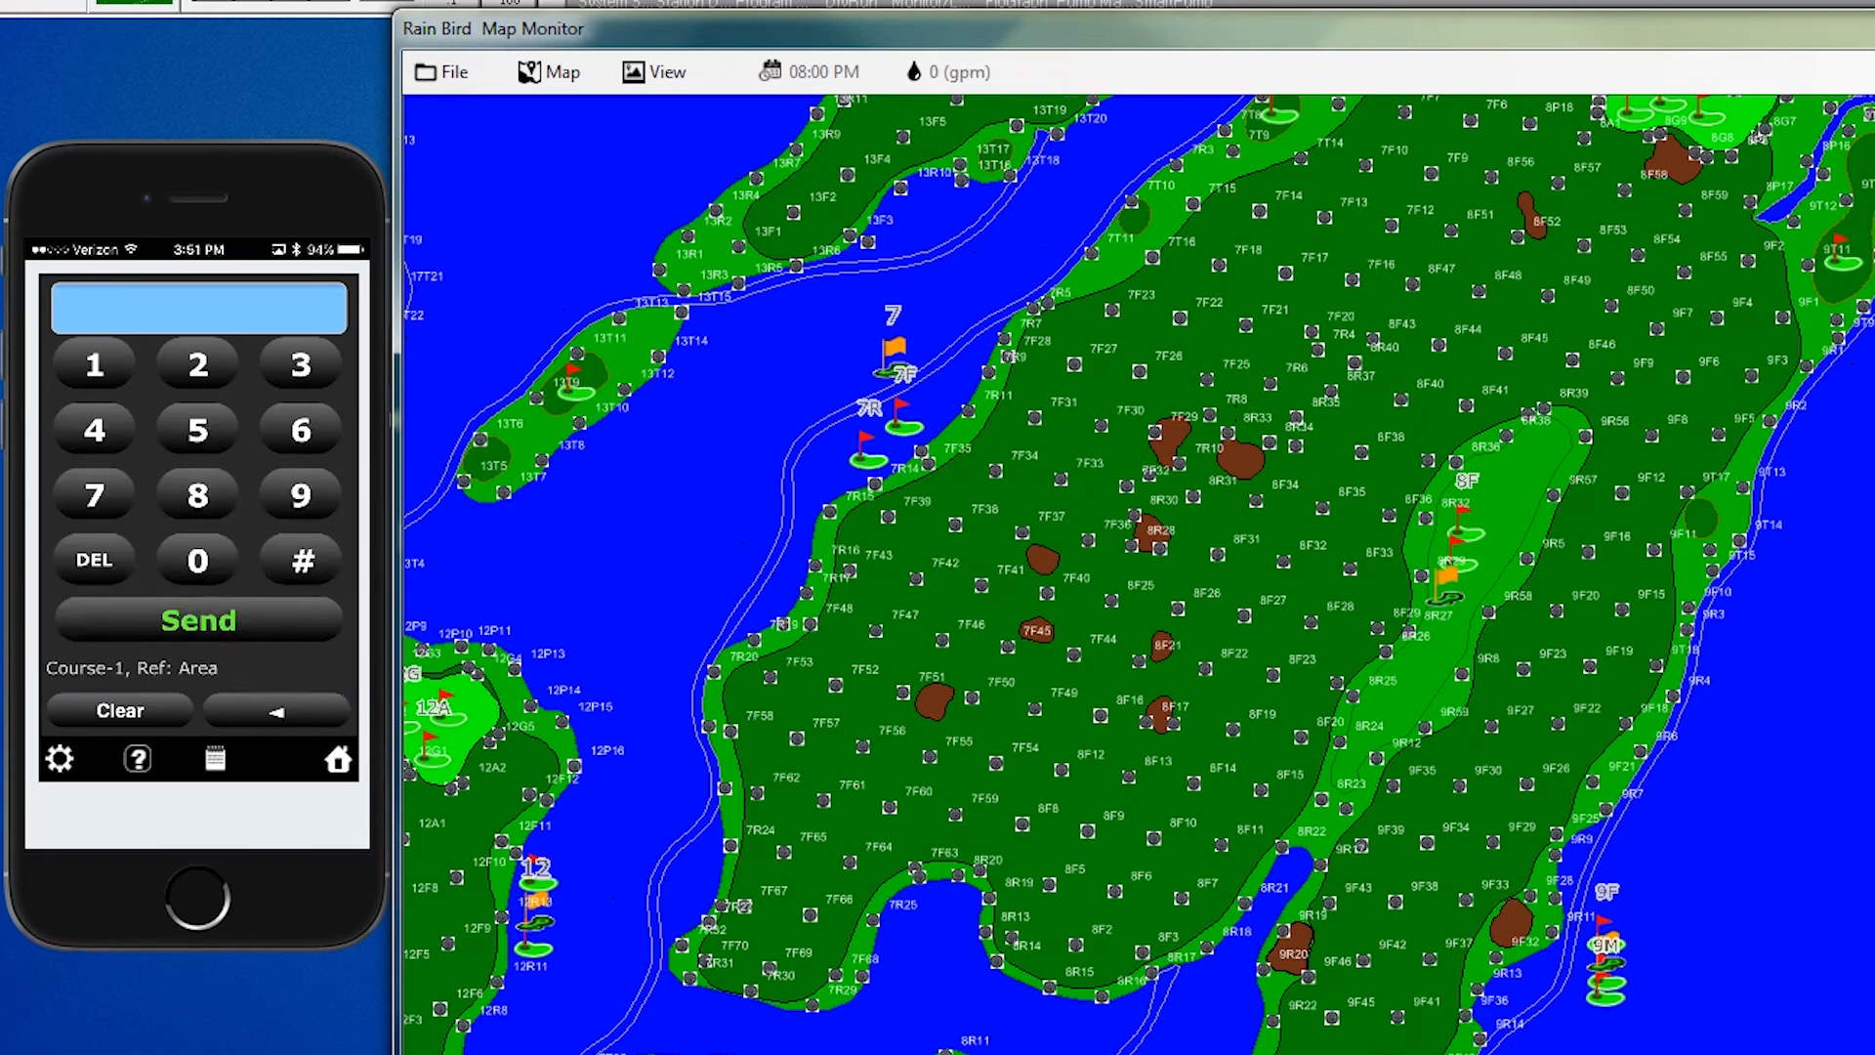